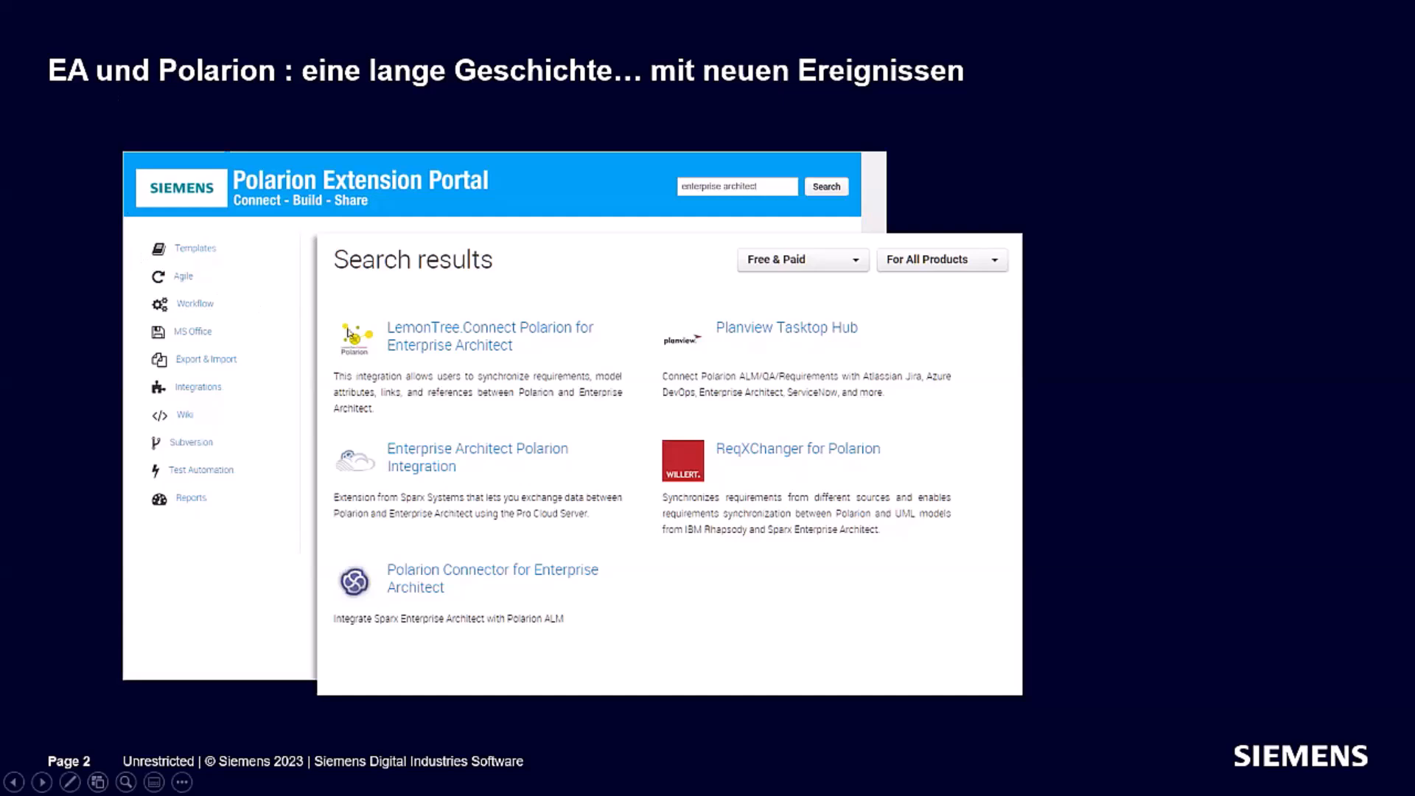
mouse_move(437, 350)
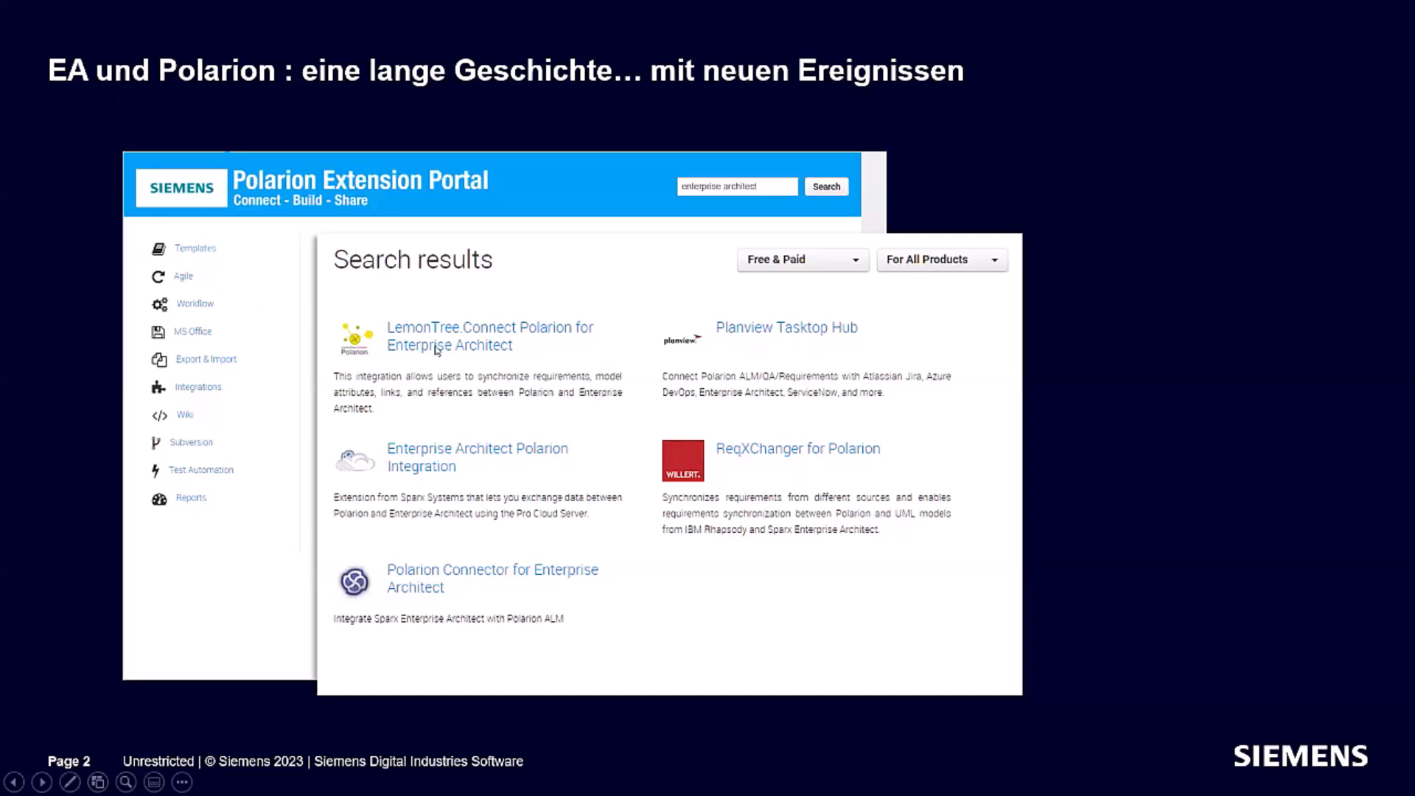
mouse_move(494, 395)
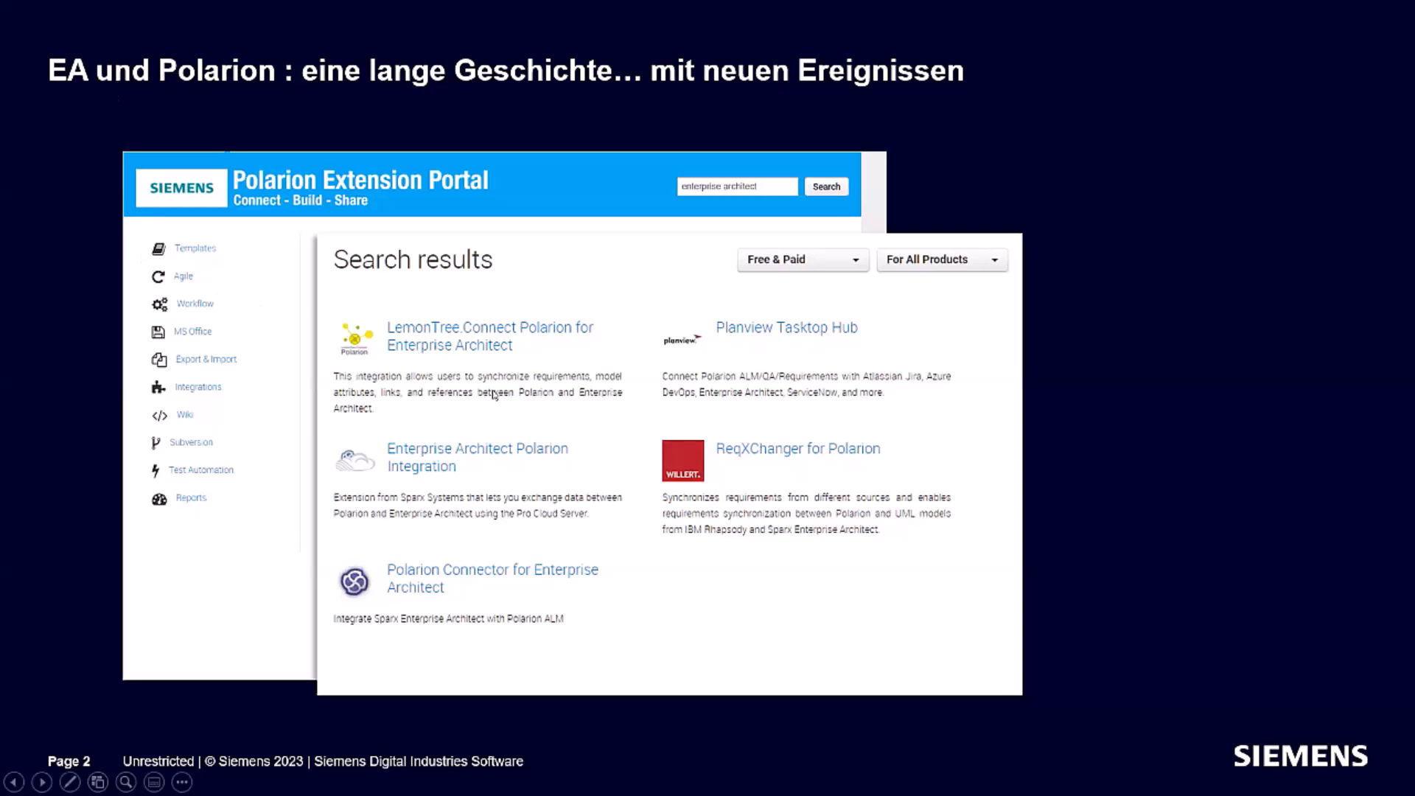
mouse_move(678, 359)
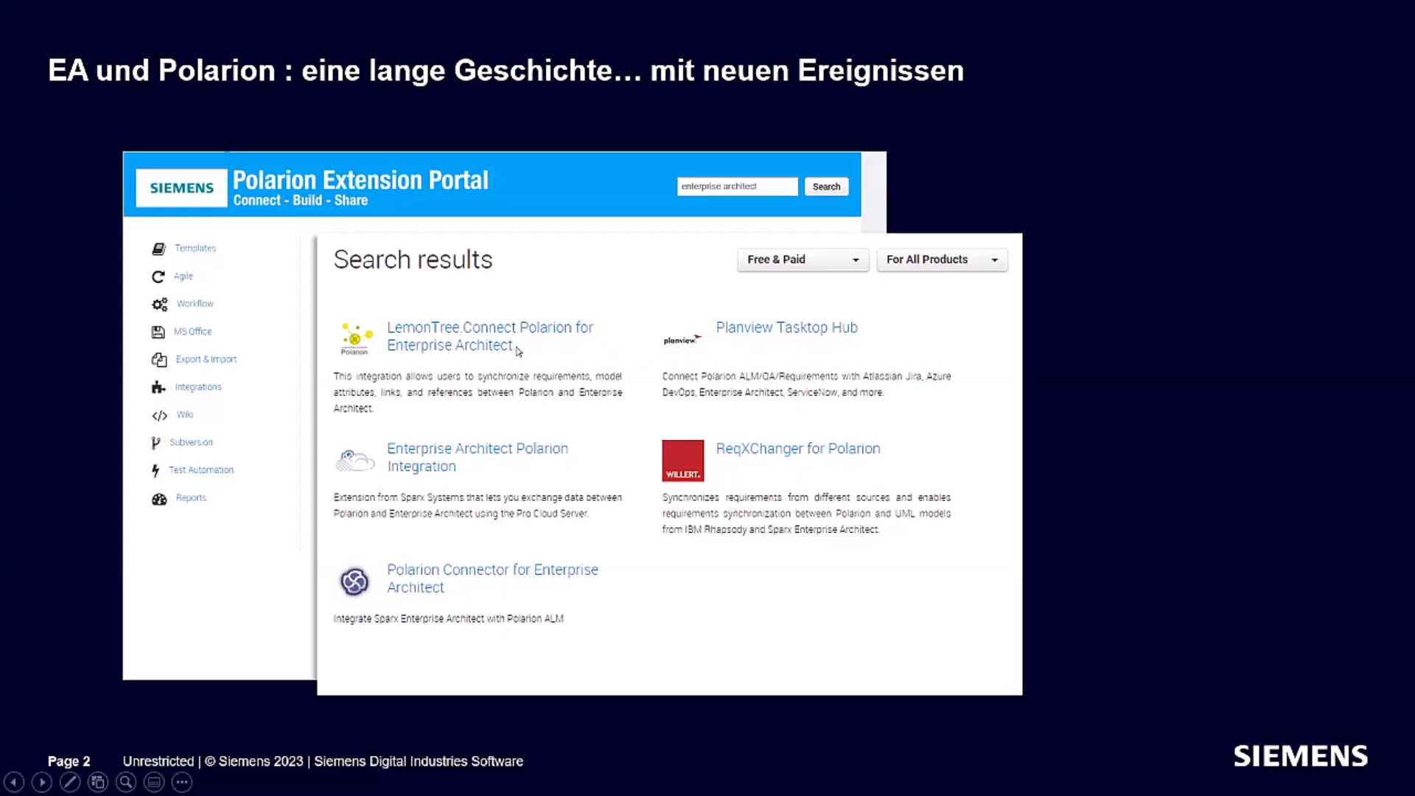
mouse_move(510, 367)
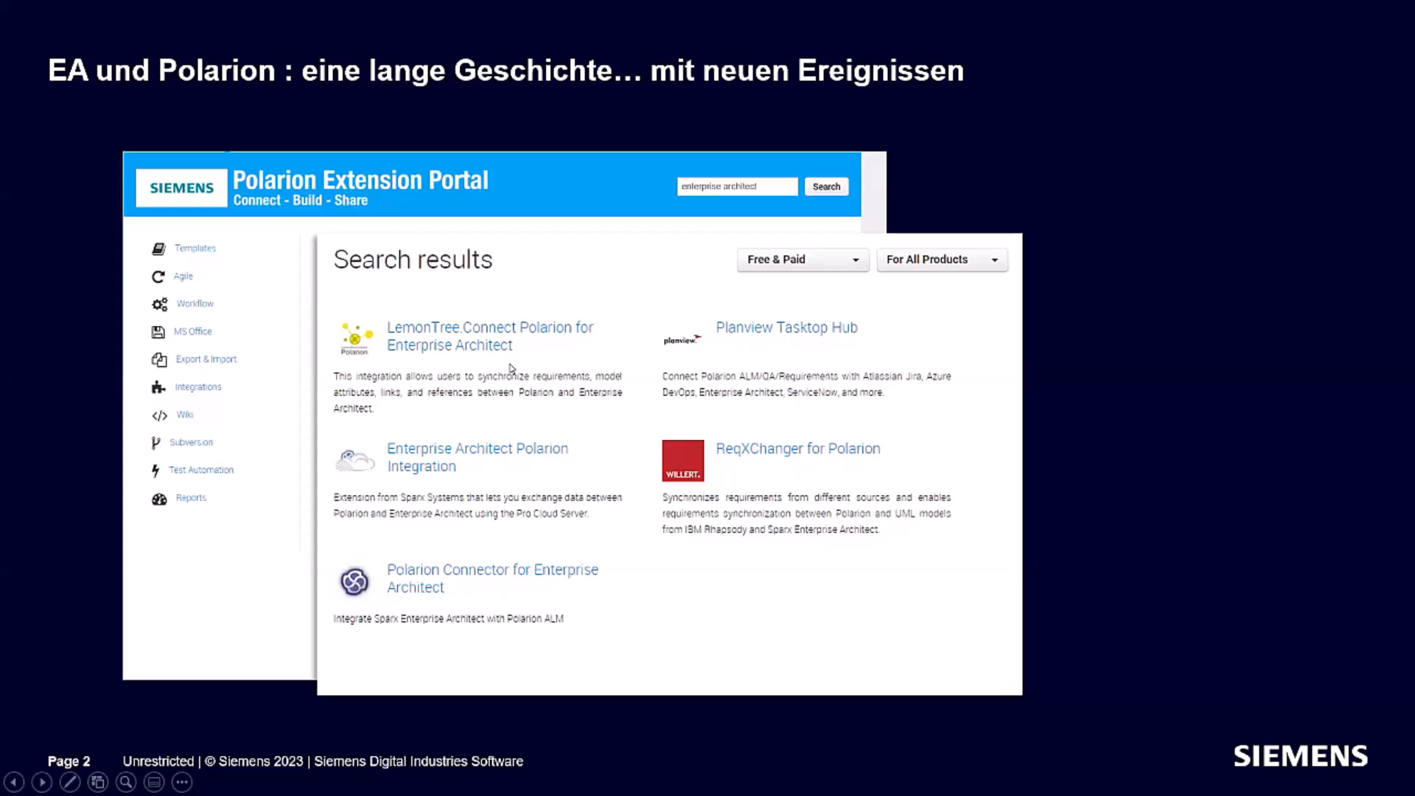
mouse_move(480, 395)
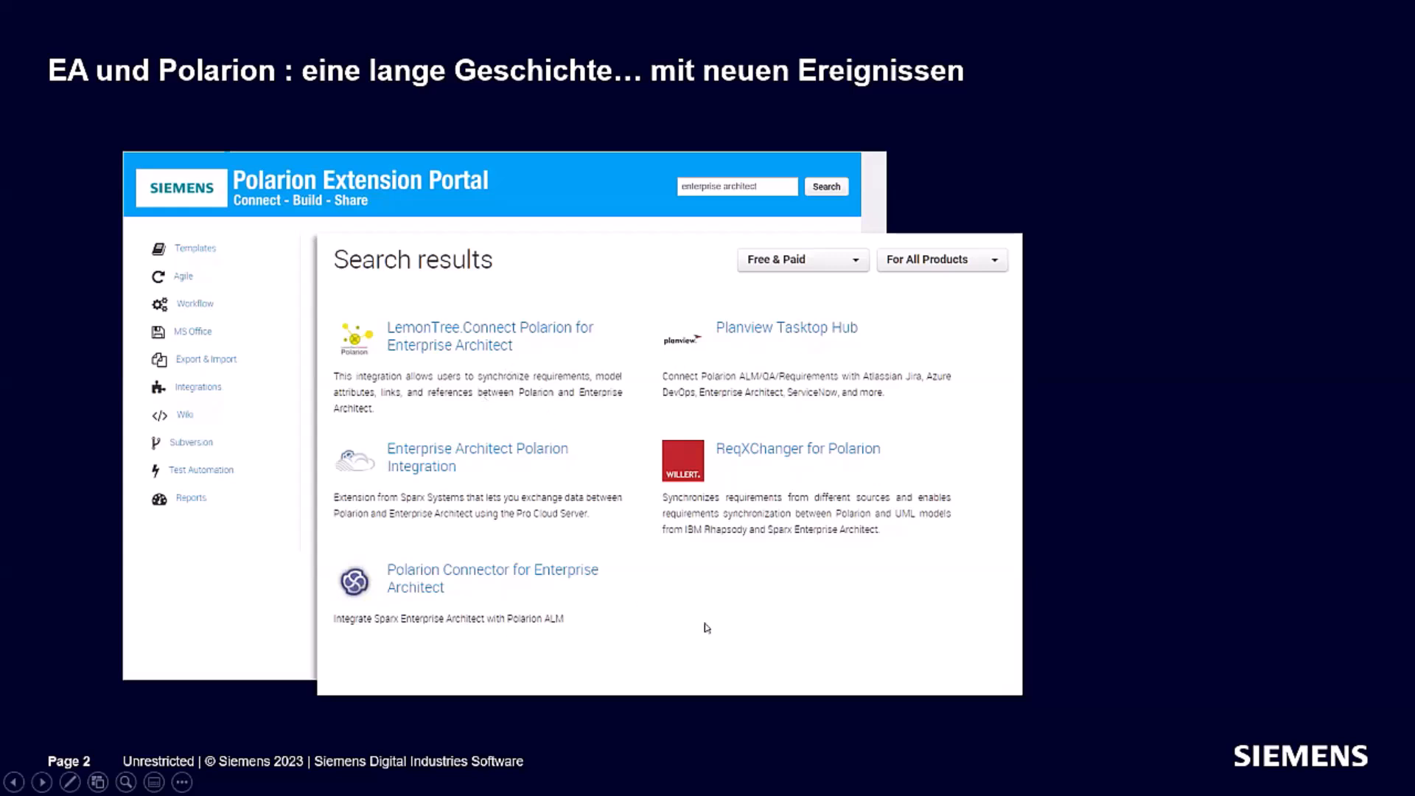
- Reveal the LemonTree 3.3.0 website screenshot beside the Polarion search results on slide 2
left_click(490, 336)
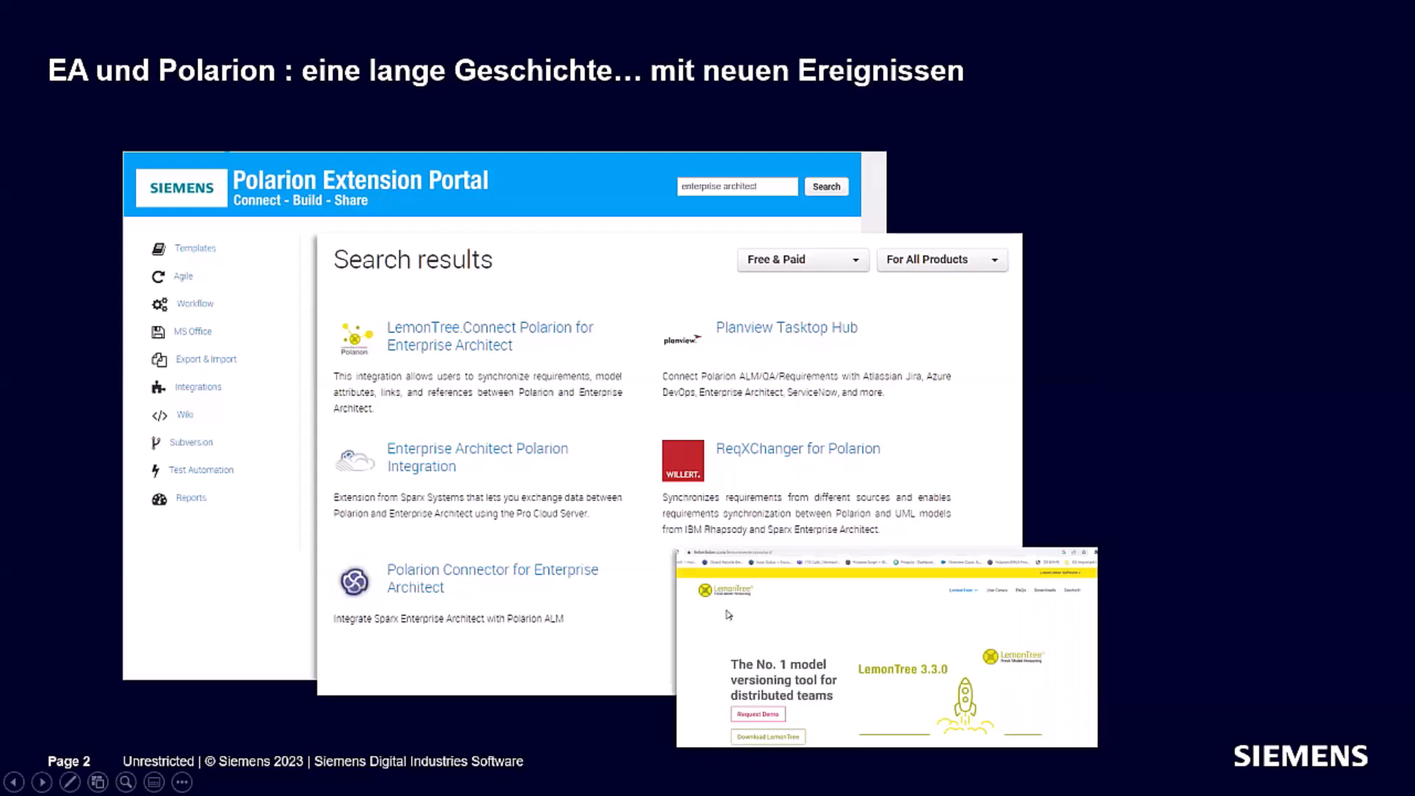
mouse_move(886, 687)
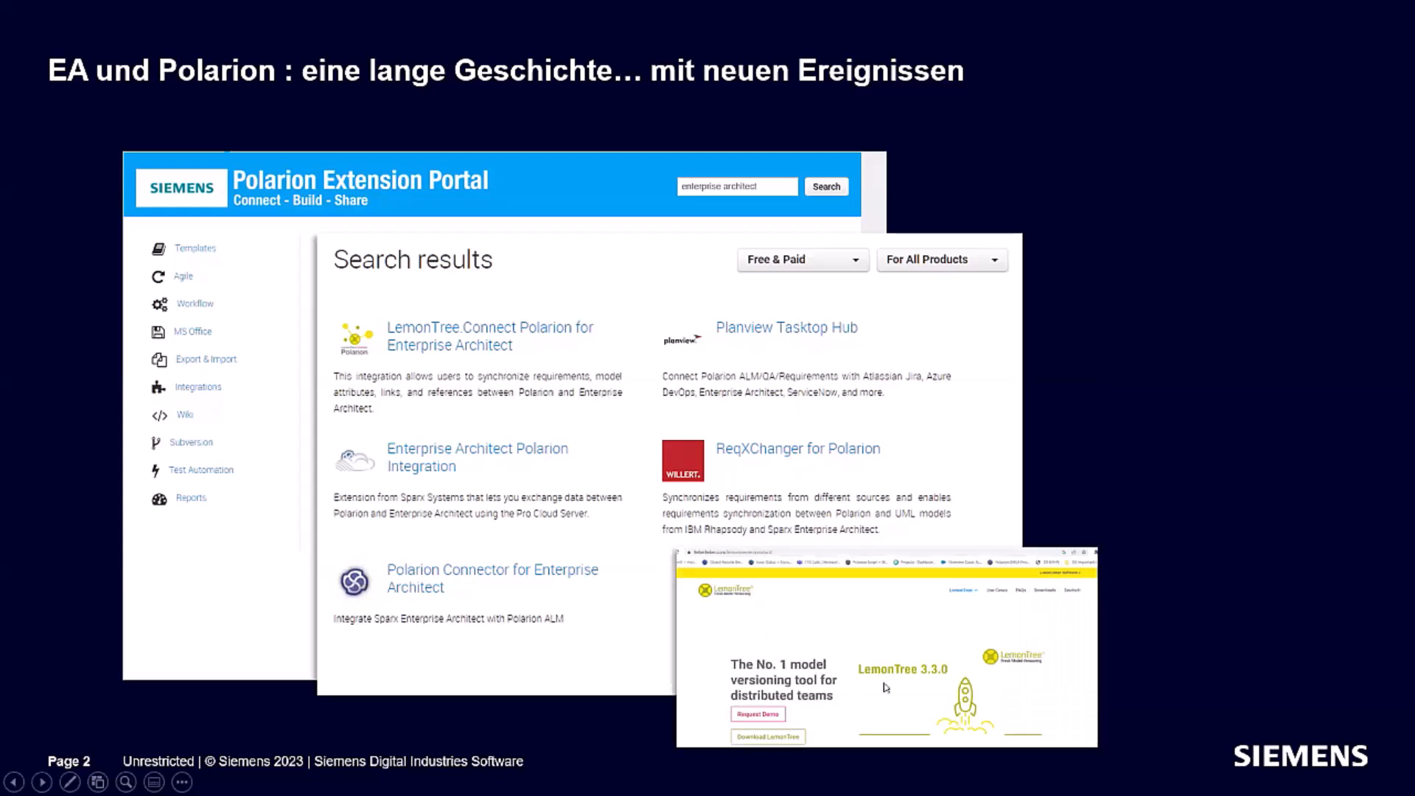
mouse_move(889, 667)
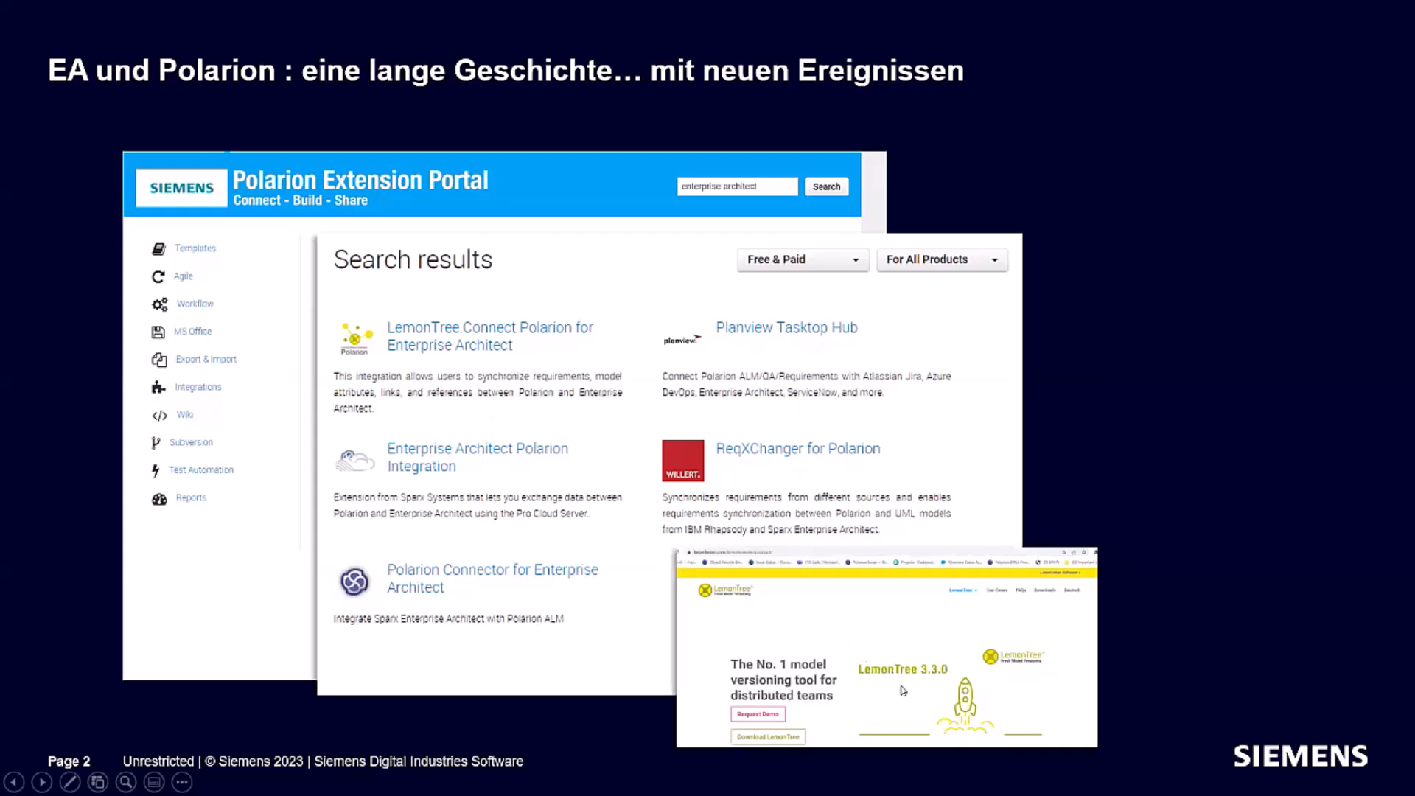
mouse_move(904, 687)
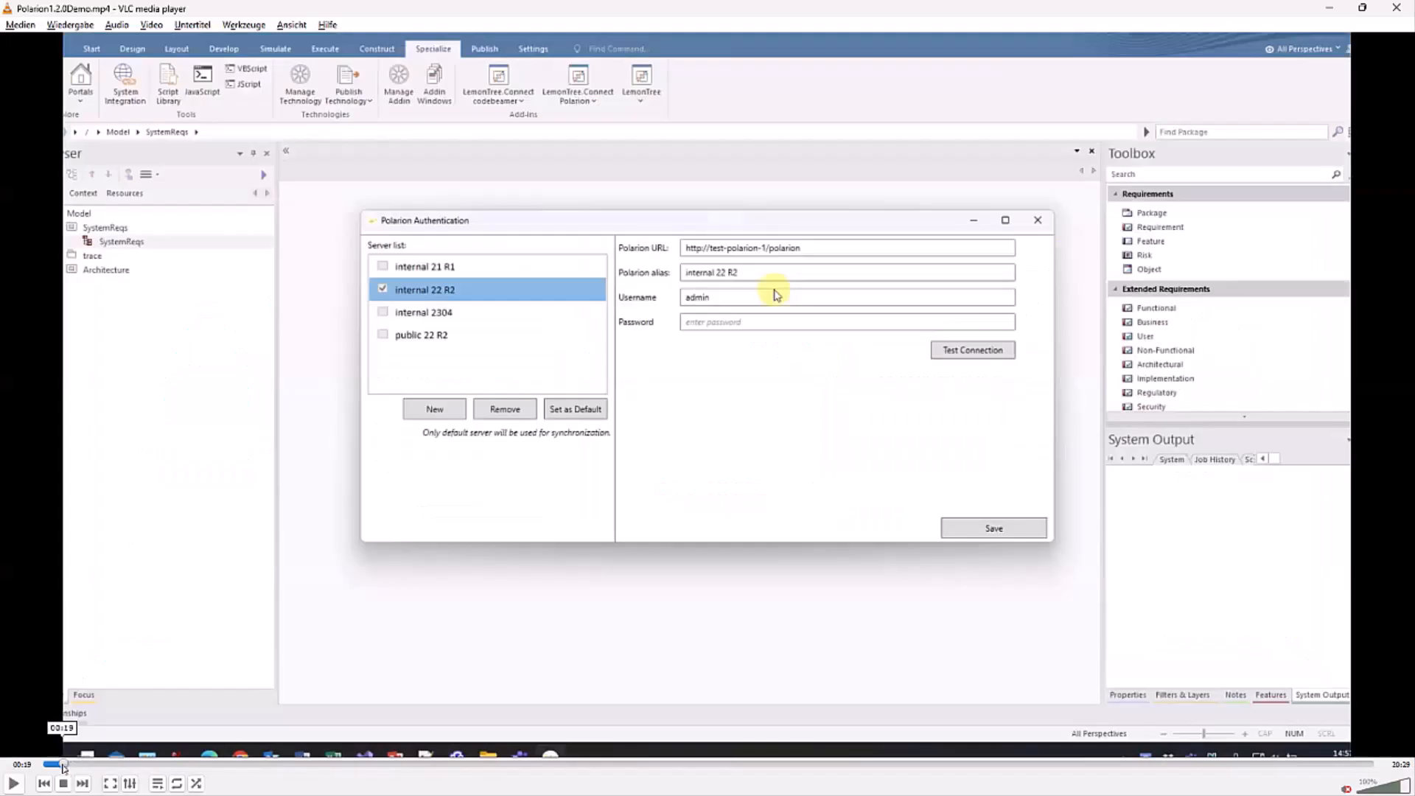
- Test the internal 22 R2 Polarion connection successfully and save the server settings
left_click(971, 350)
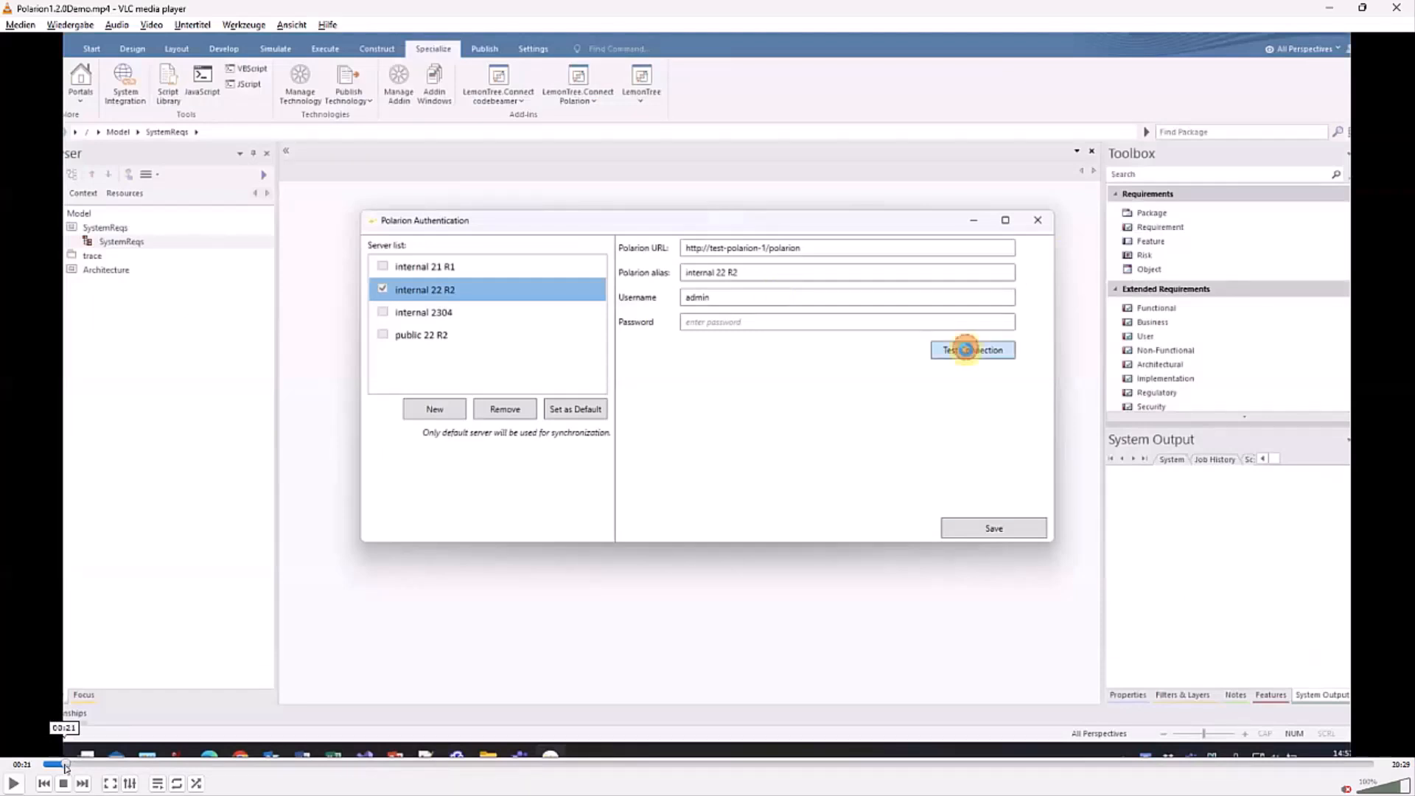
left_click(971, 349)
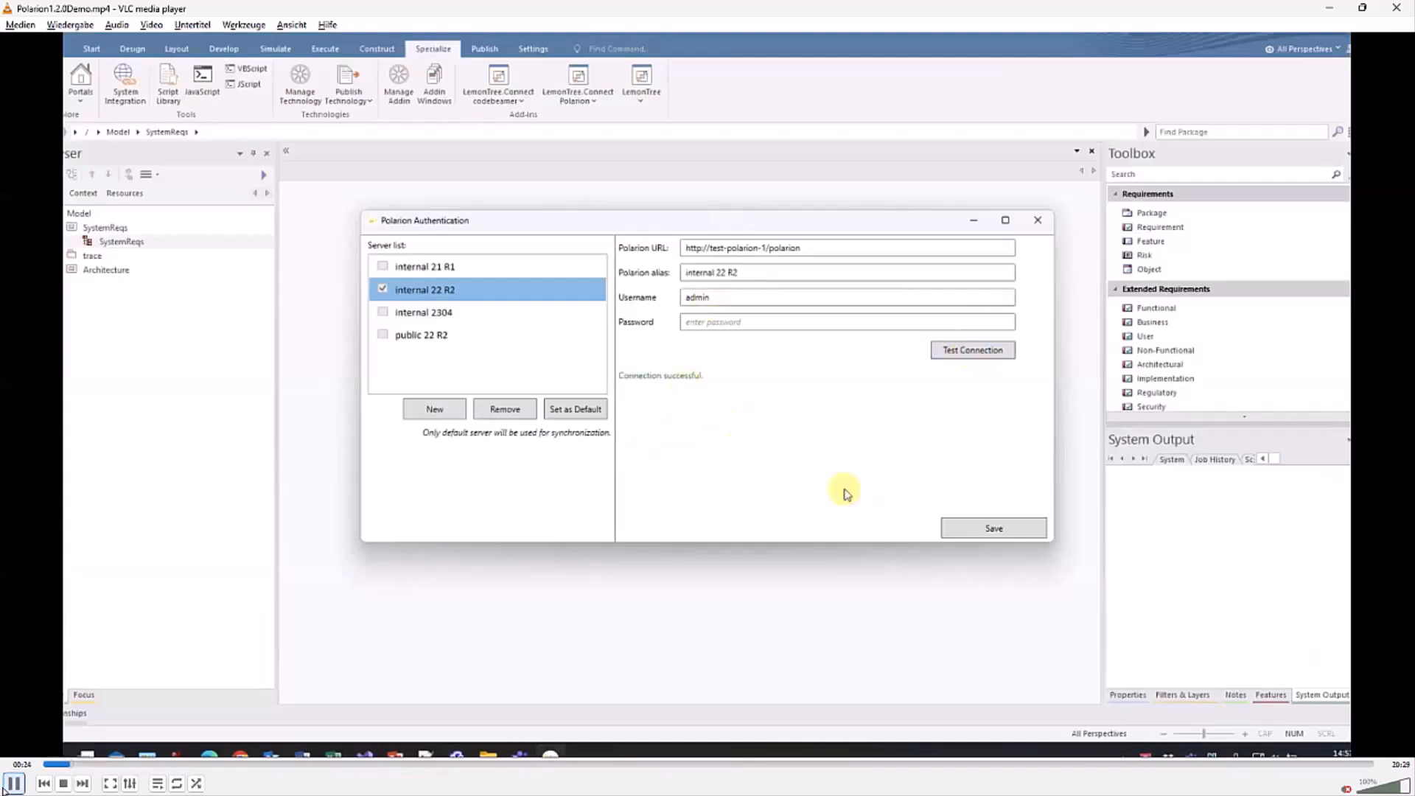
left_click(992, 527)
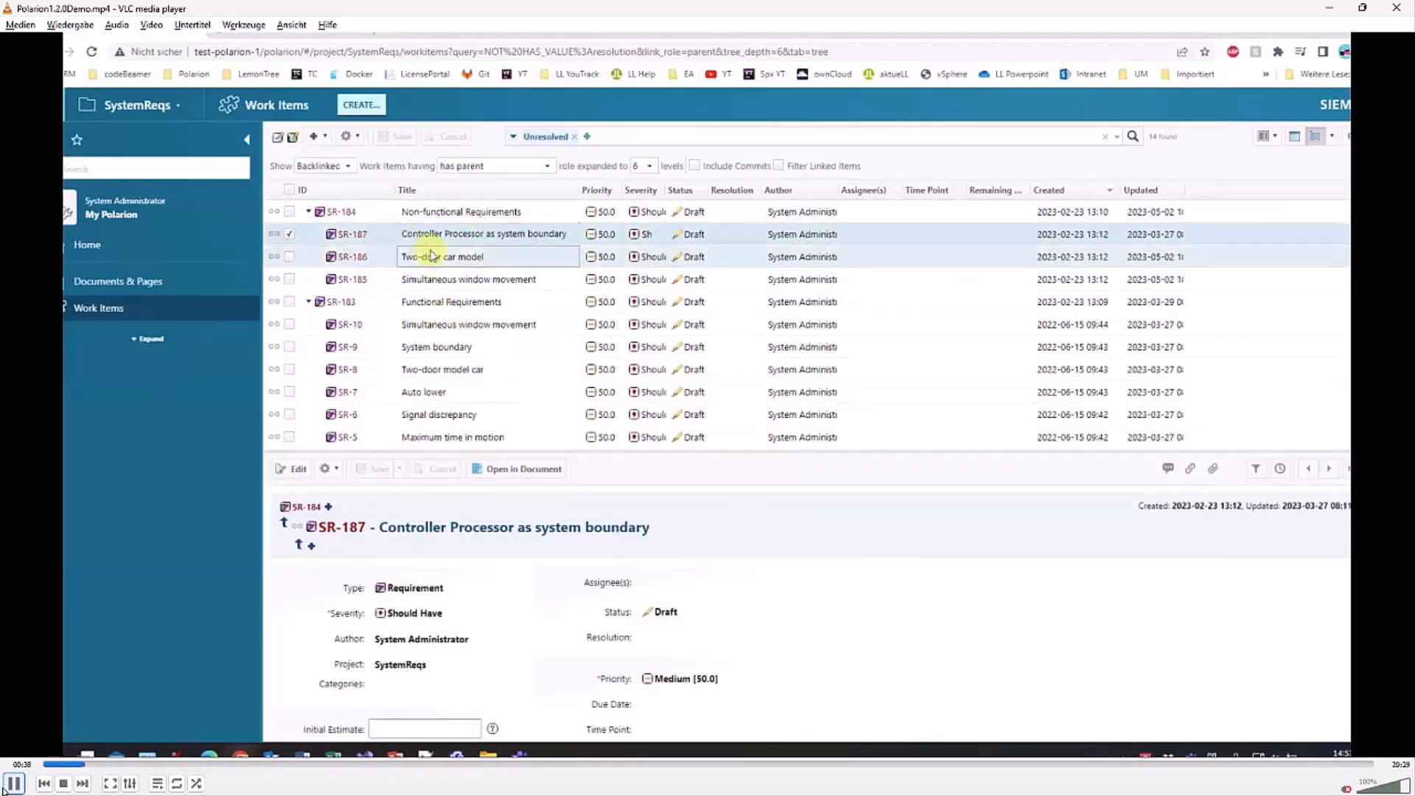
- Browse the SystemReqs work items in Polarion, viewing Two-door car model and Controller Processor
left_click(484, 235)
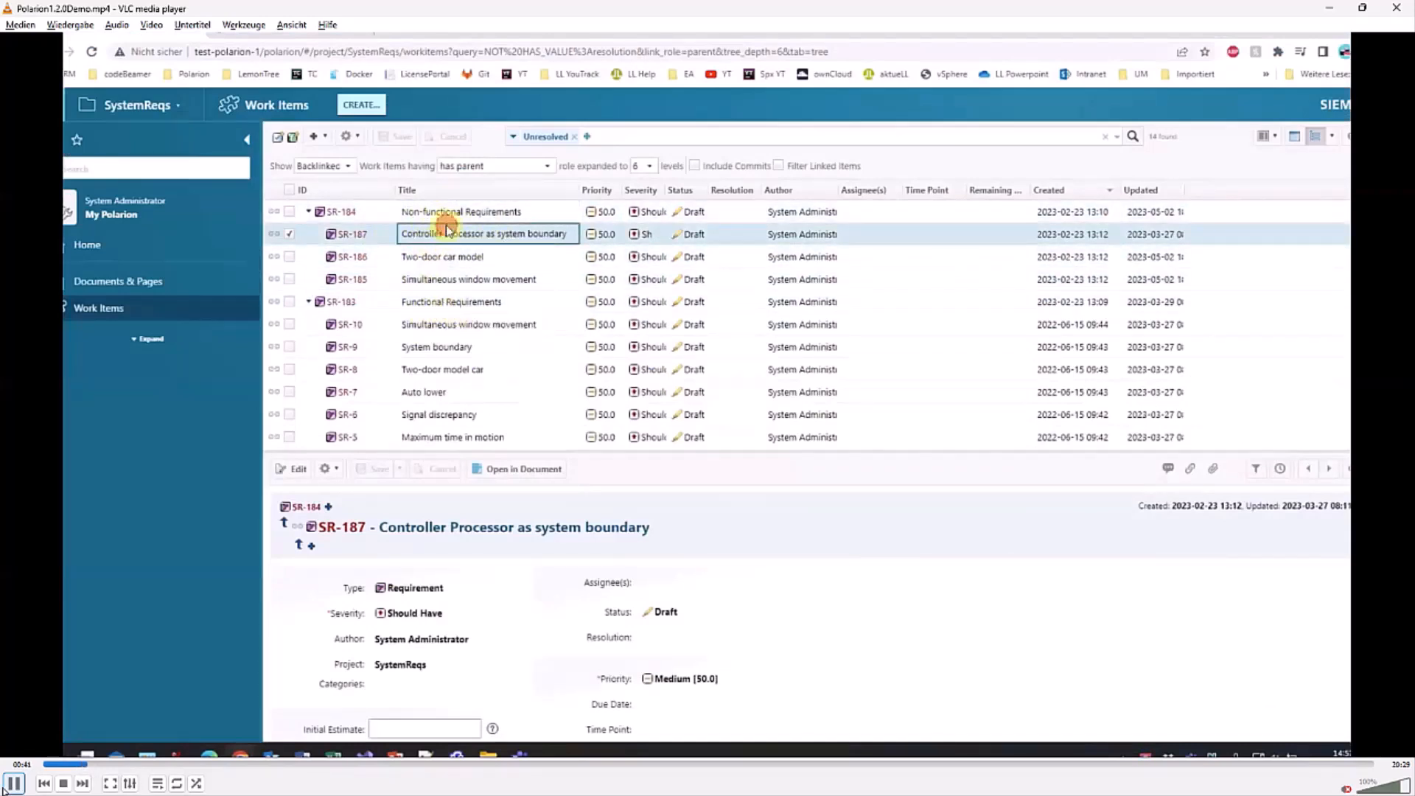
left_click(443, 257)
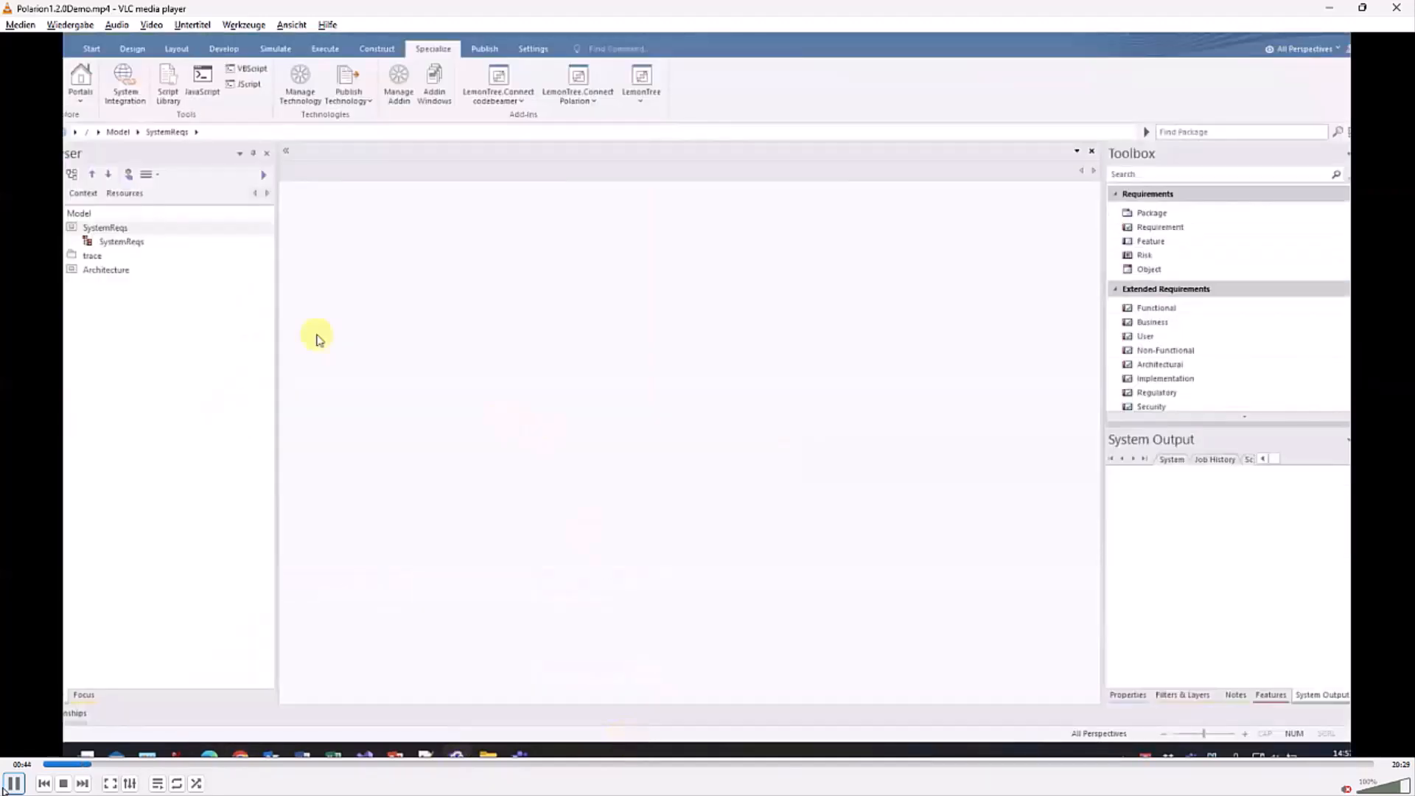
- Import the SystemReqs Polarion project's requirements into the SystemReqs package via LemonTree.Connect
right_click(103, 227)
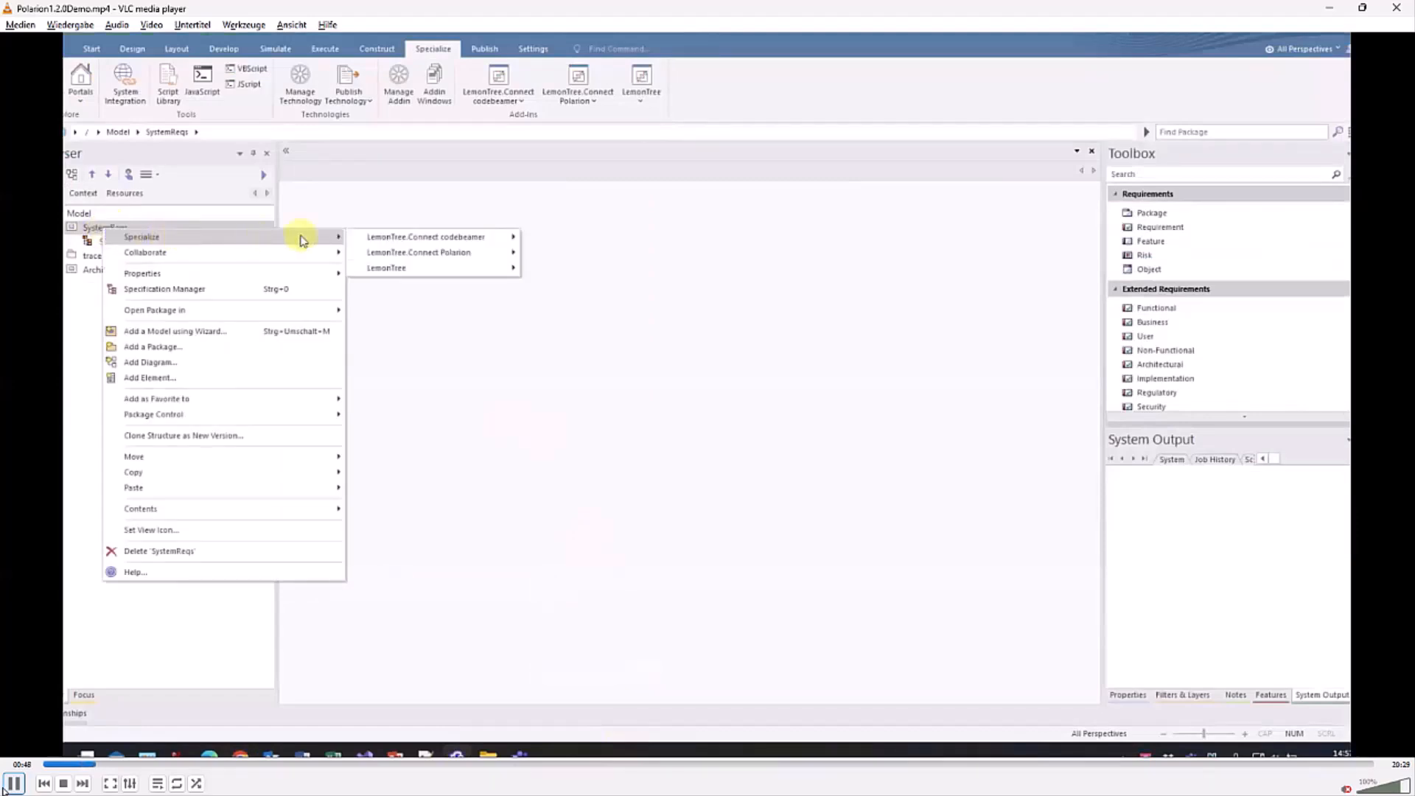
mouse_move(417, 252)
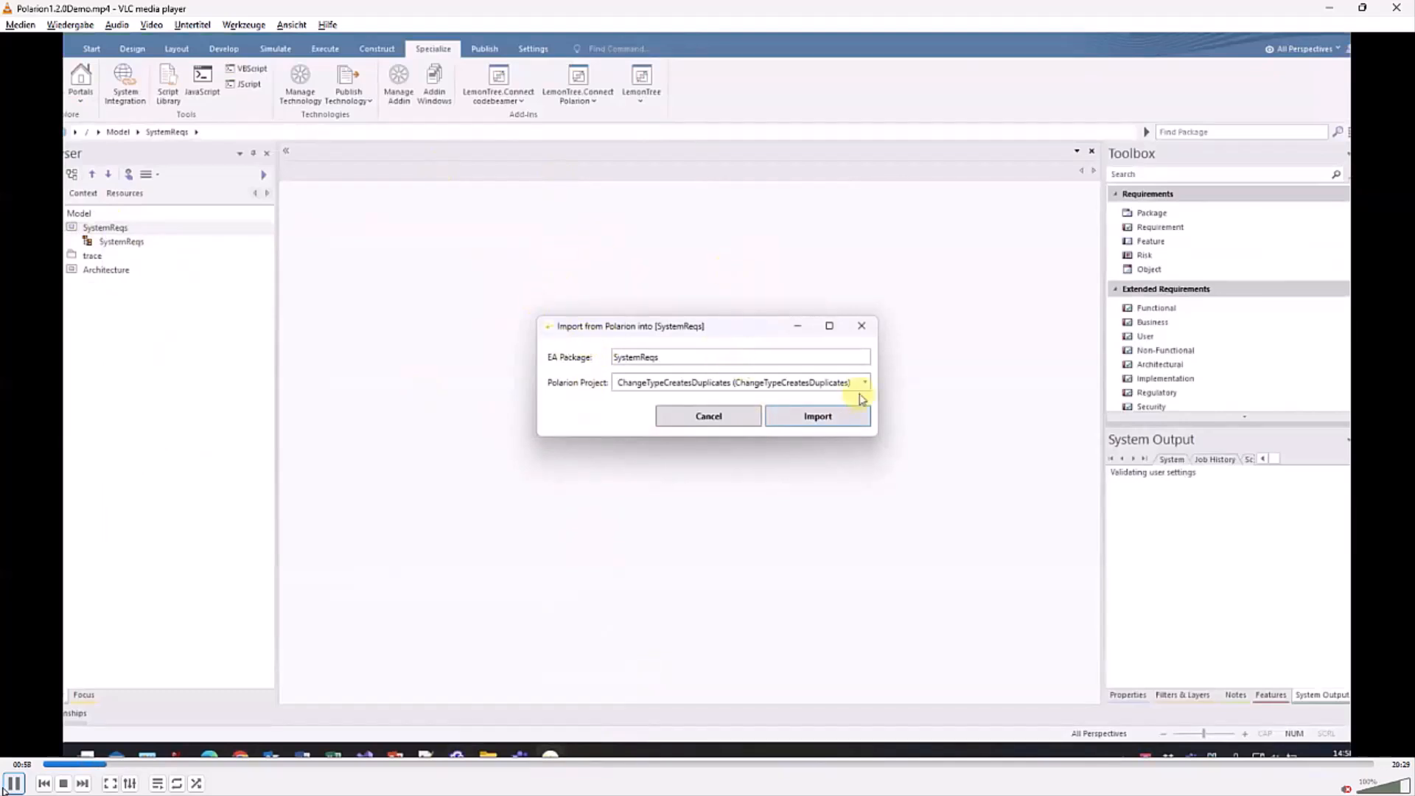
left_click(862, 382)
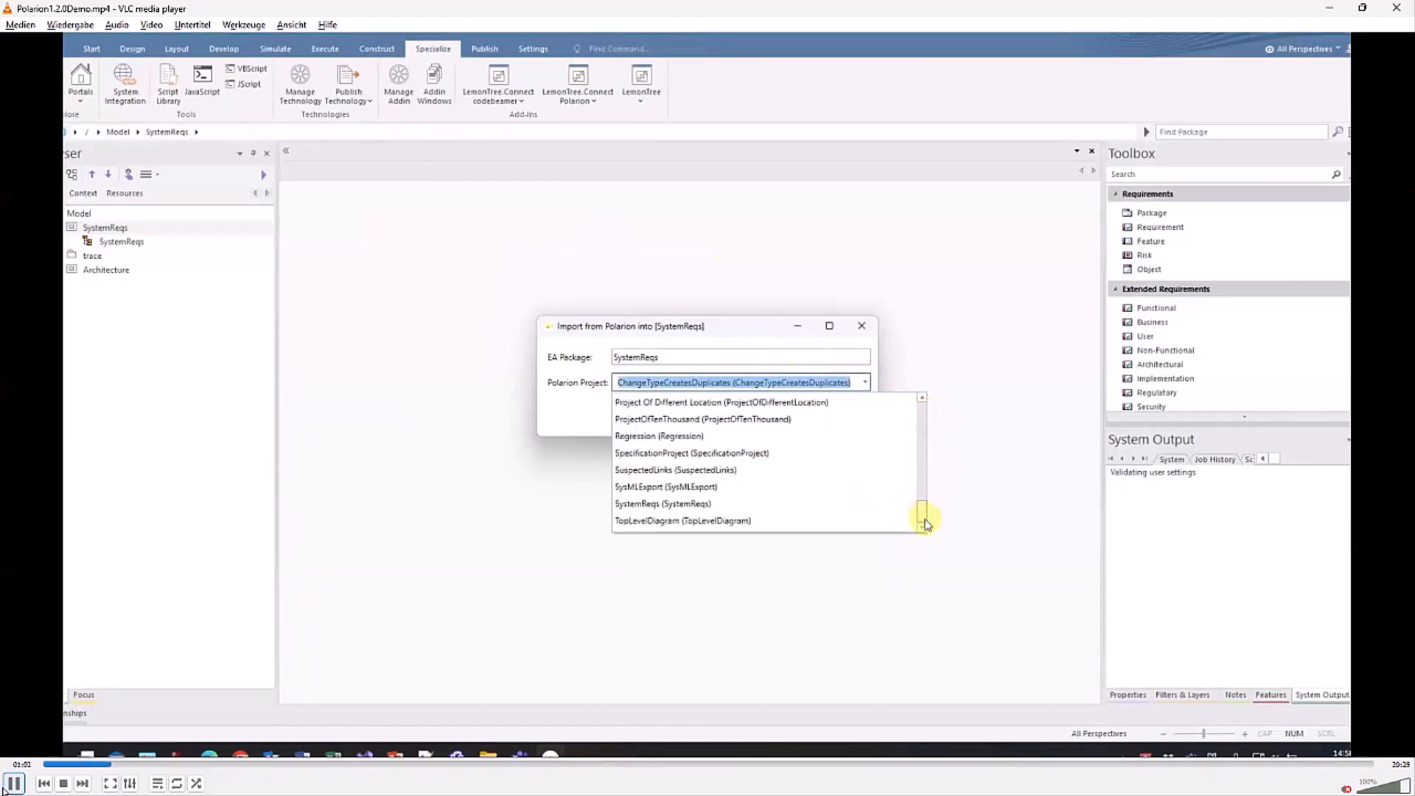
left_click(663, 504)
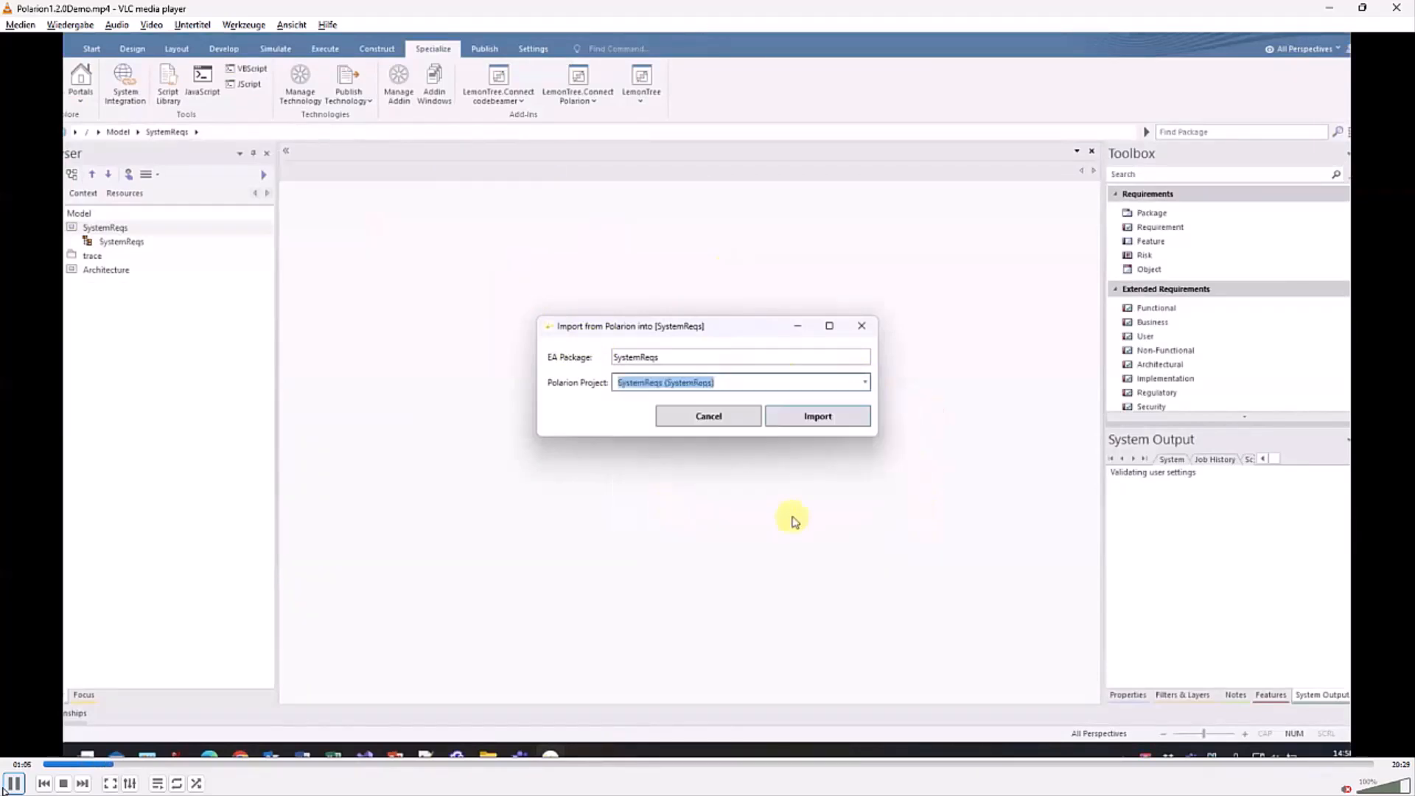
left_click(817, 415)
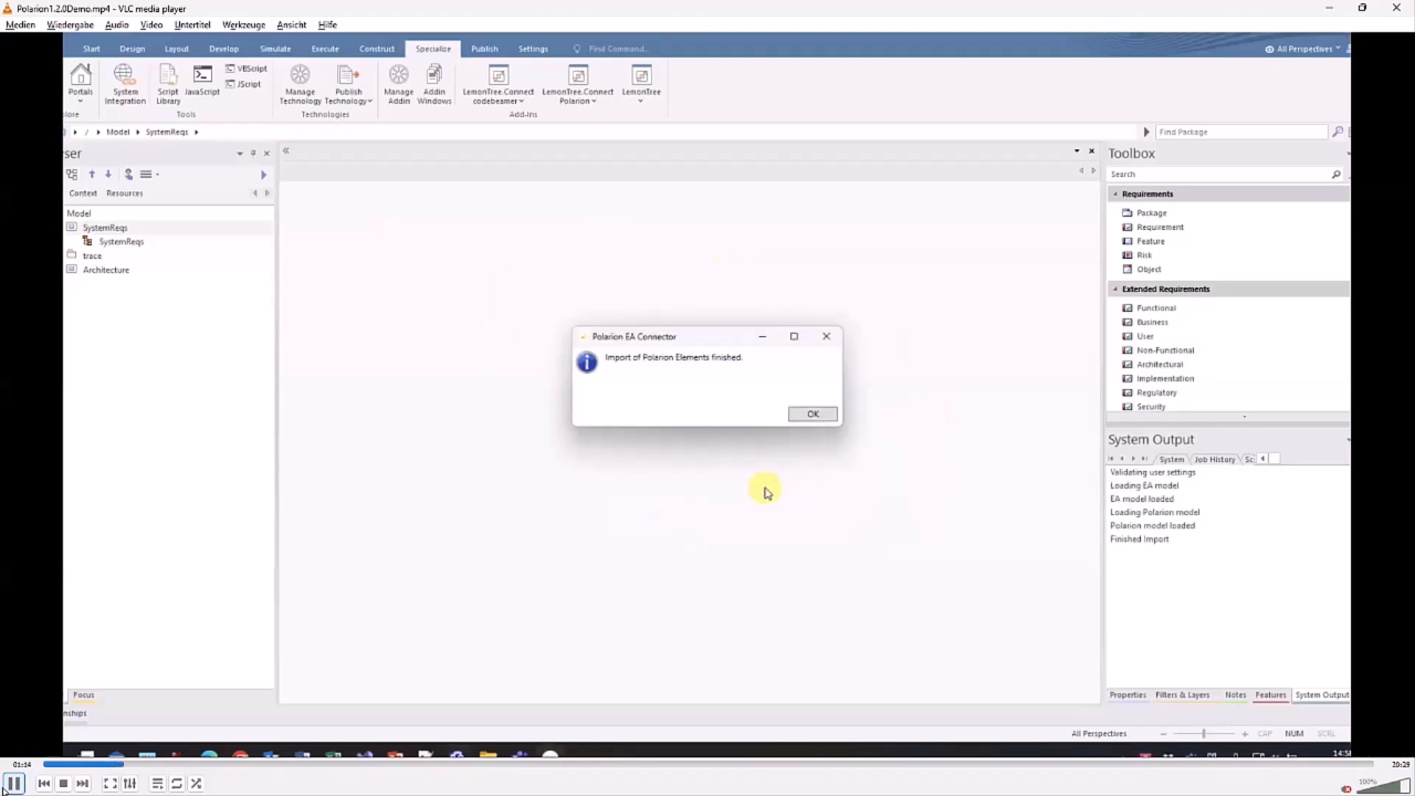
- Dismiss the import notice and expand Functional and Non-functional Requirements to show their imported elements
left_click(811, 413)
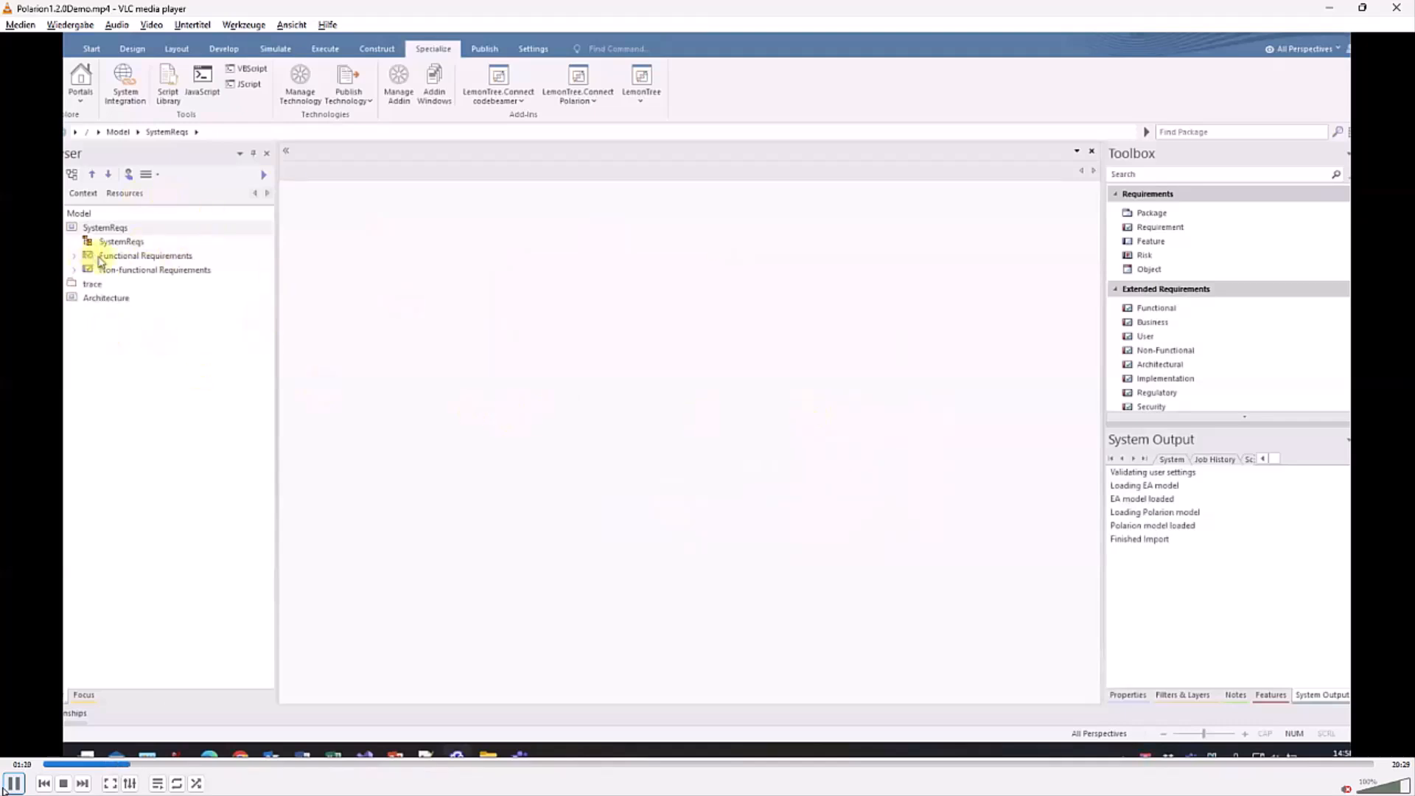
left_click(73, 255)
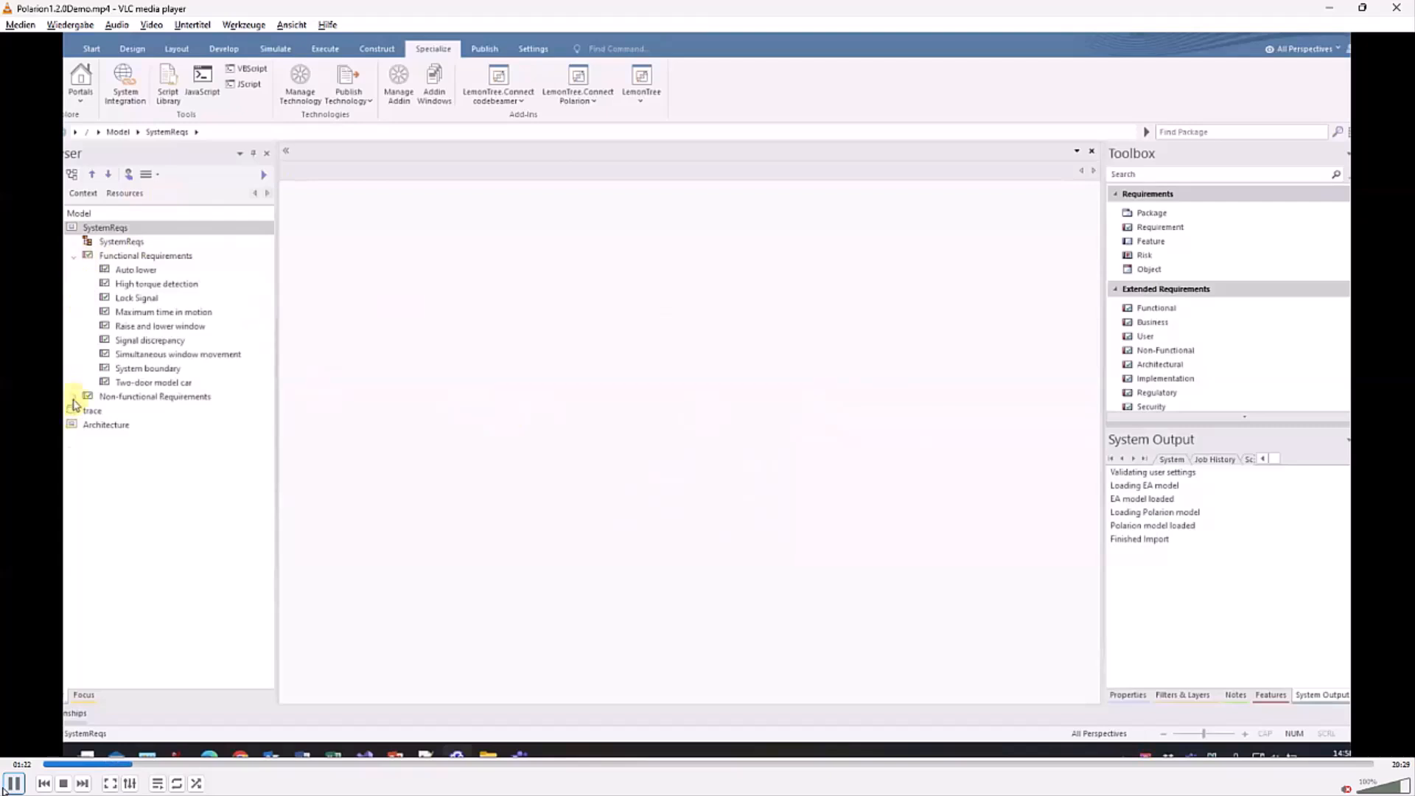
left_click(87, 397)
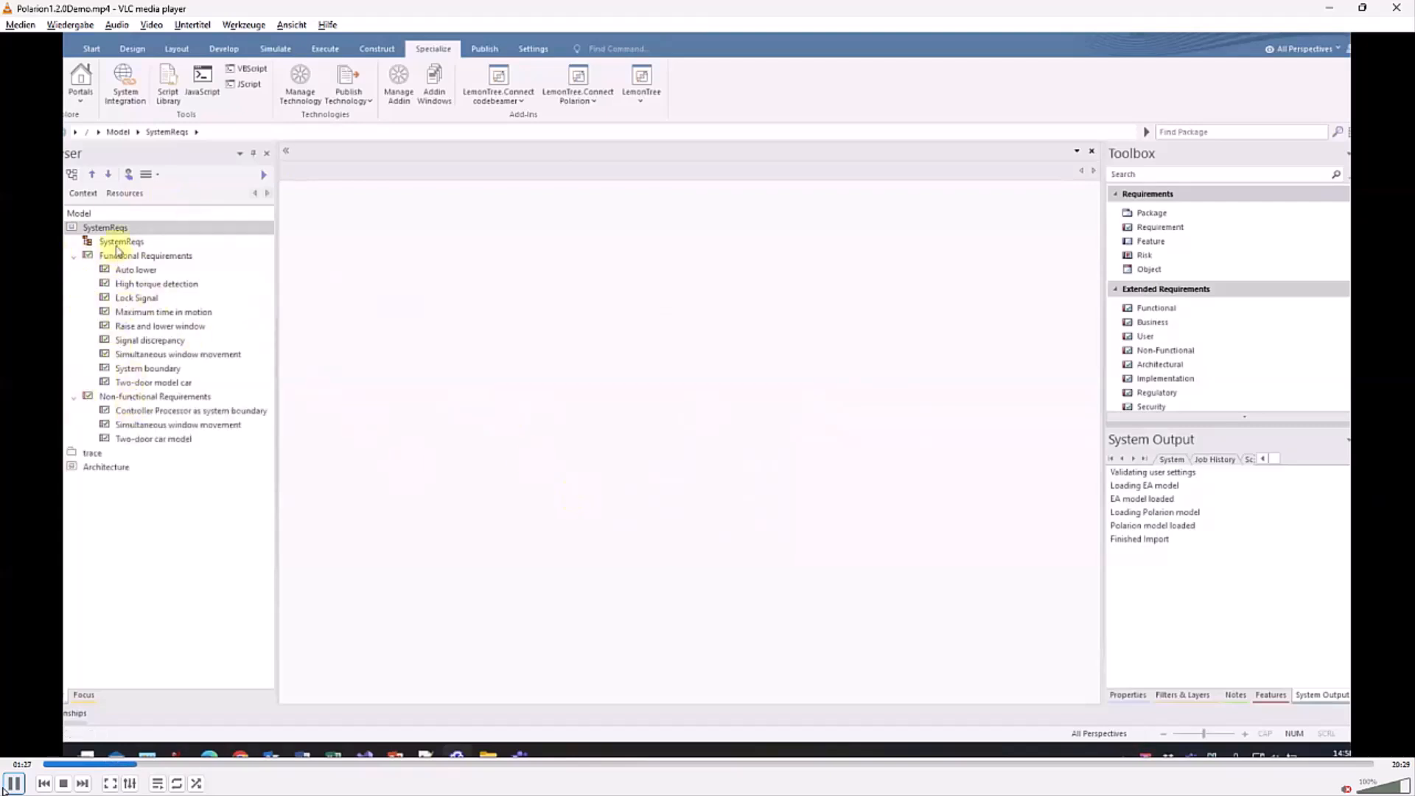
left_click(121, 241)
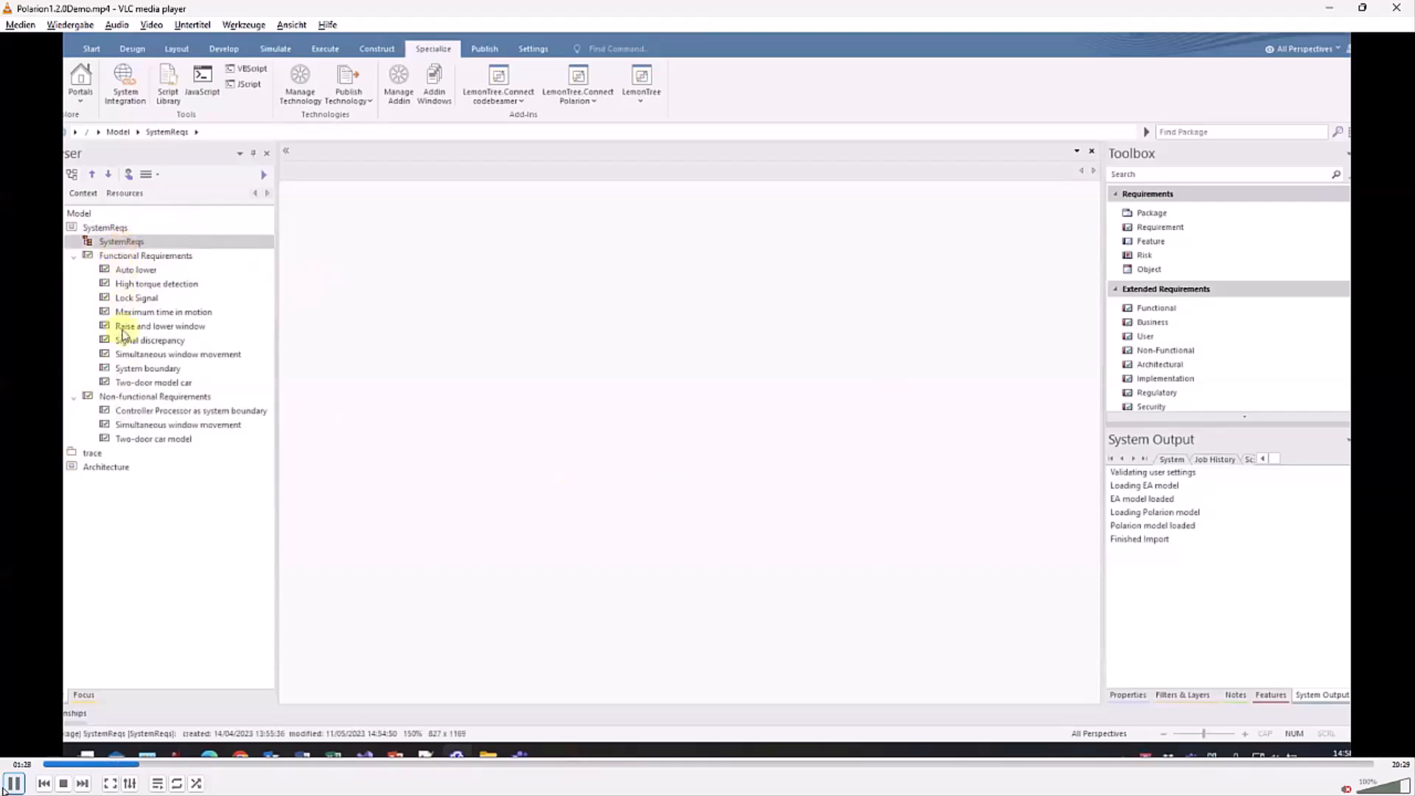
left_click(135, 269)
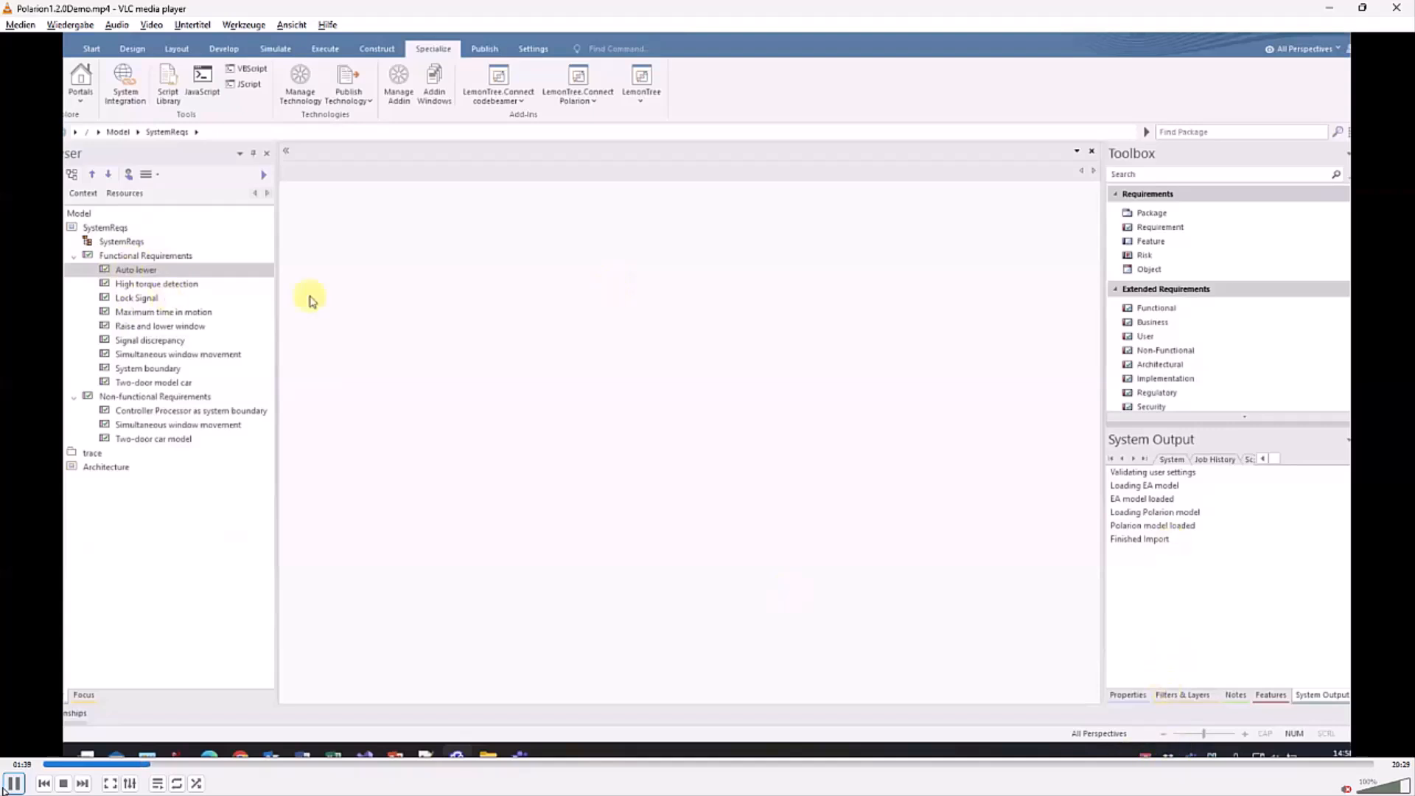
- Show the Auto lower requirement's properties and its notes on auto-lower behaviour
left_click(1126, 694)
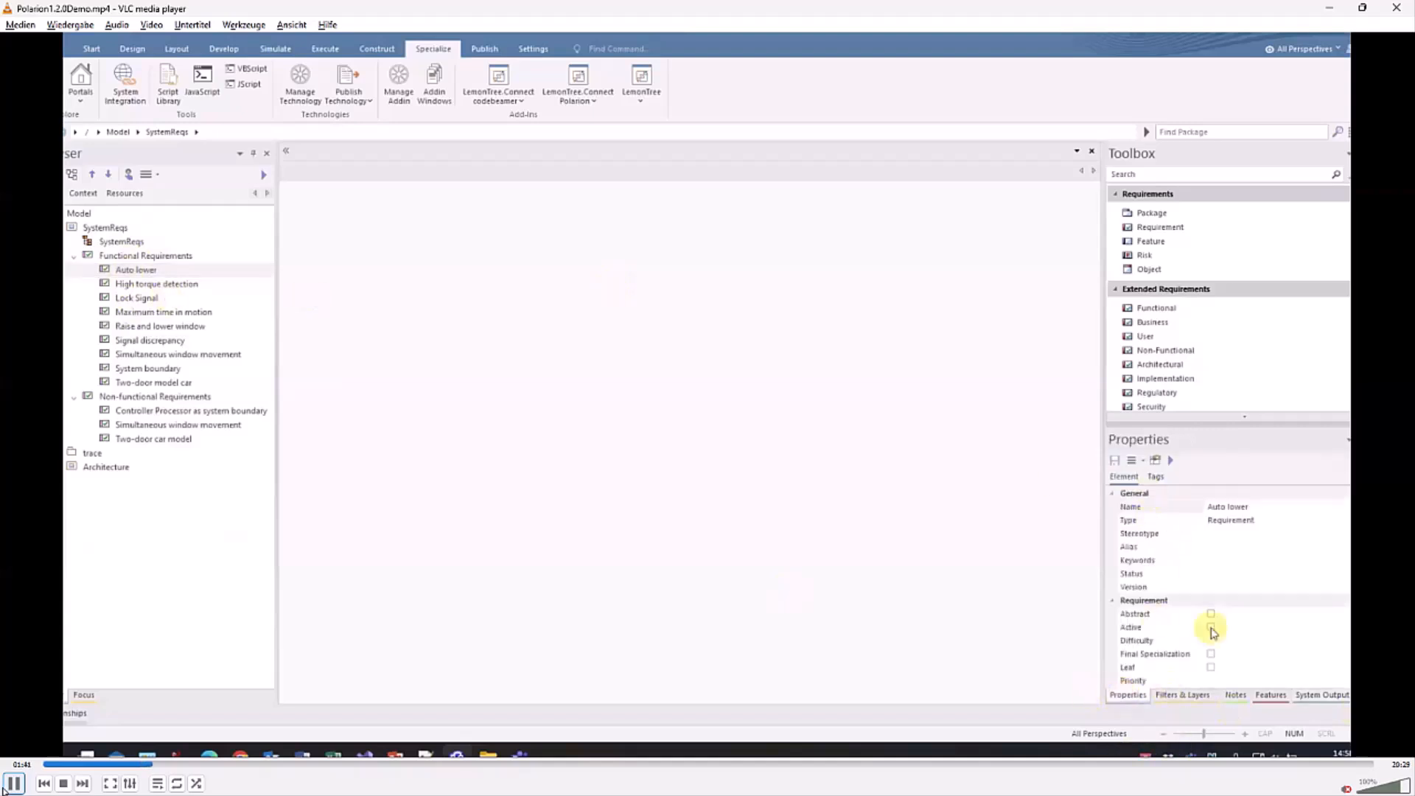
left_click(1236, 694)
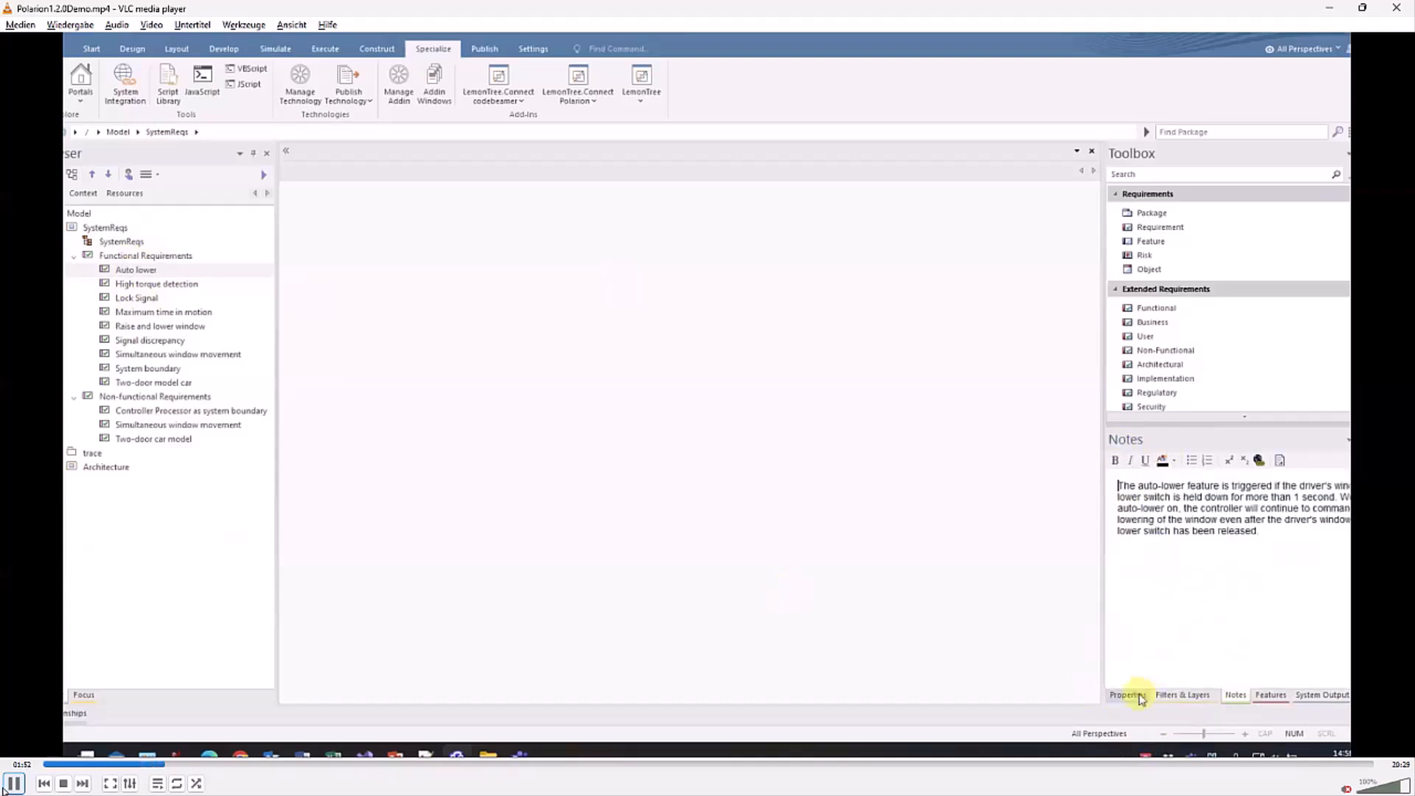
- Show Auto lower's imported tagged values: id SR-7, severity should_have, status draft
left_click(1127, 694)
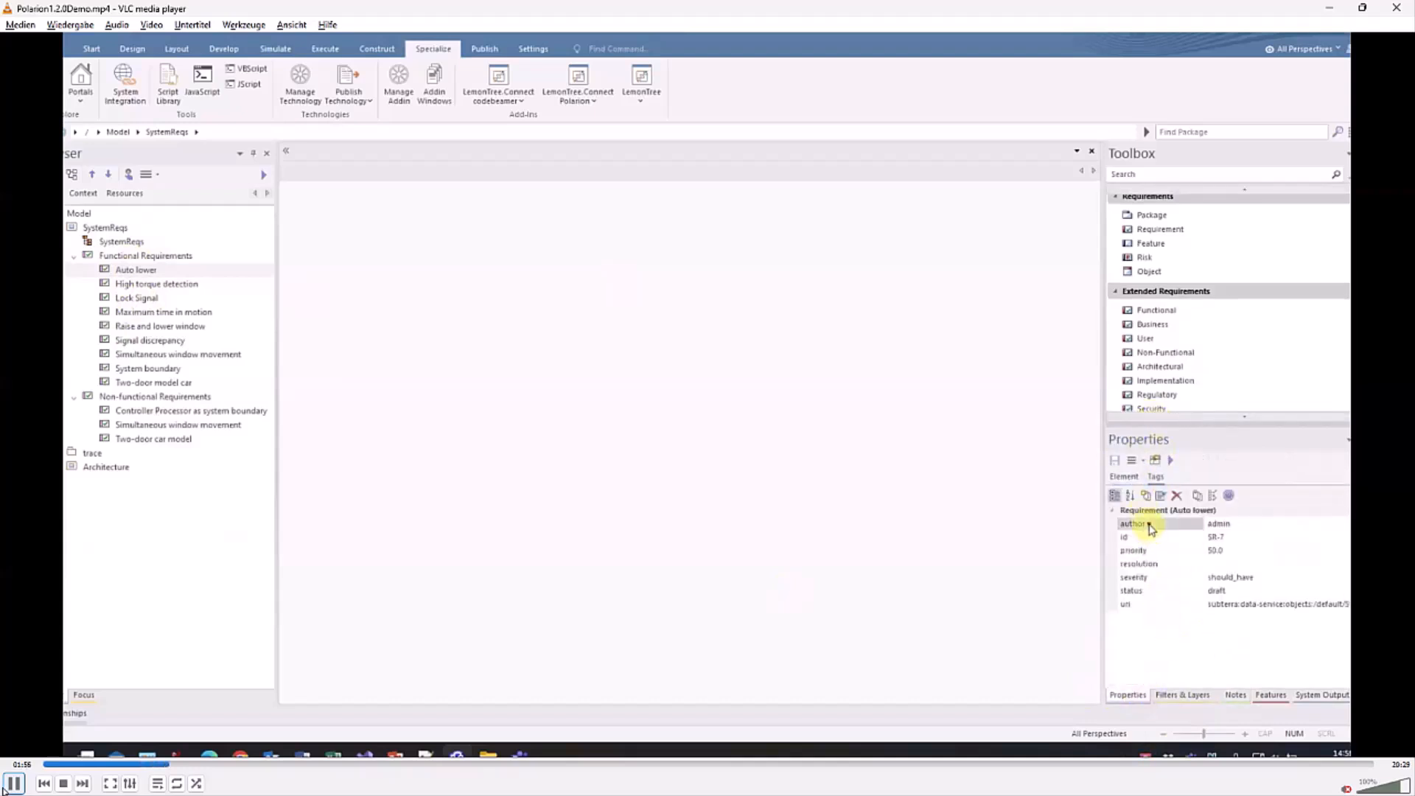
mouse_move(1164, 563)
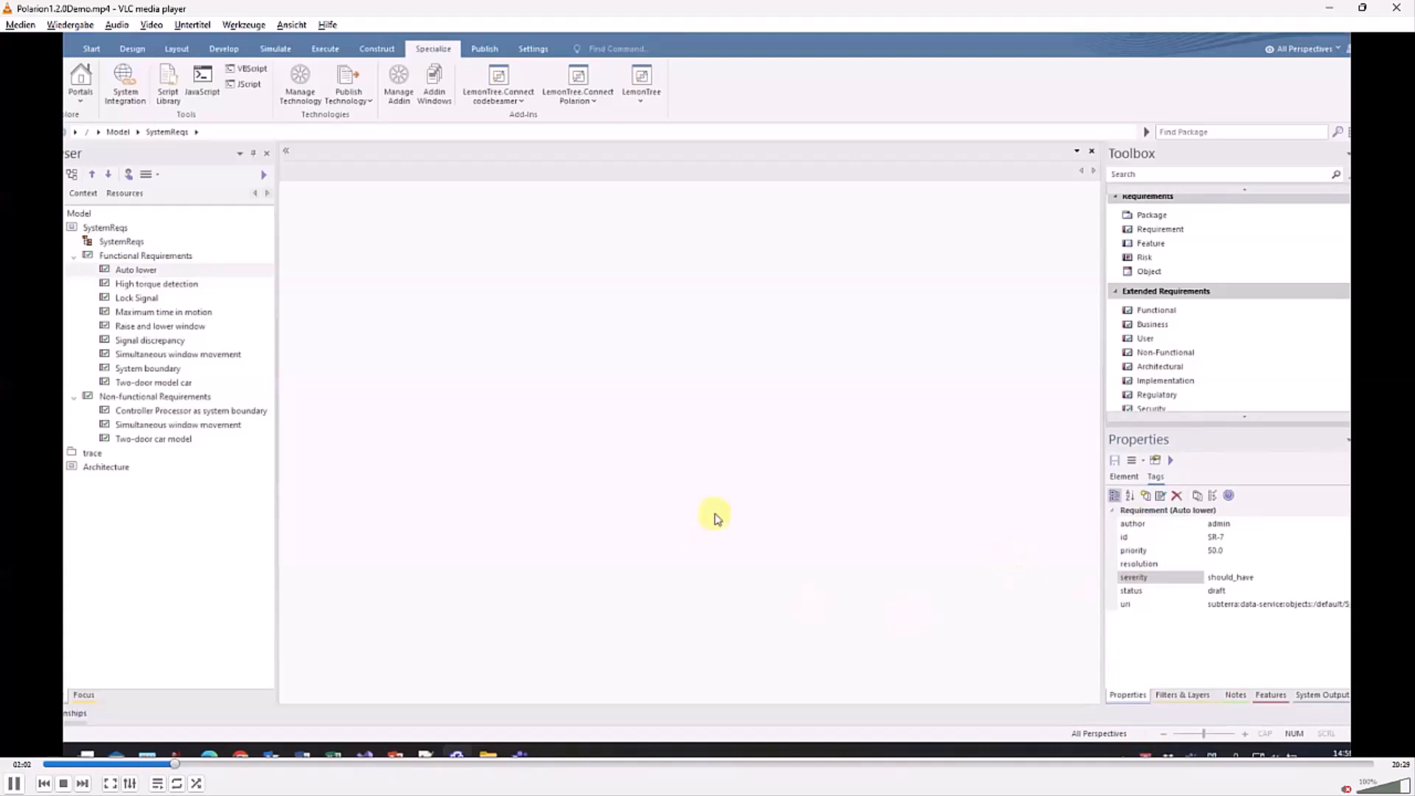
mouse_move(509, 282)
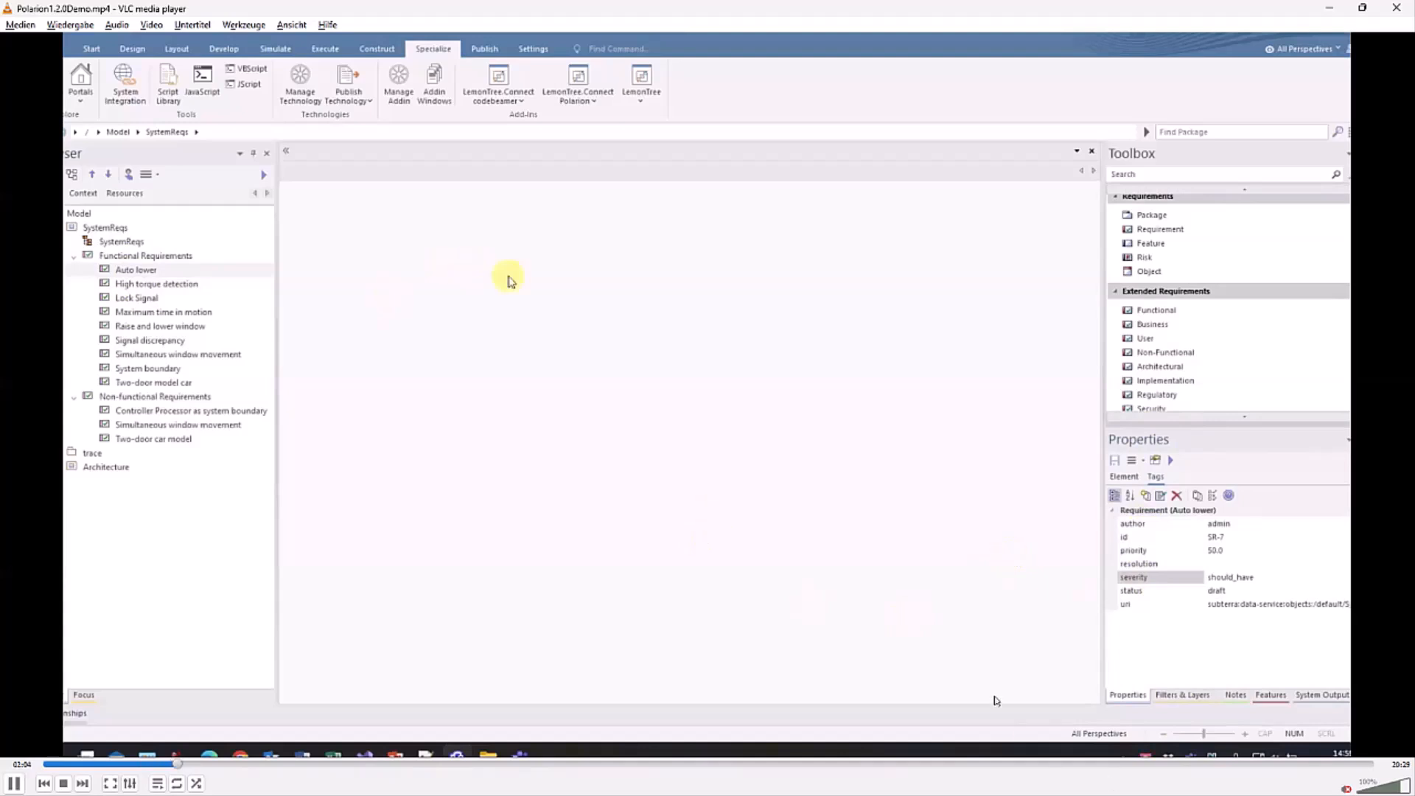
mouse_move(510, 395)
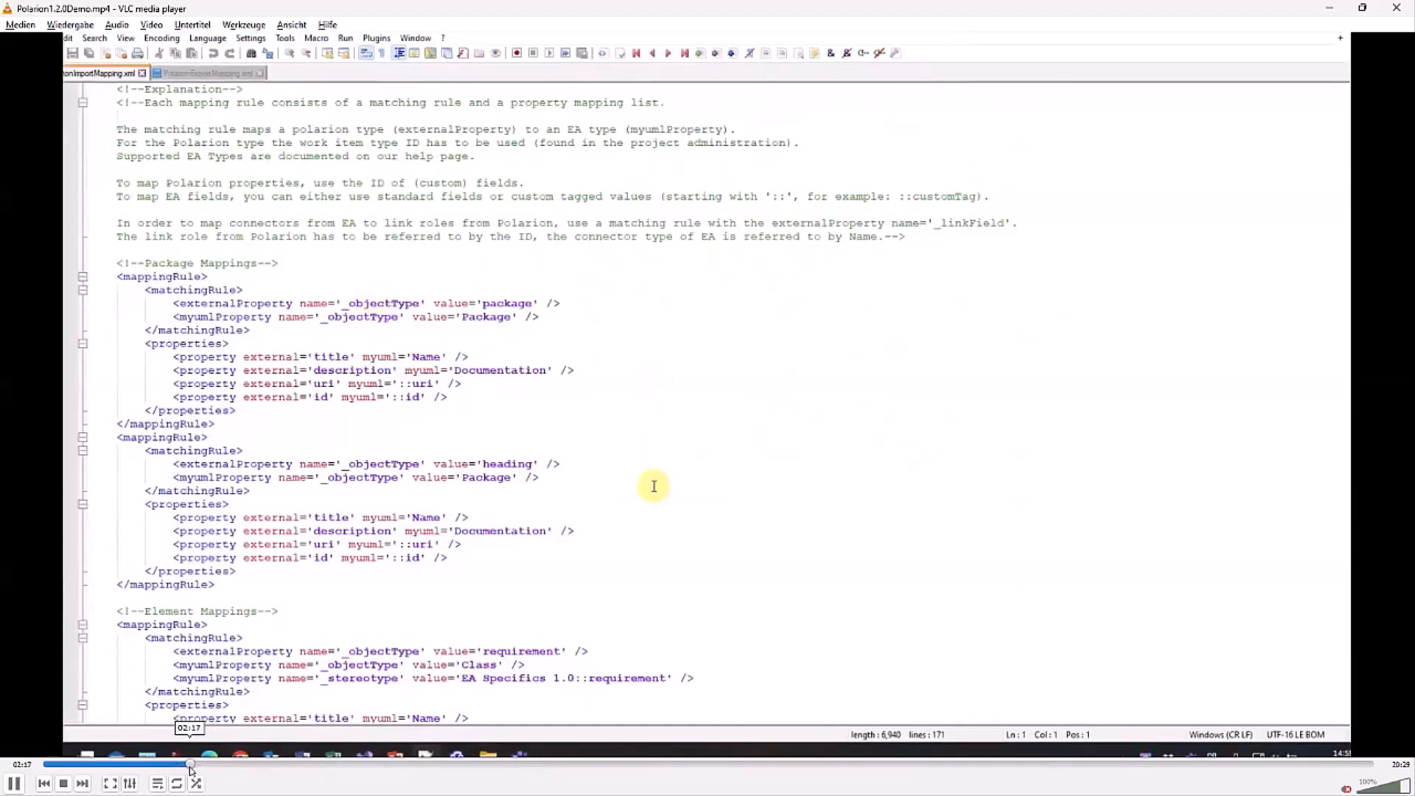
- Scroll through the PolarionImportMapping.xml rules mapping work item properties to EA fields
left_click_drag(190, 765, 227, 765)
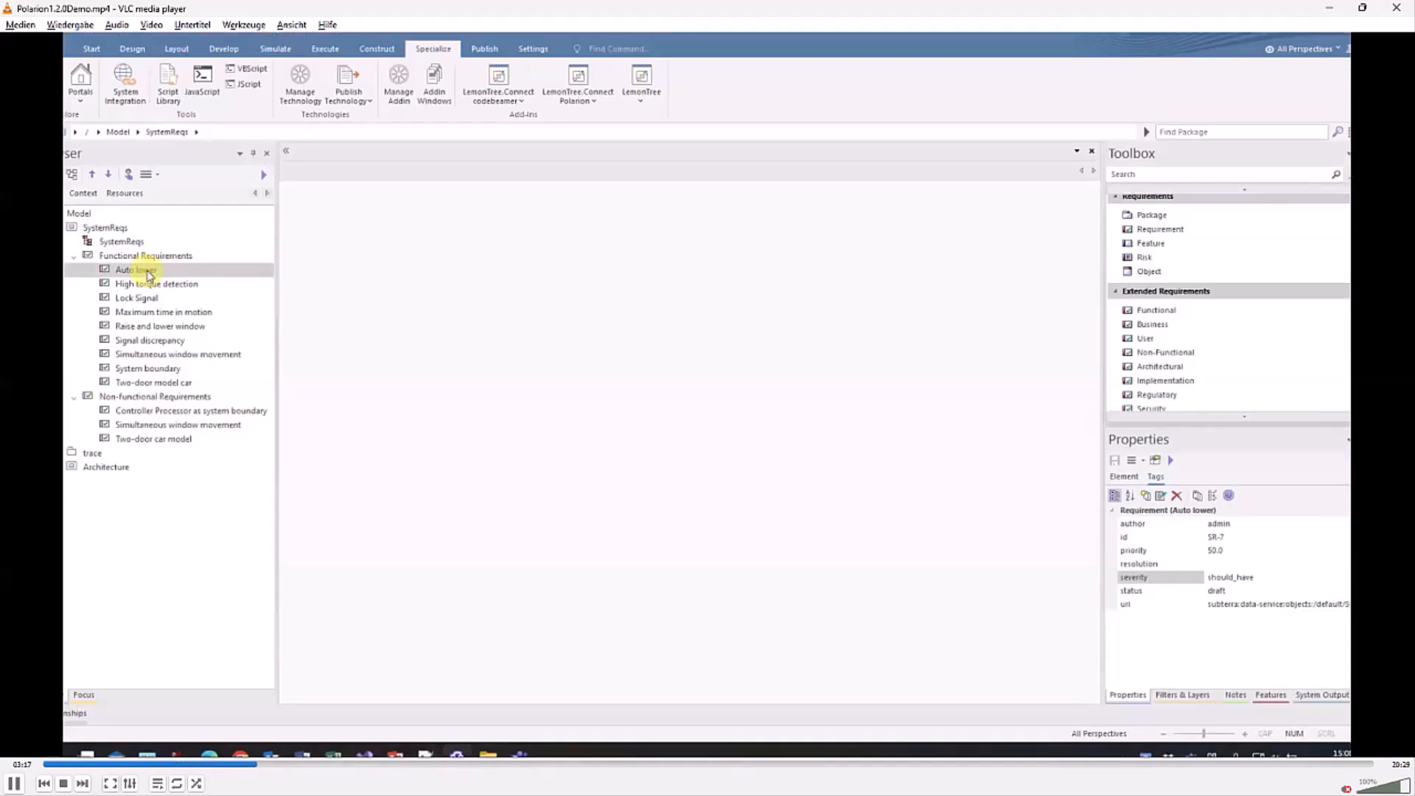
- Open the Lock Signal requirement in Polarion as work item SR-3 via LemonTree.Connect
left_click(155, 283)
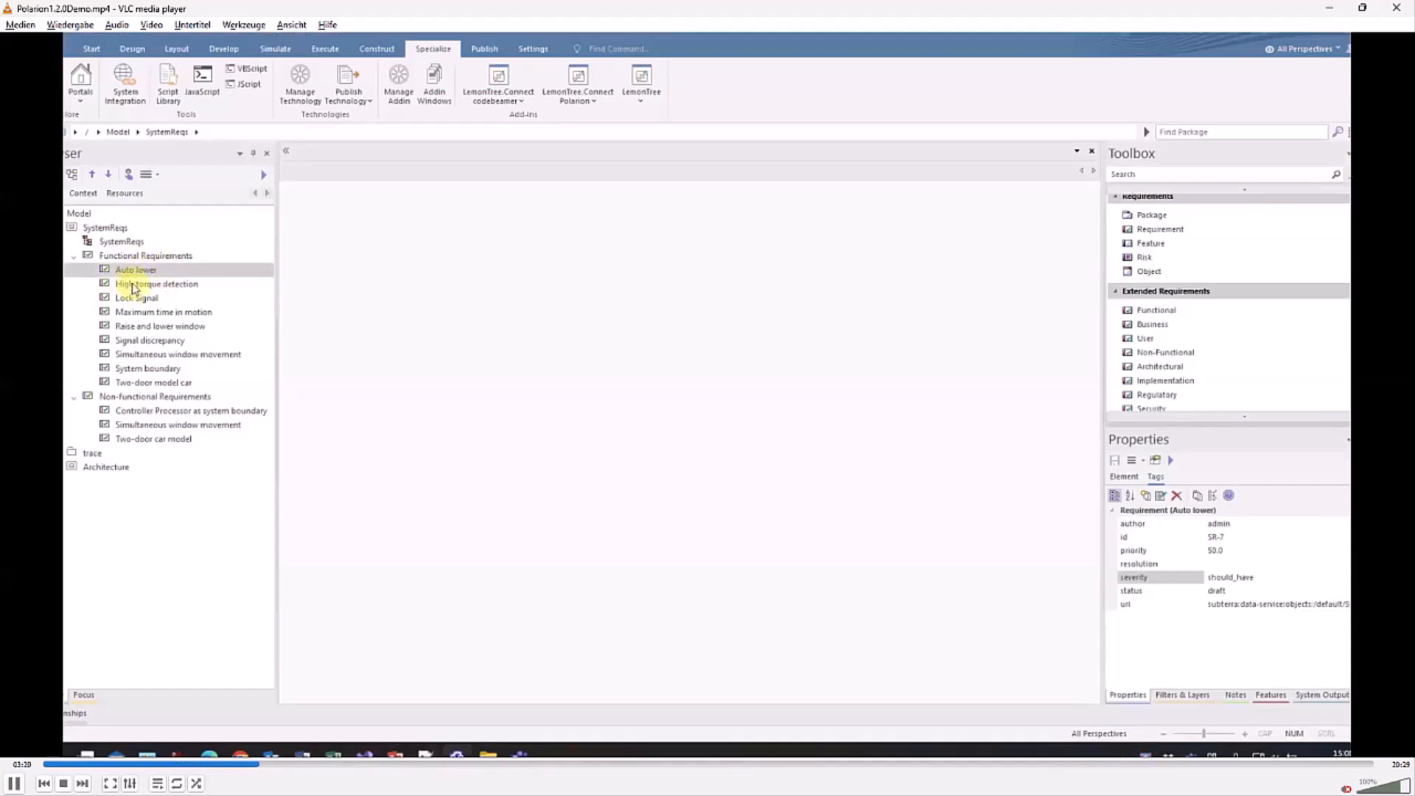
left_click(135, 268)
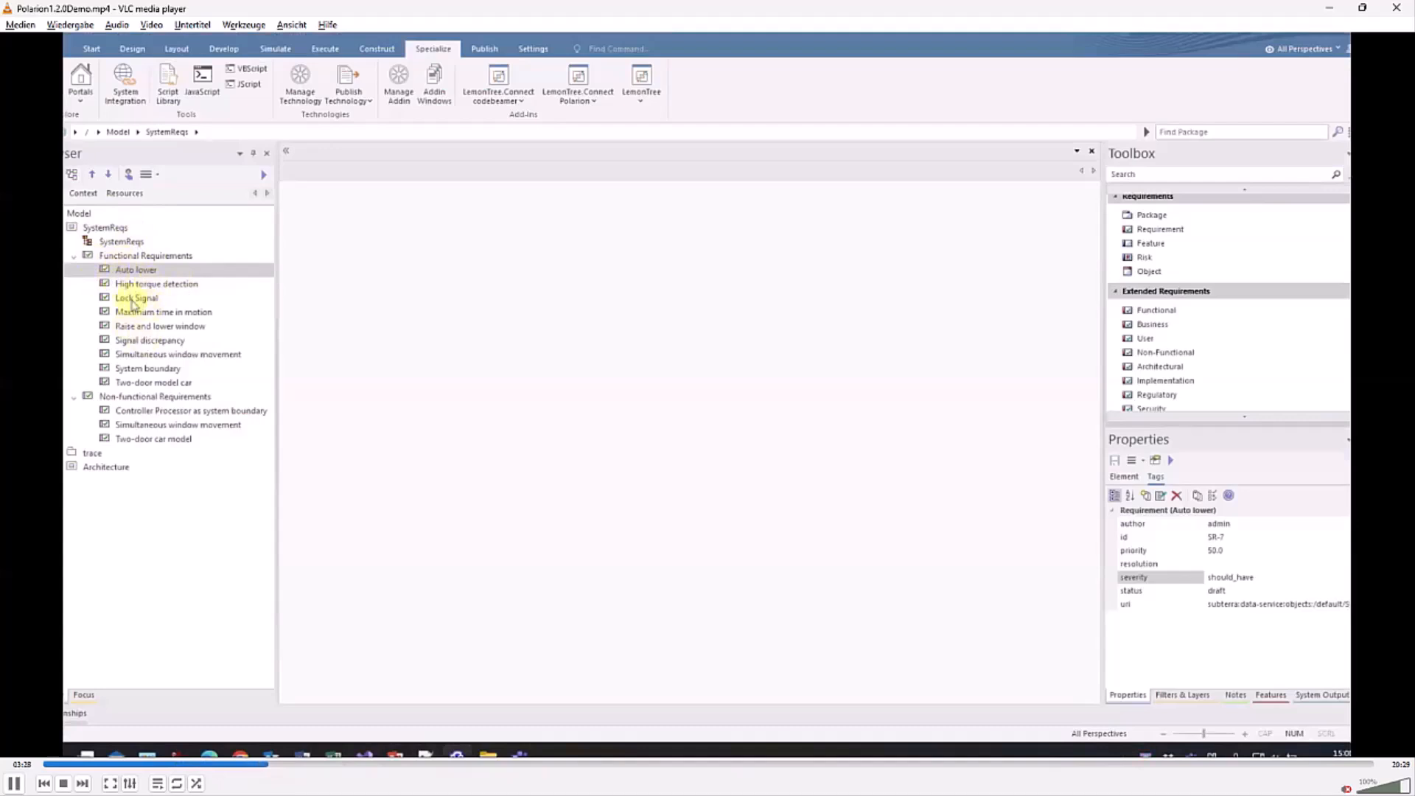
right_click(136, 298)
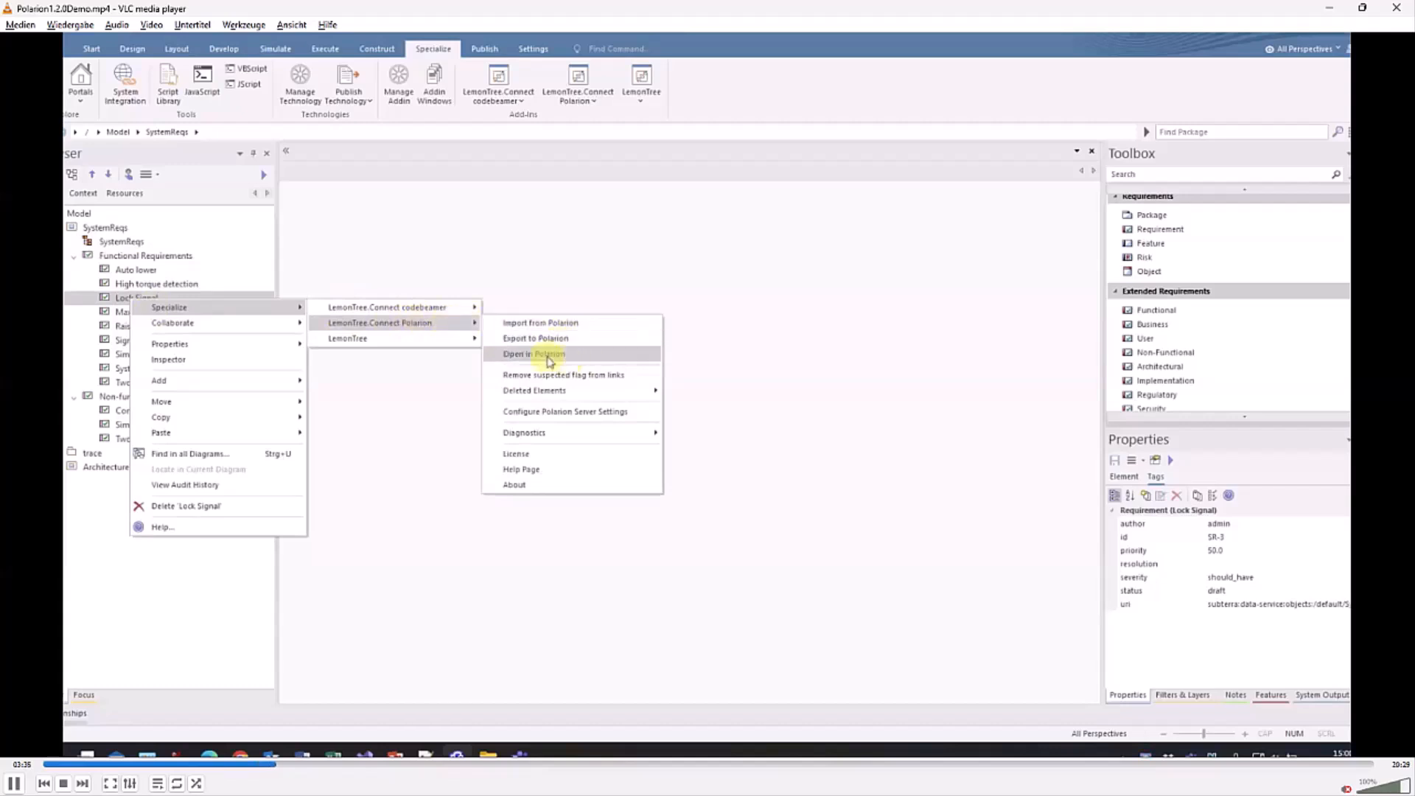
left_click(531, 352)
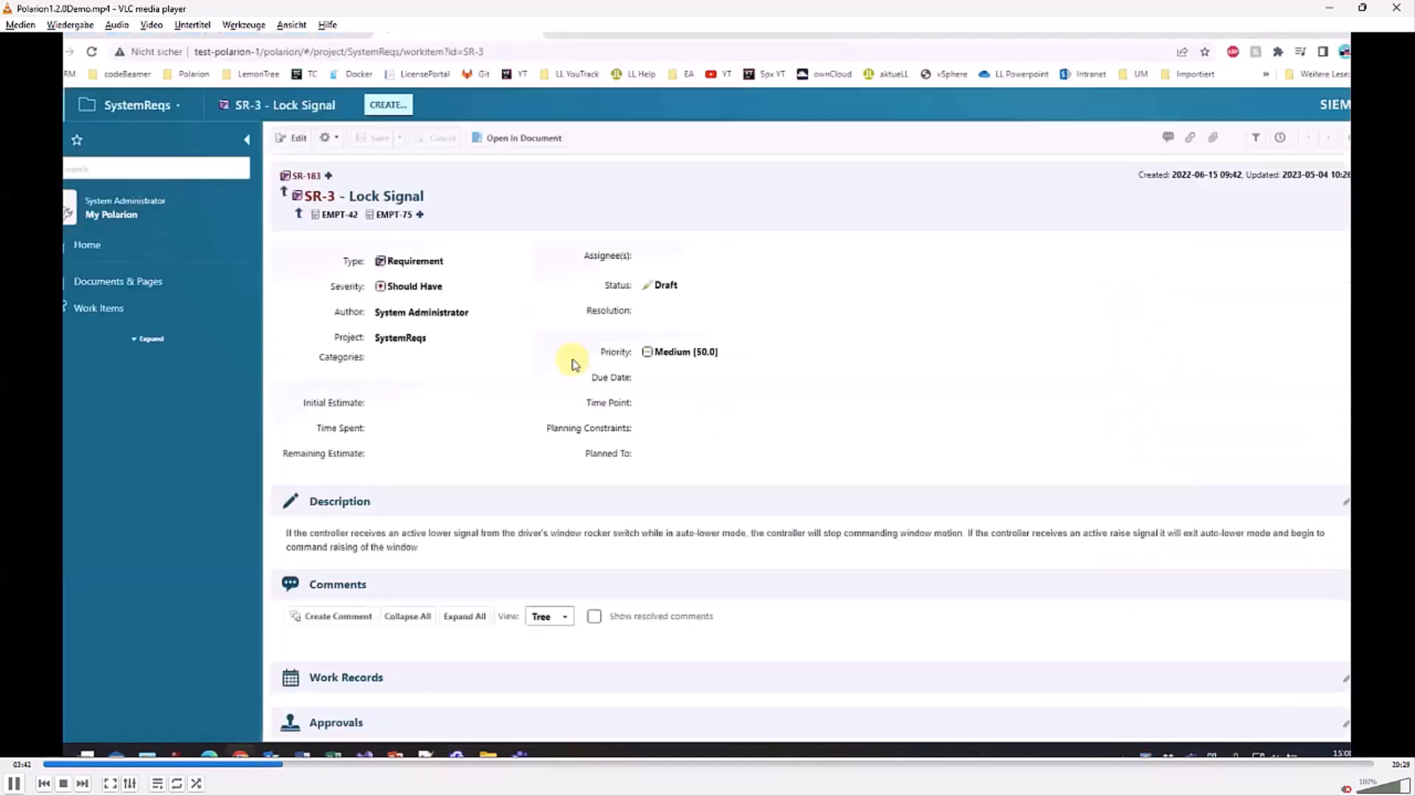
mouse_move(675, 246)
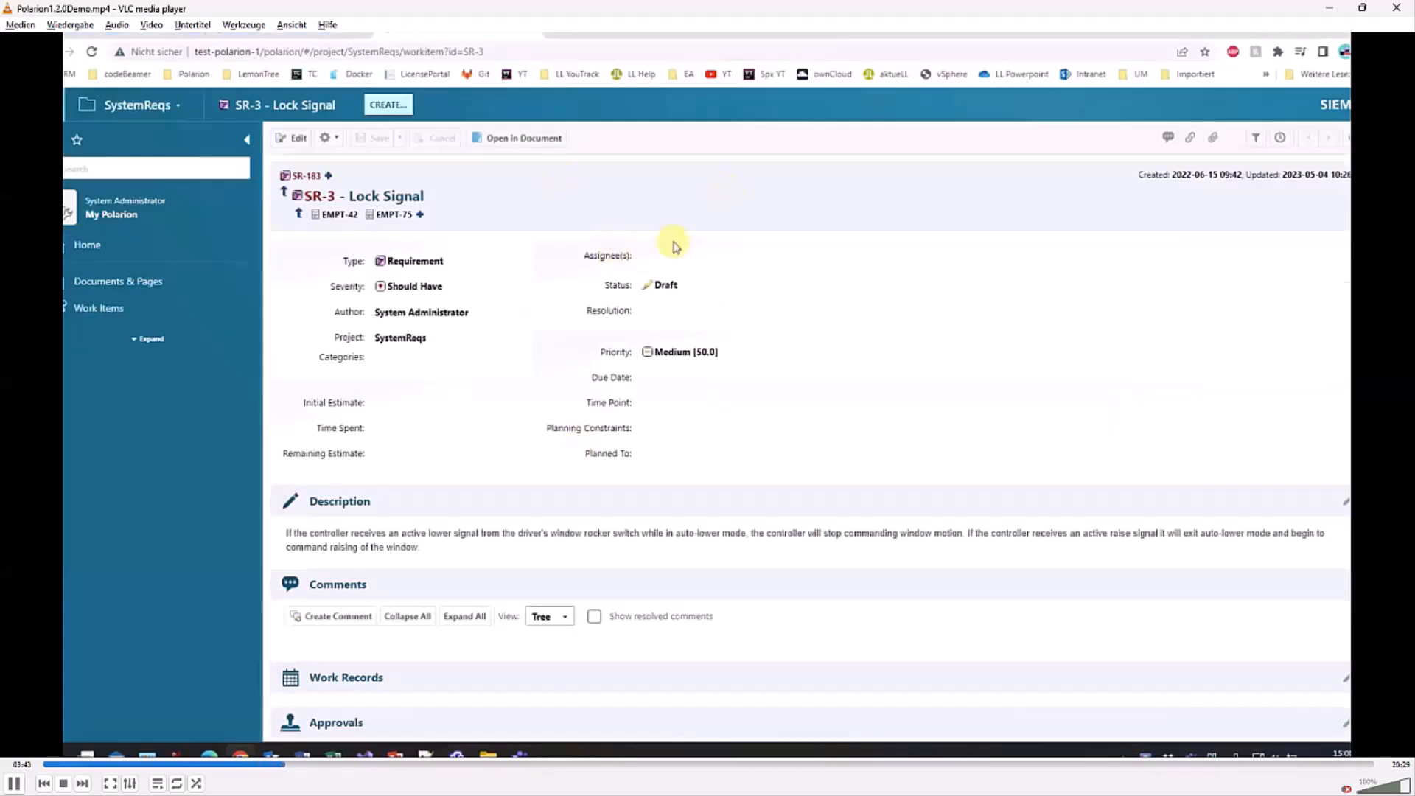
- Edit SR-3's title to 'Lock Signal - Update' and save the work item
left_click(672, 255)
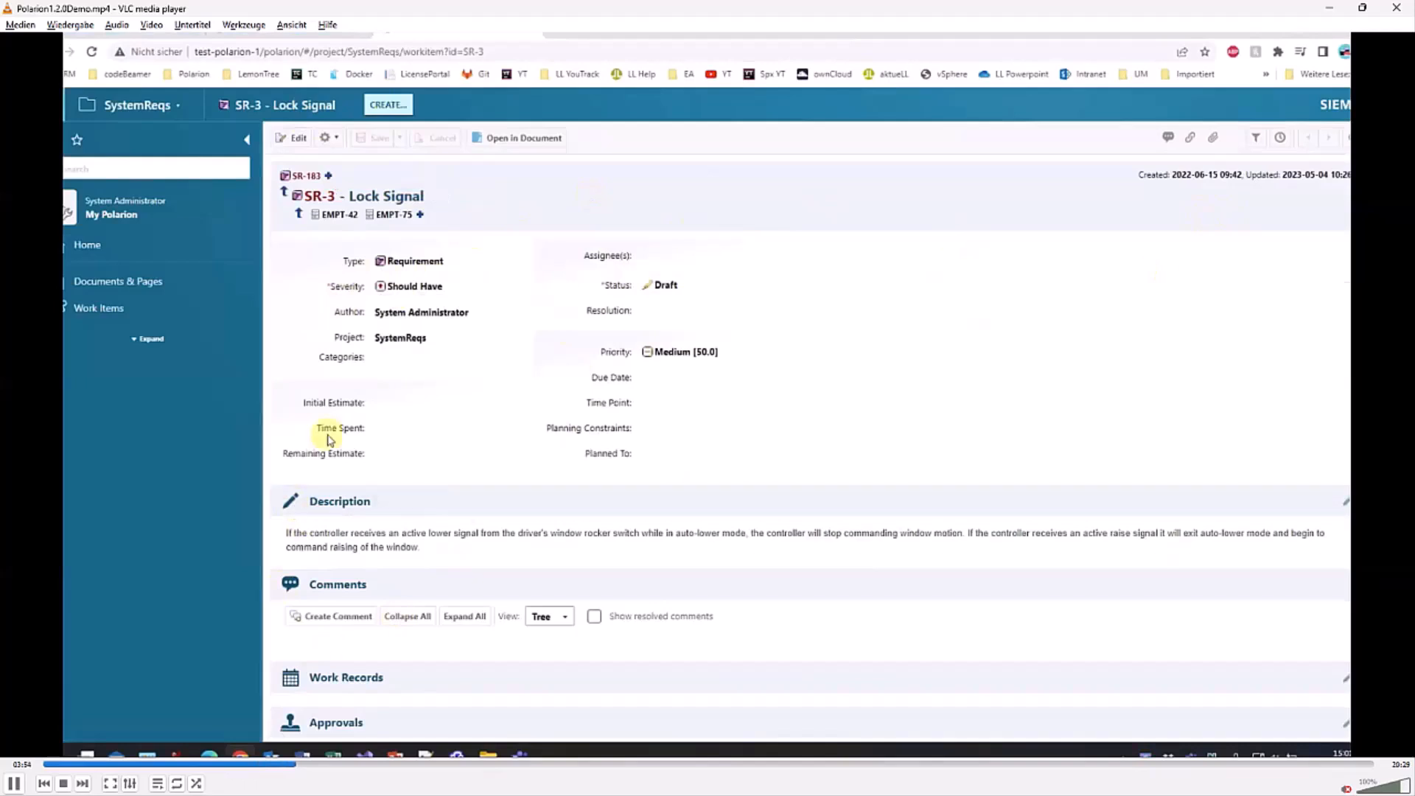
left_click(296, 137)
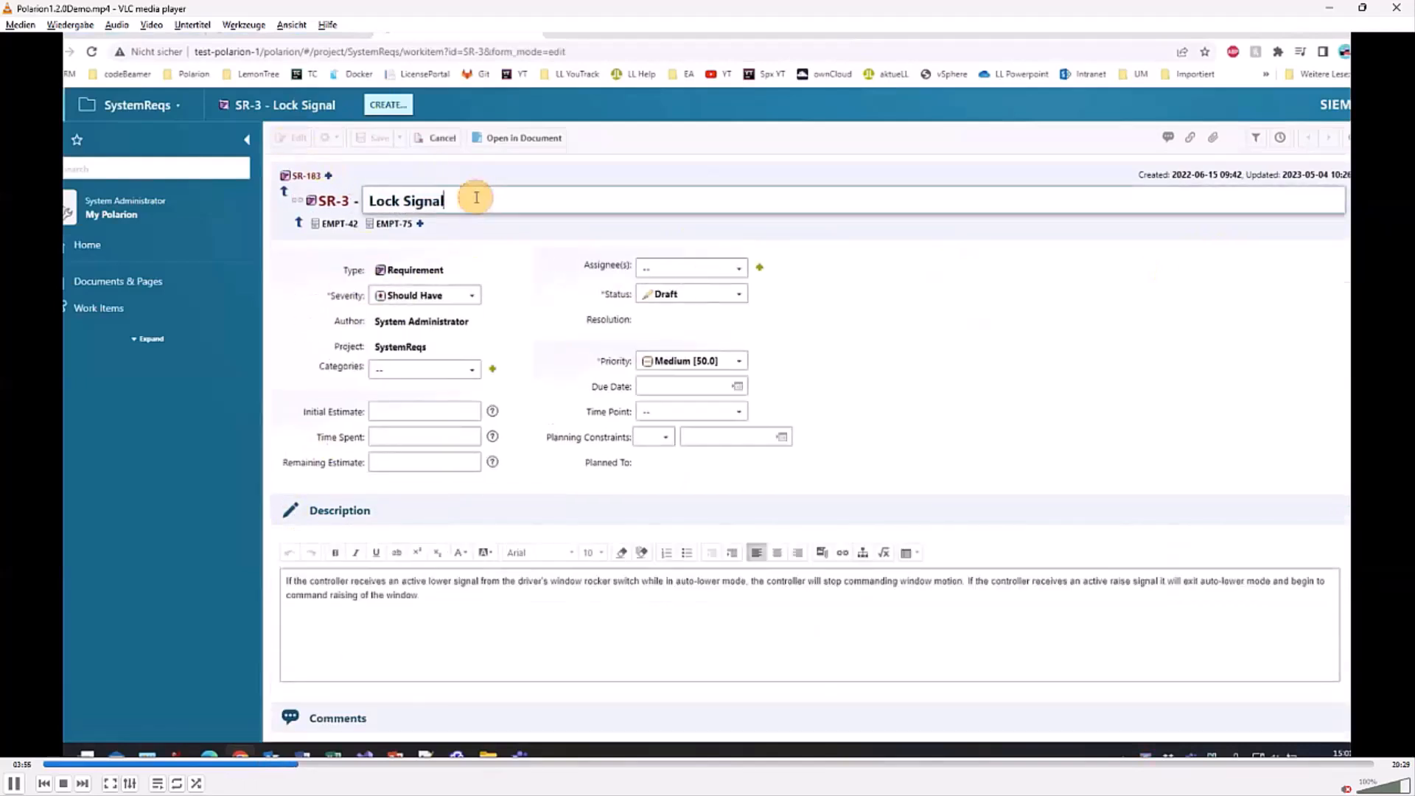
type("- Update")
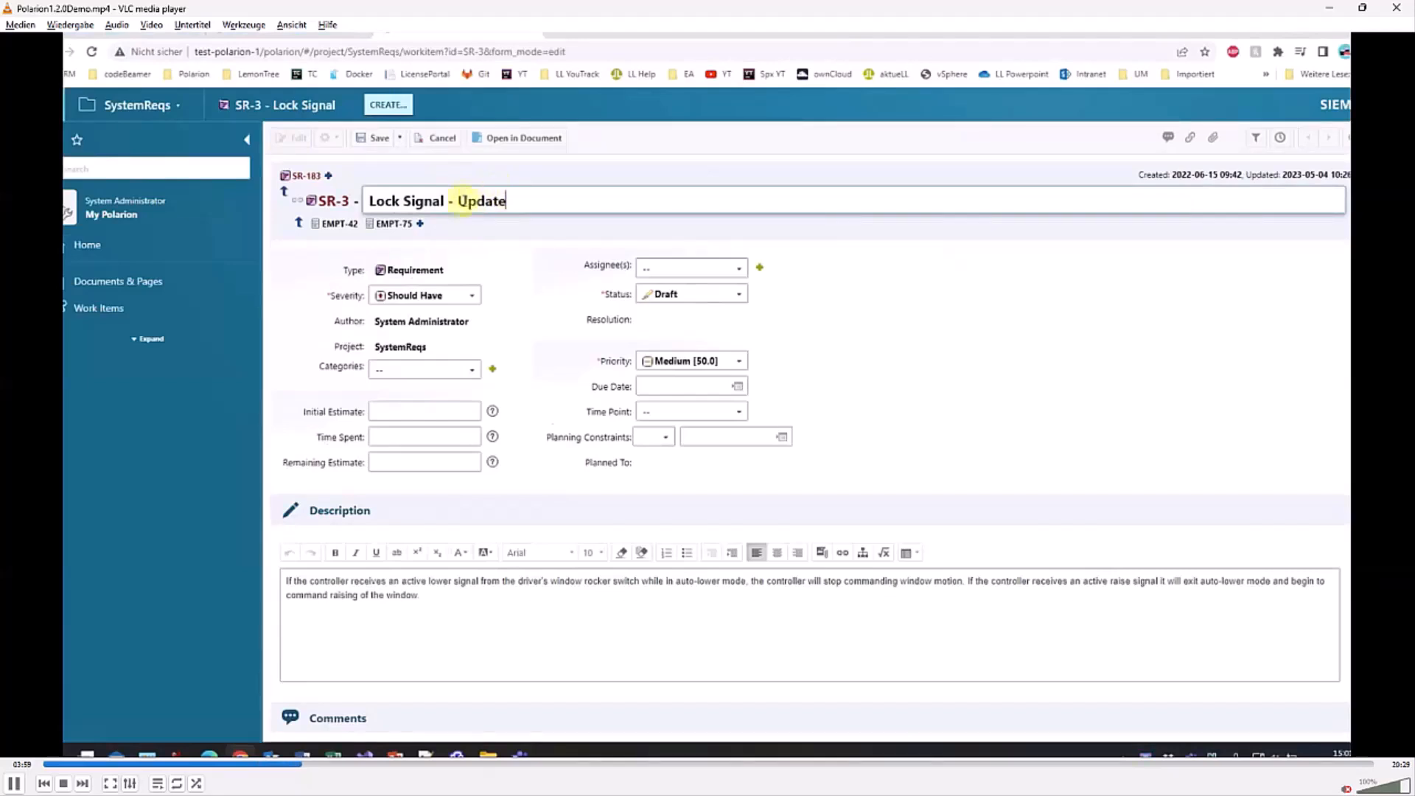
left_click(372, 138)
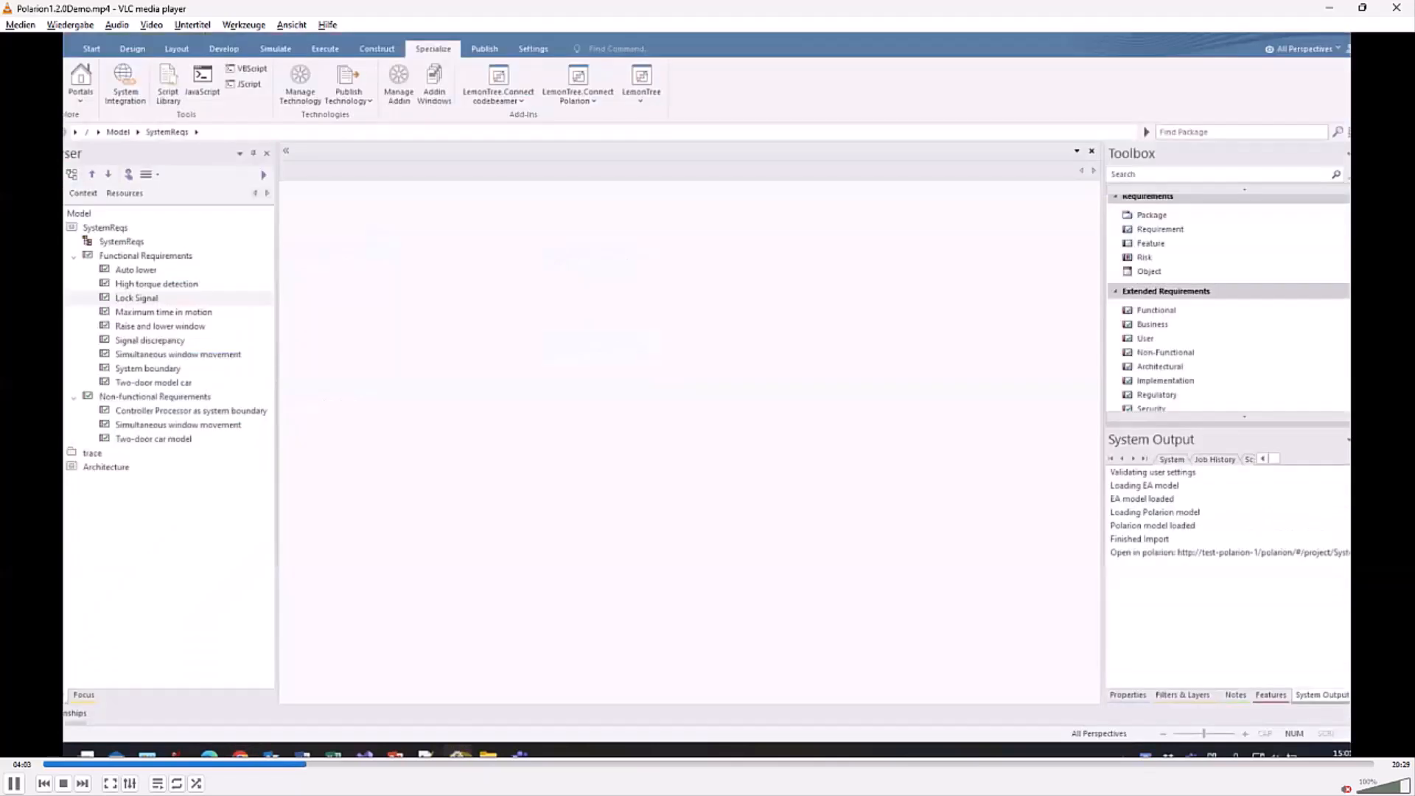
- Re-import SystemReqs from Polarion and expand Functional Requirements to show 'Lock Signal - Update'
right_click(105, 227)
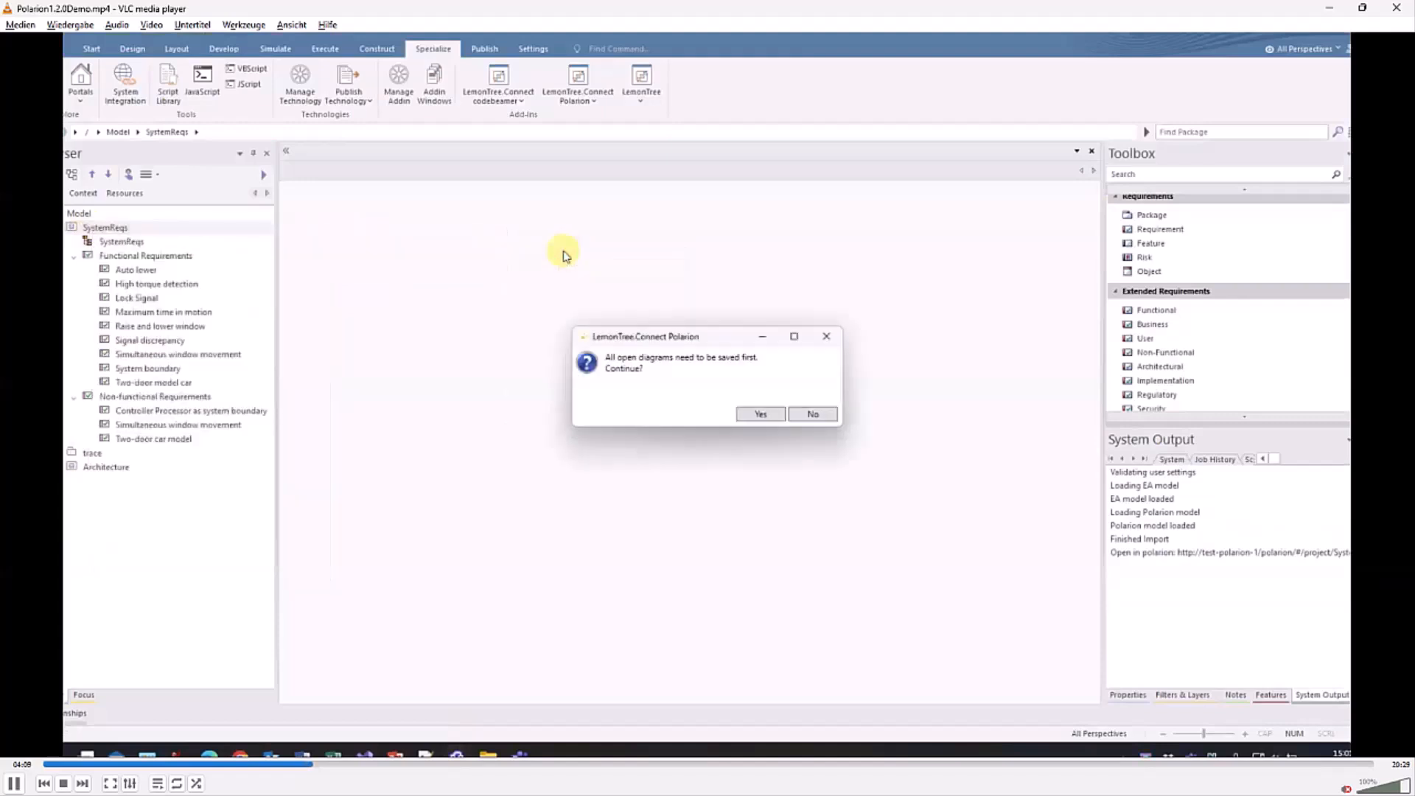
left_click(759, 412)
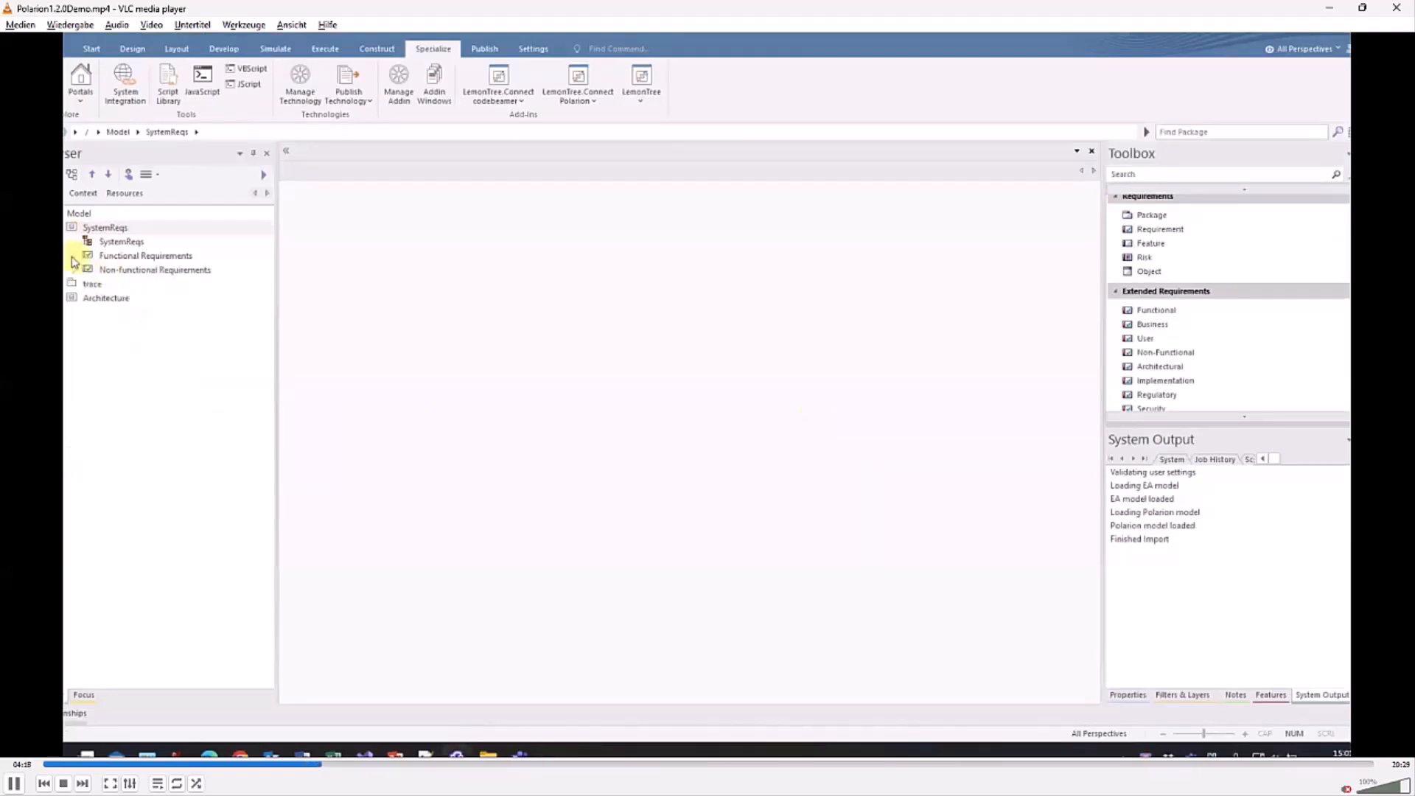
left_click(74, 255)
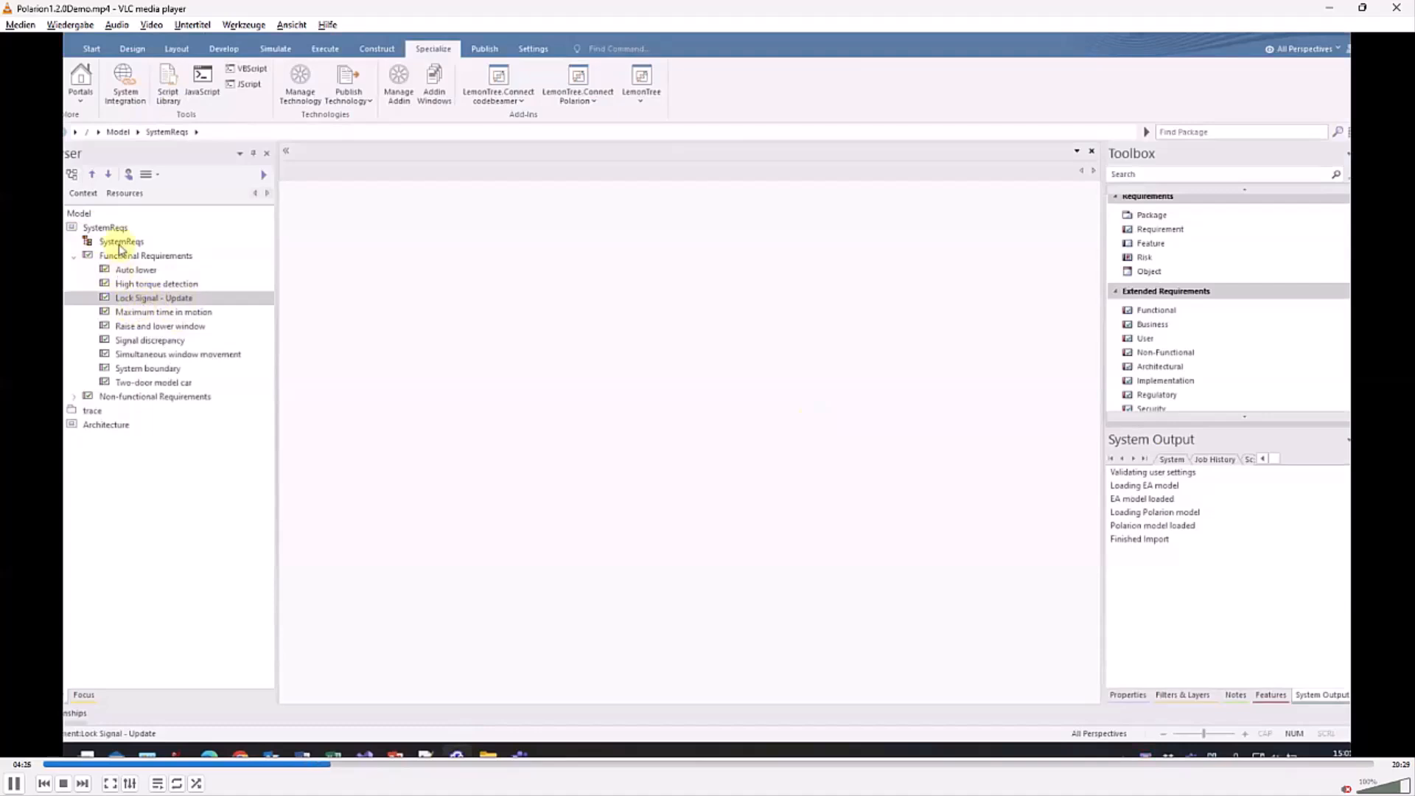
- Select the functional requirements on the SystemReqs diagram, ending on Lock Signal - Update
double_click(123, 241)
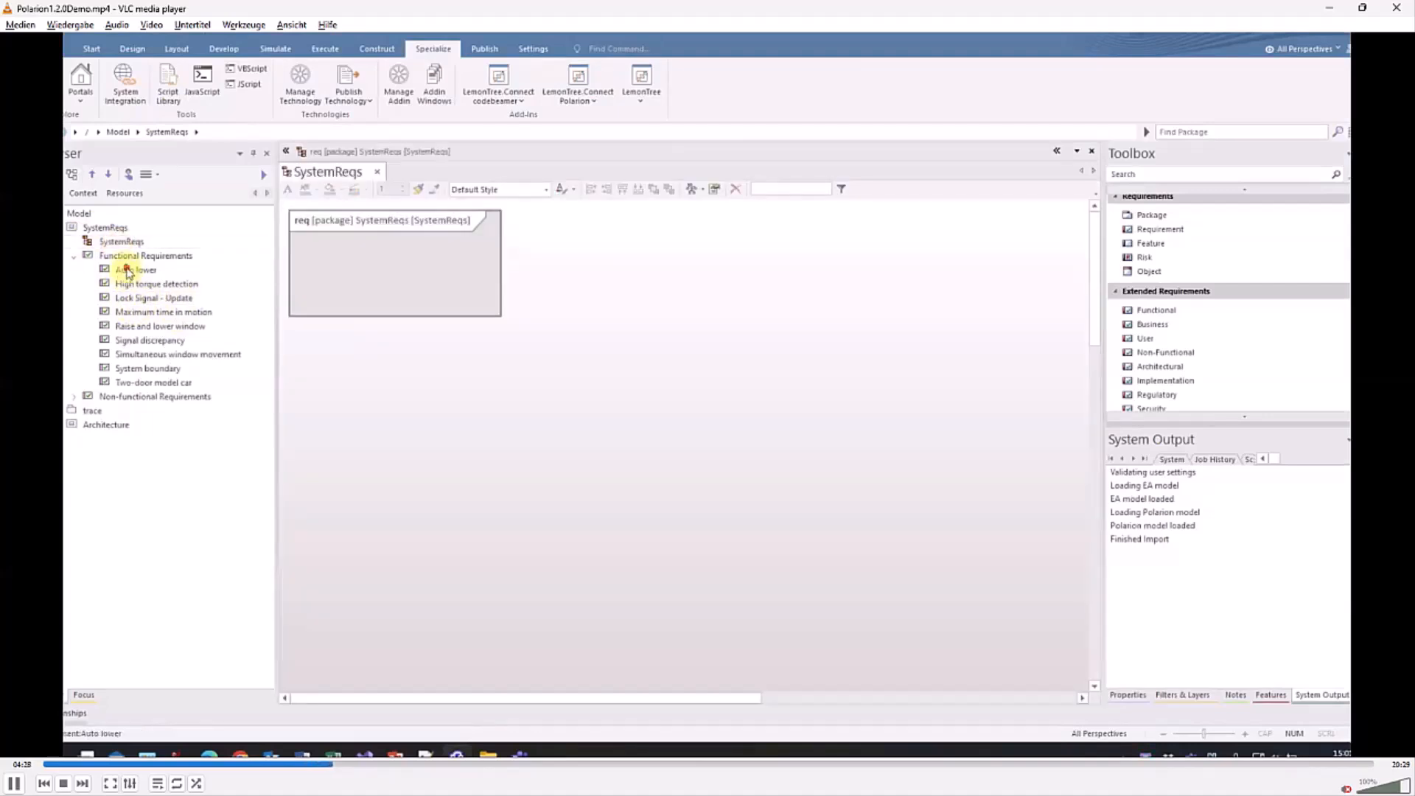
left_click(136, 268)
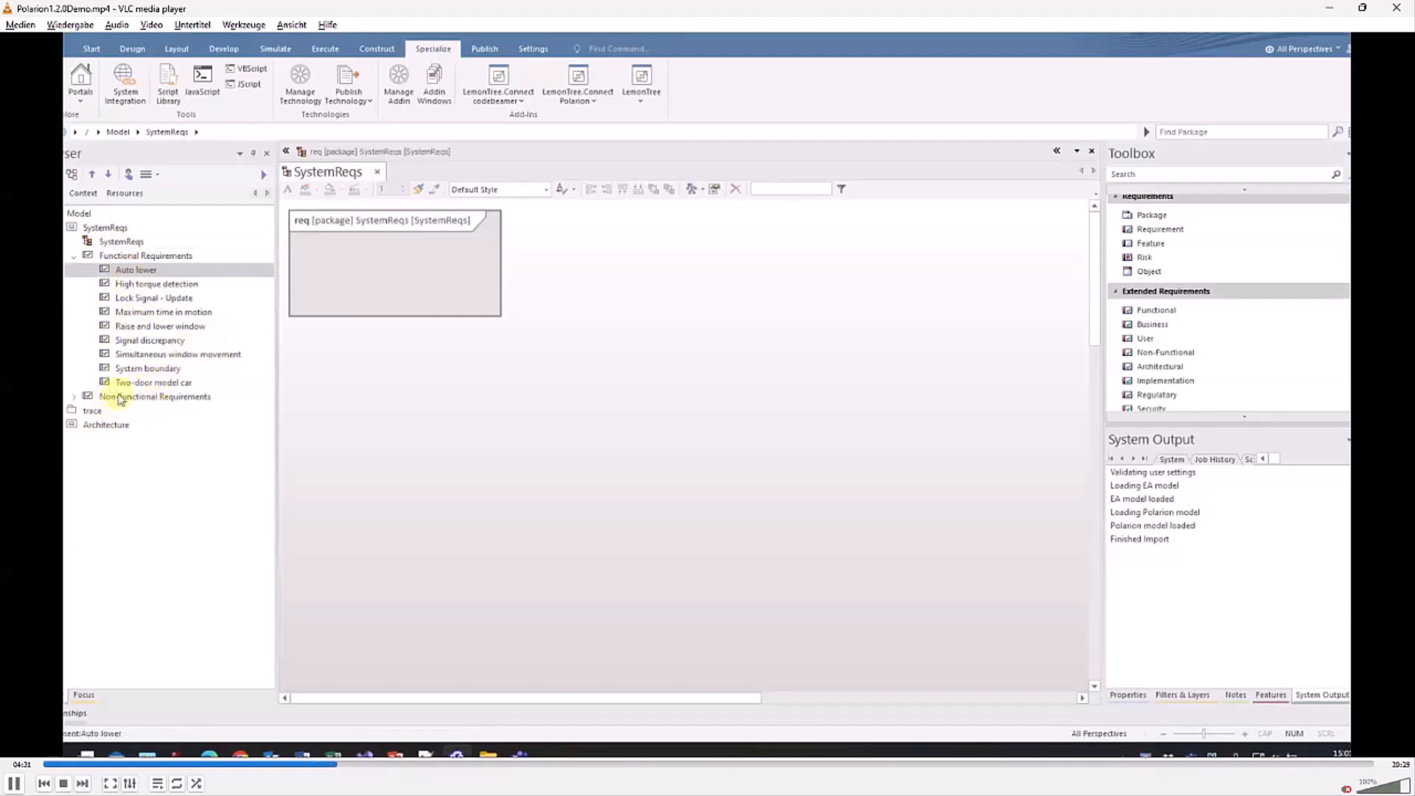
left_click(155, 381)
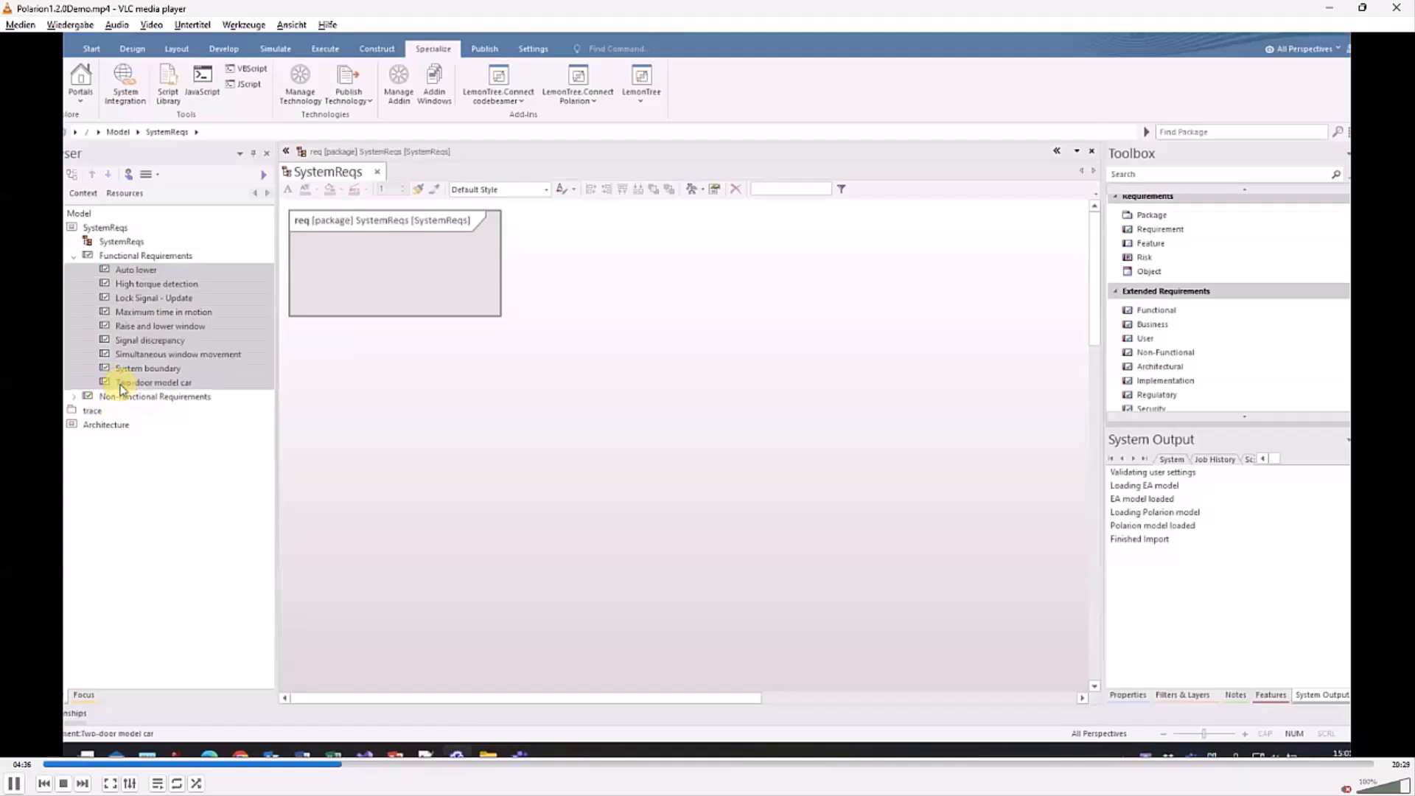
left_click(154, 298)
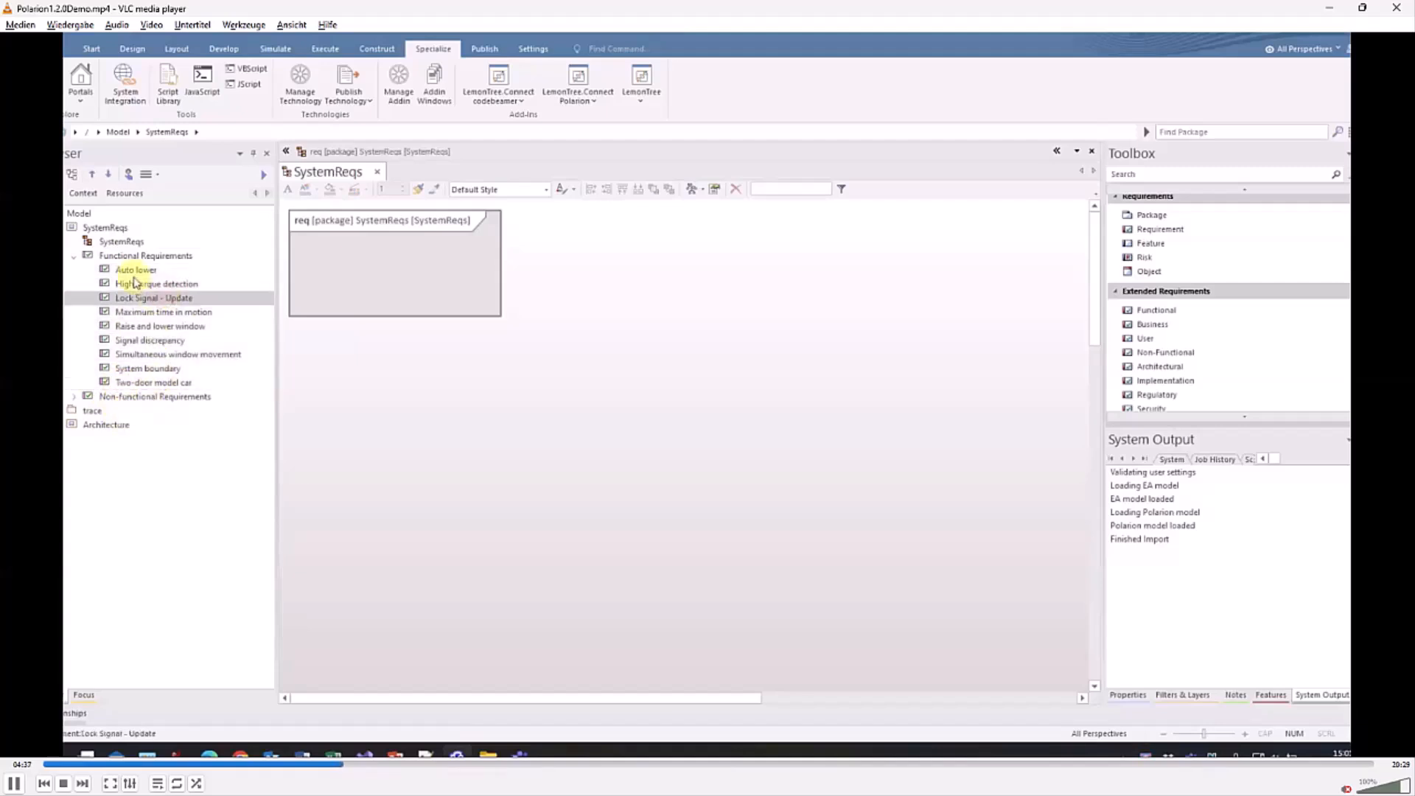
left_click(136, 268)
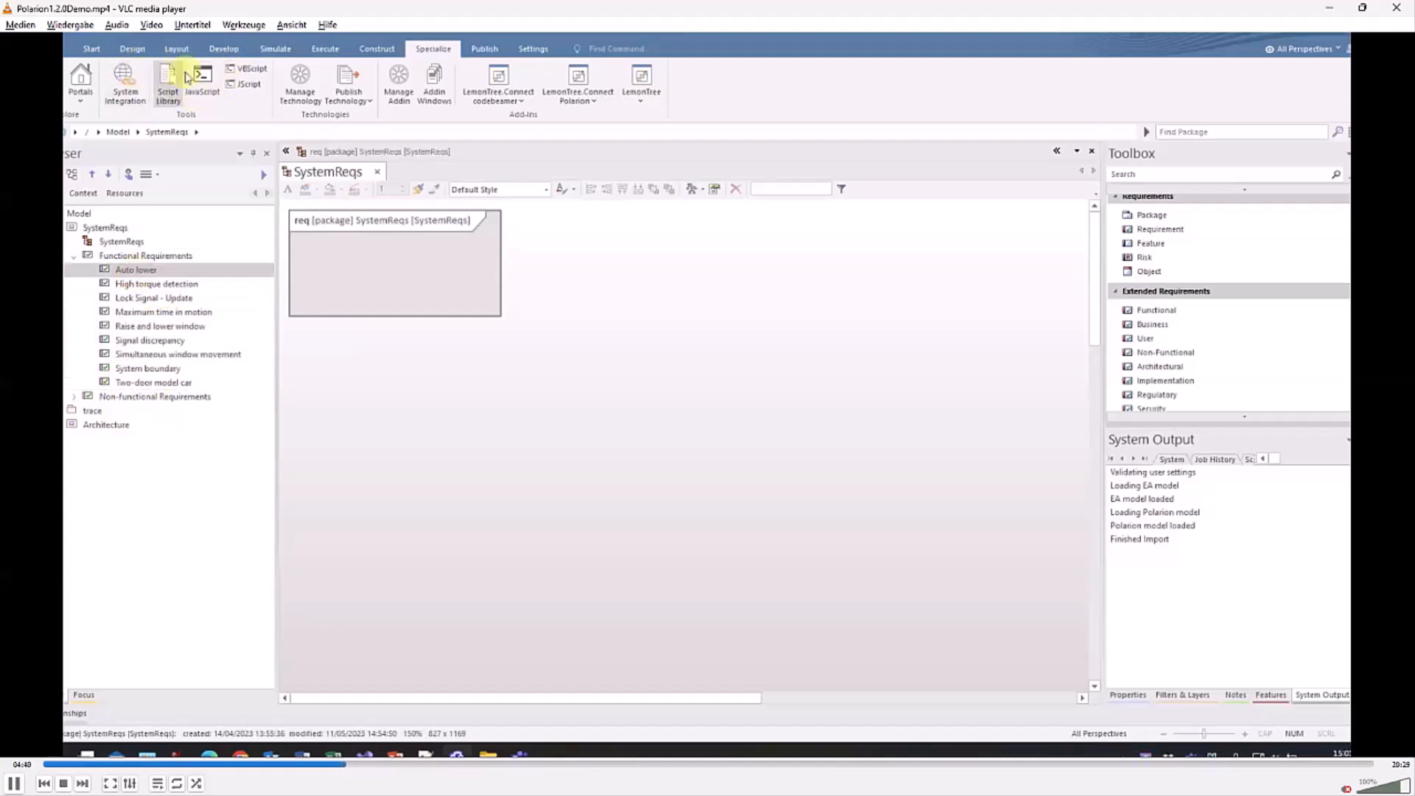
- Show Raise and lower window's traceability relationships, expanding its Functional Requirements owner
left_click(175, 49)
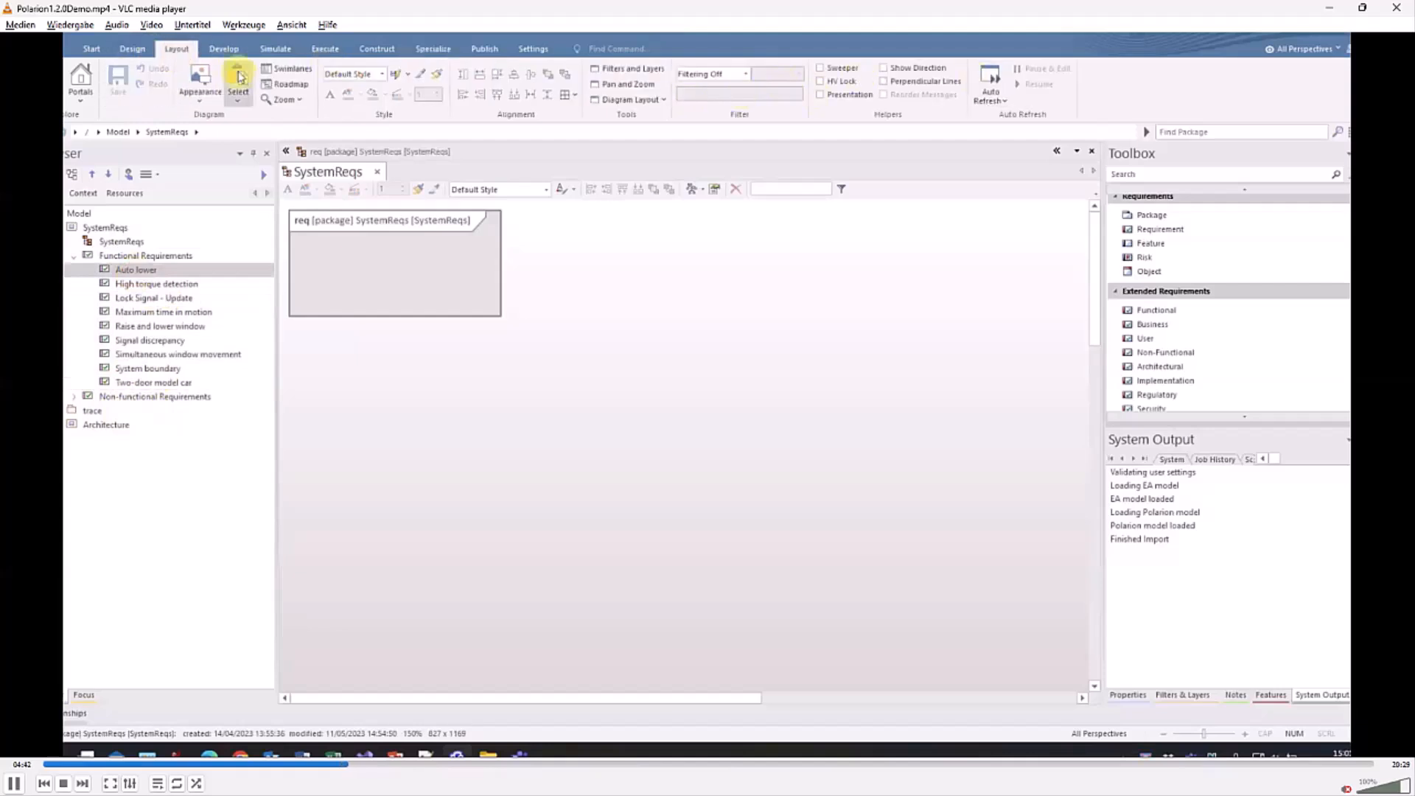
left_click(131, 48)
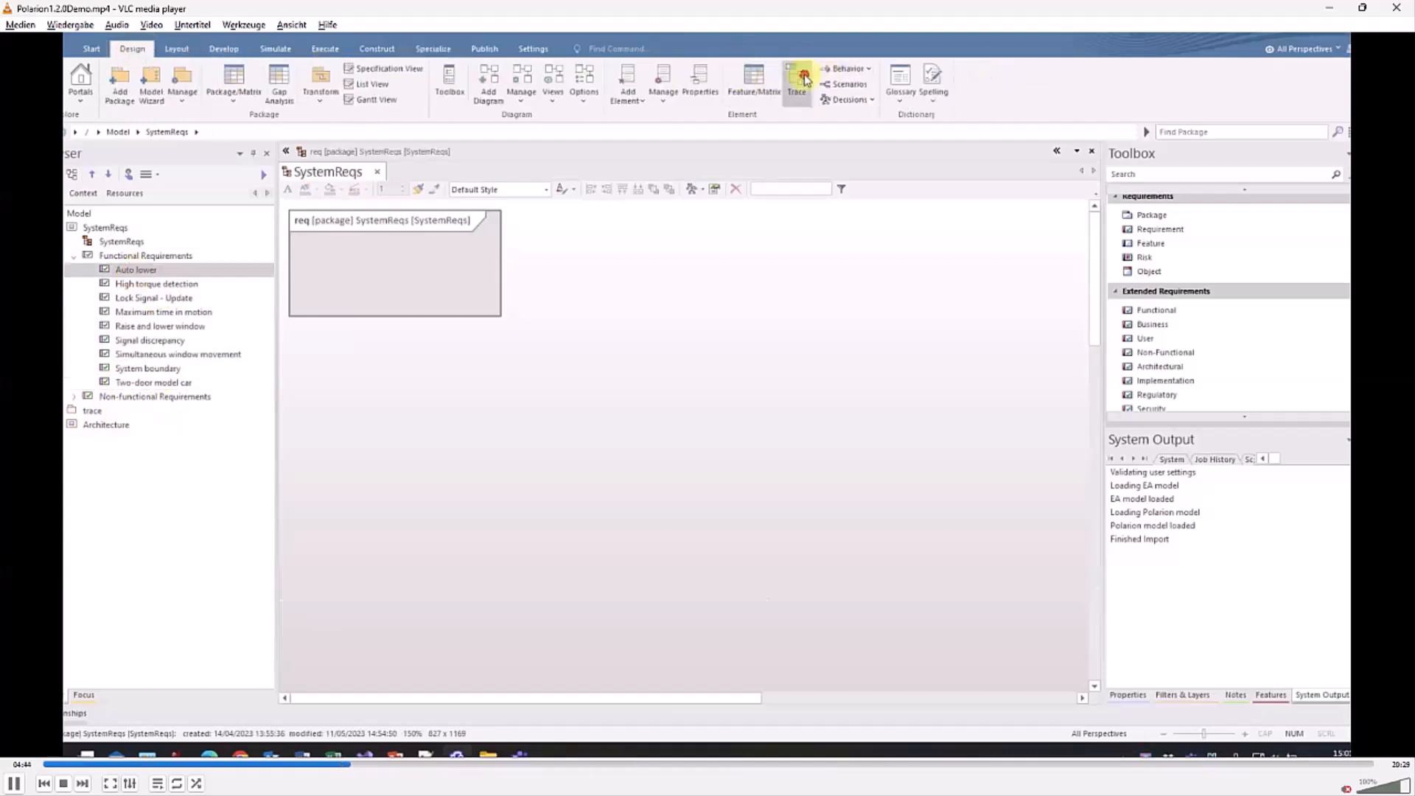
left_click(796, 81)
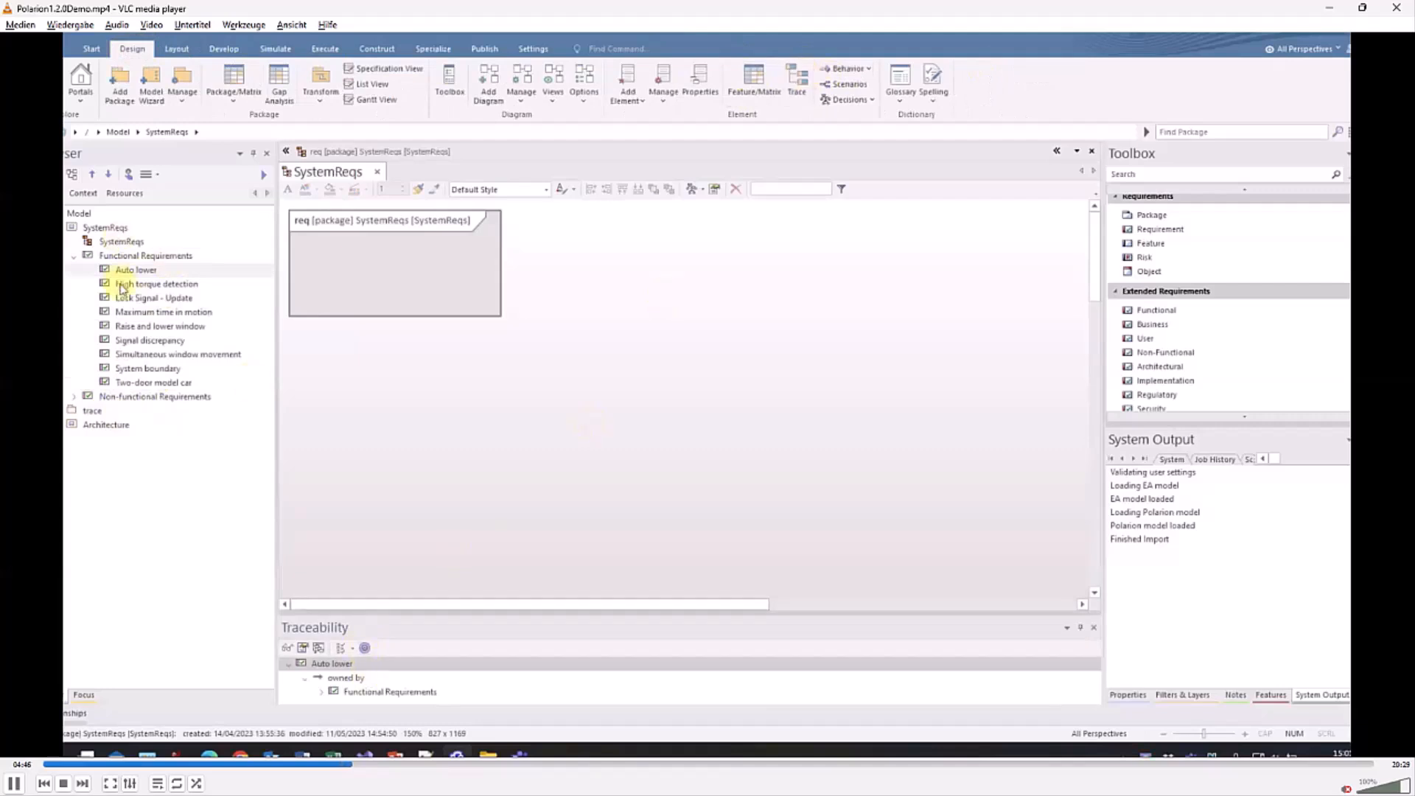
left_click(159, 325)
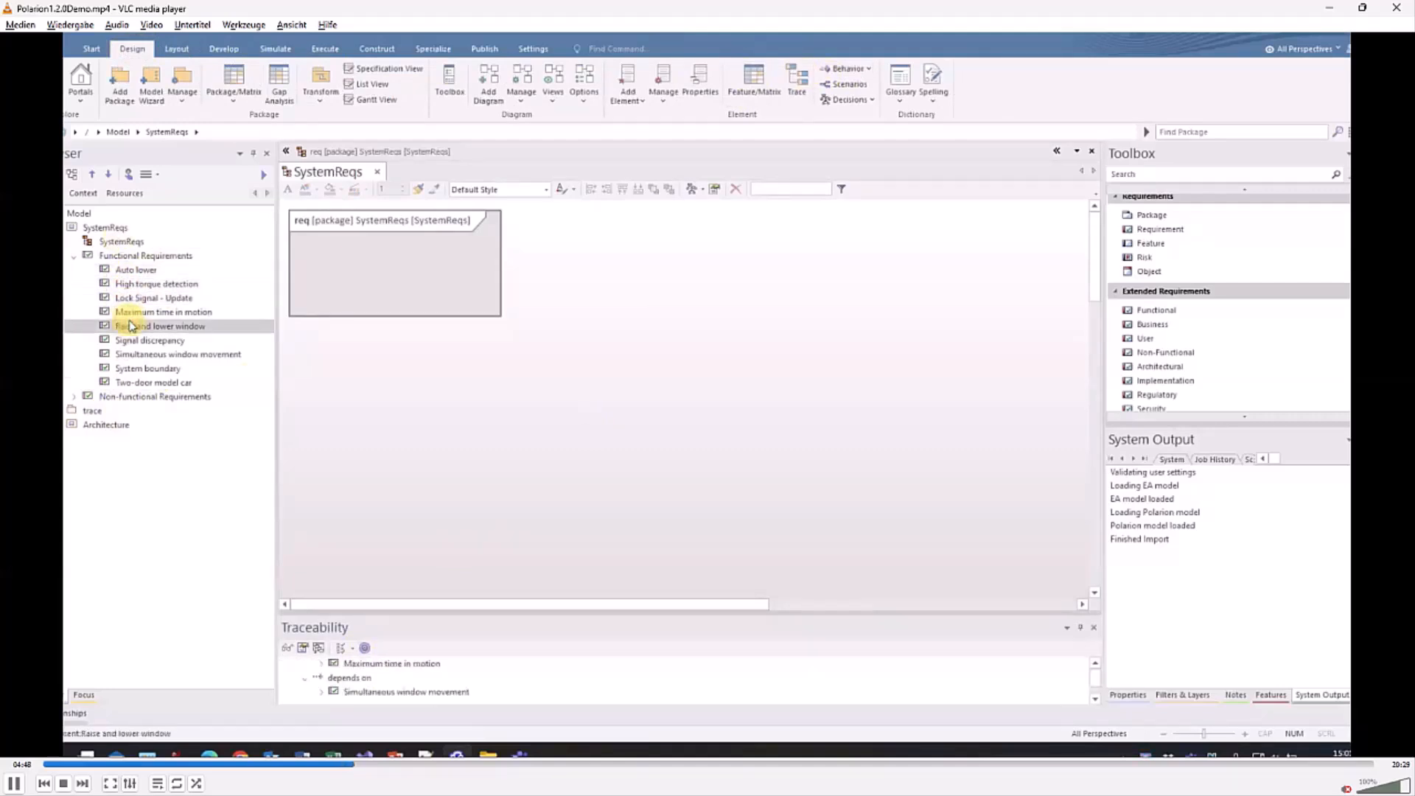
left_click(159, 326)
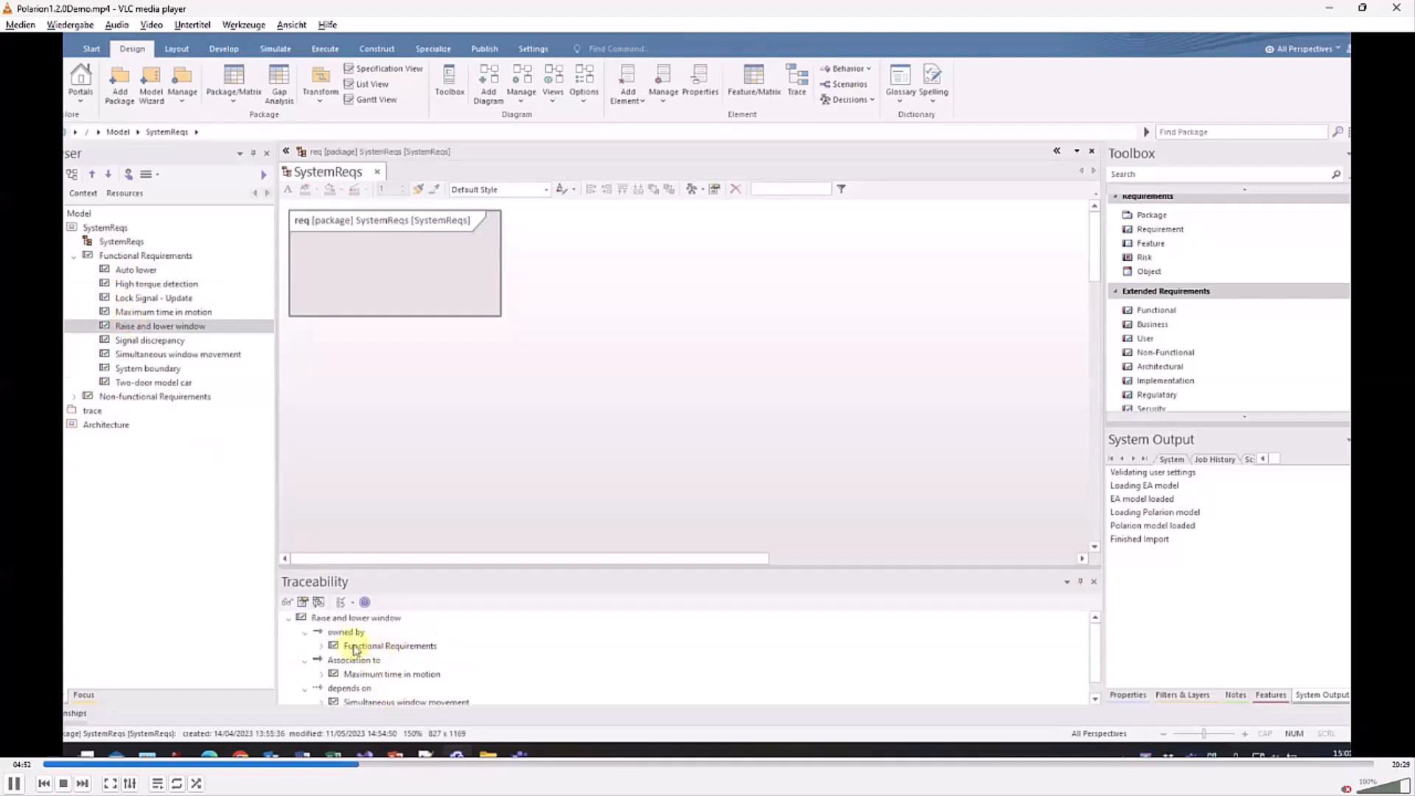
mouse_move(370, 651)
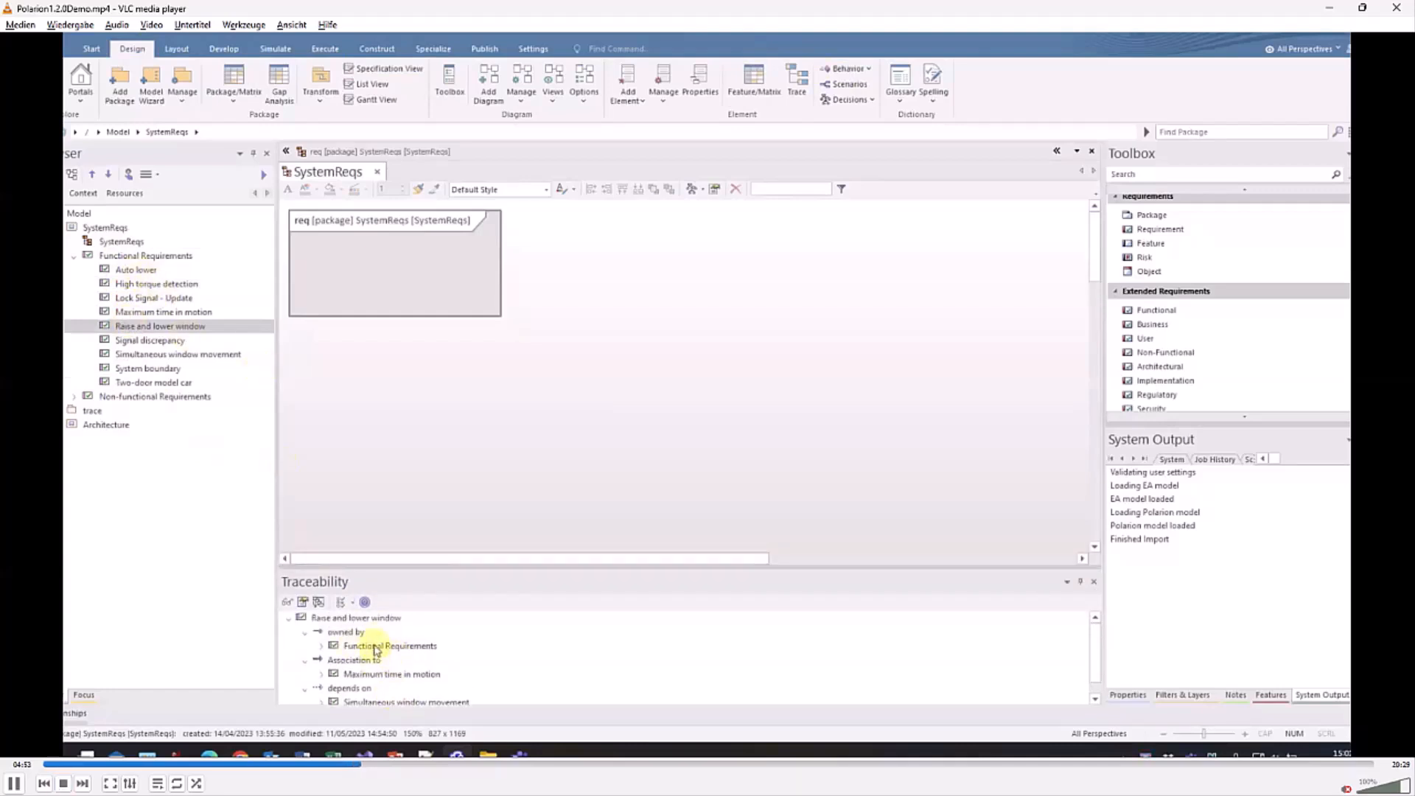
left_click(390, 674)
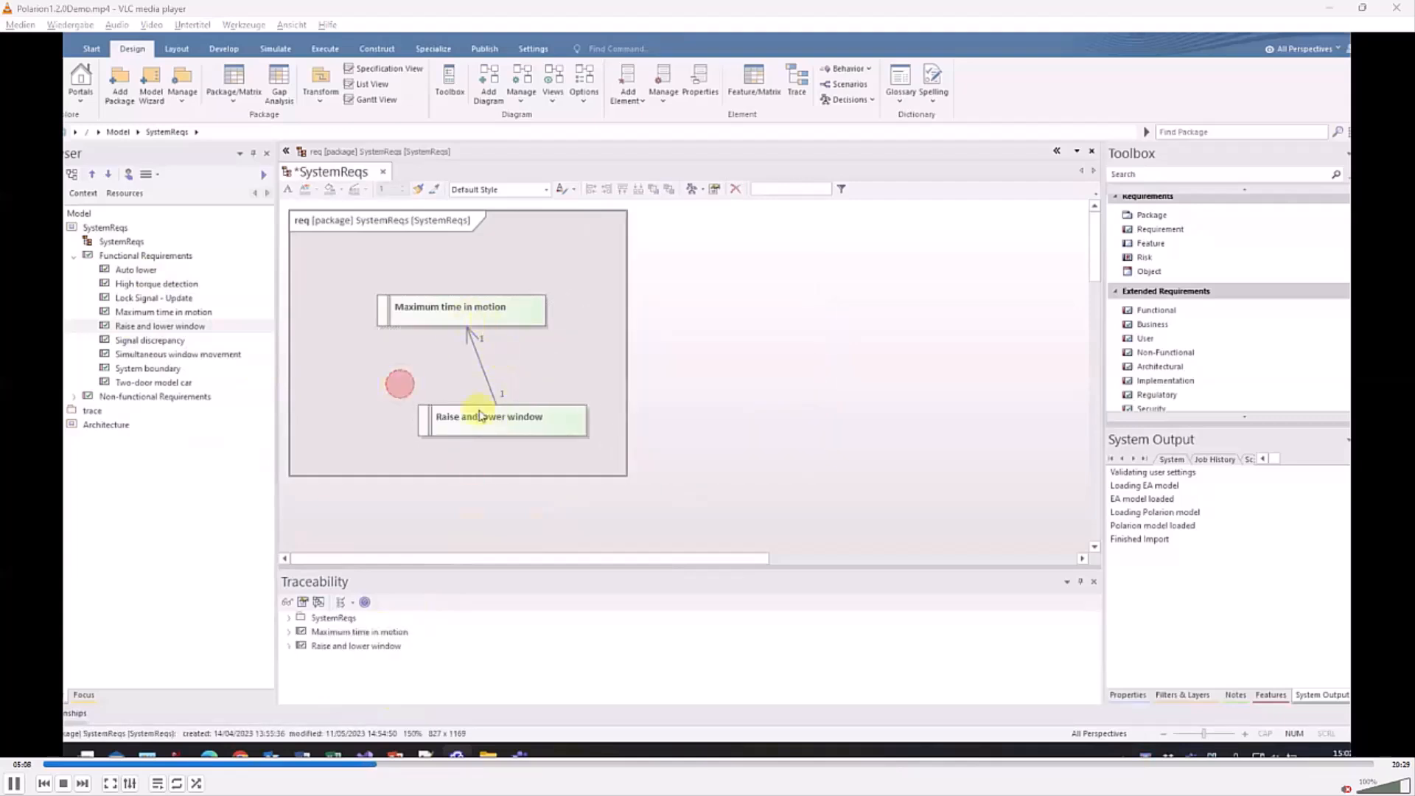
- Select the Raise and lower window requirement on the SystemReqs diagram
left_click(502, 417)
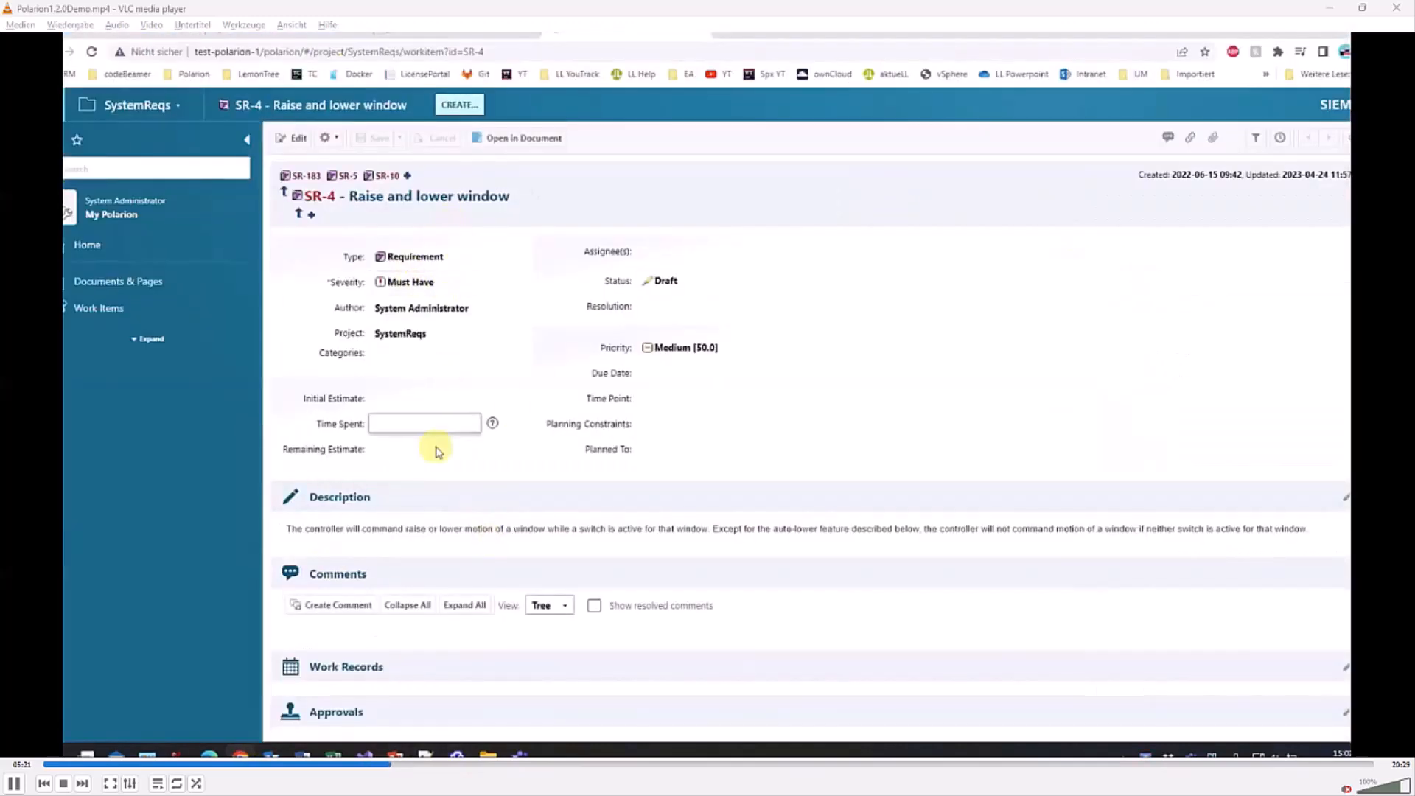
- Scroll to SR-4's Linked Work Items section showing parent, related and dependent items
scroll("down", 3)
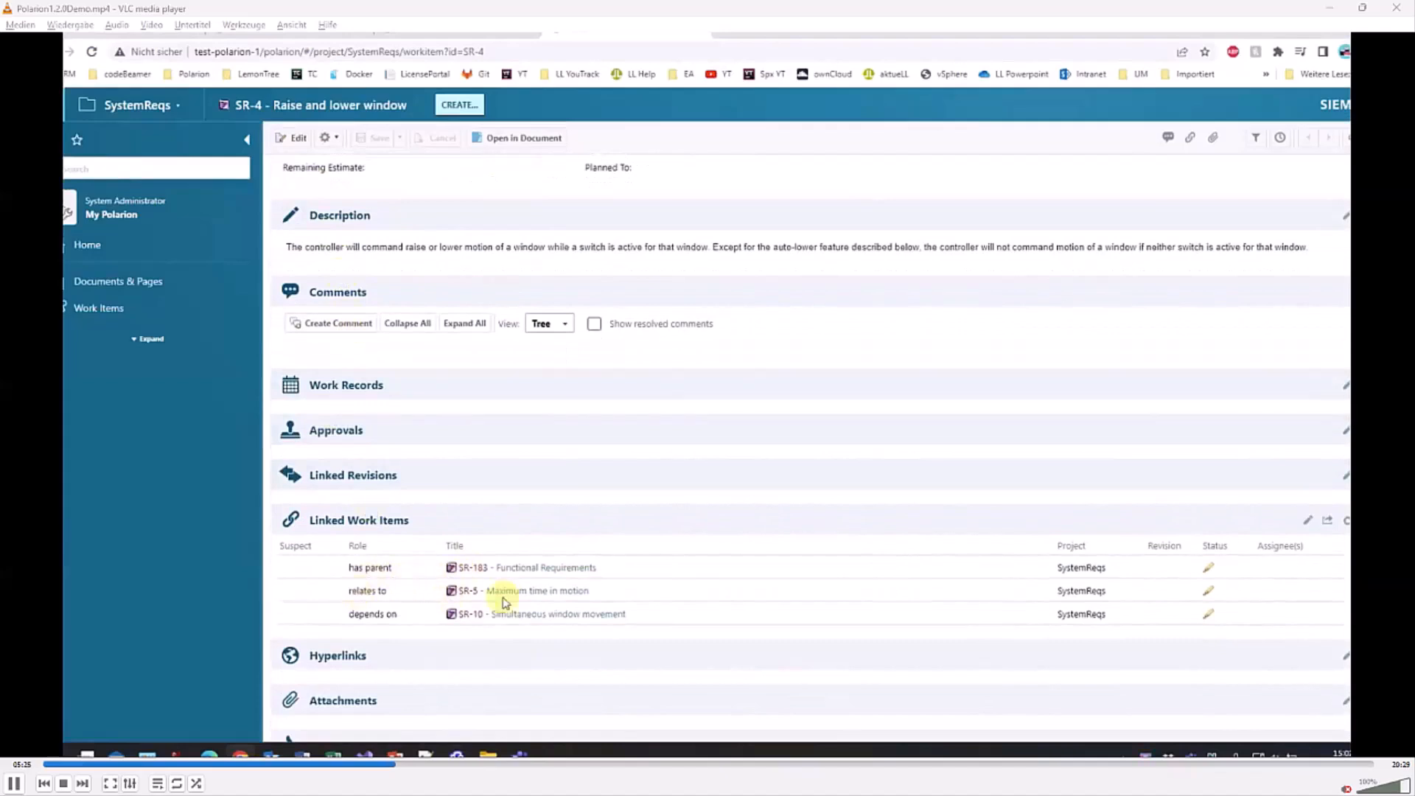
mouse_move(625, 35)
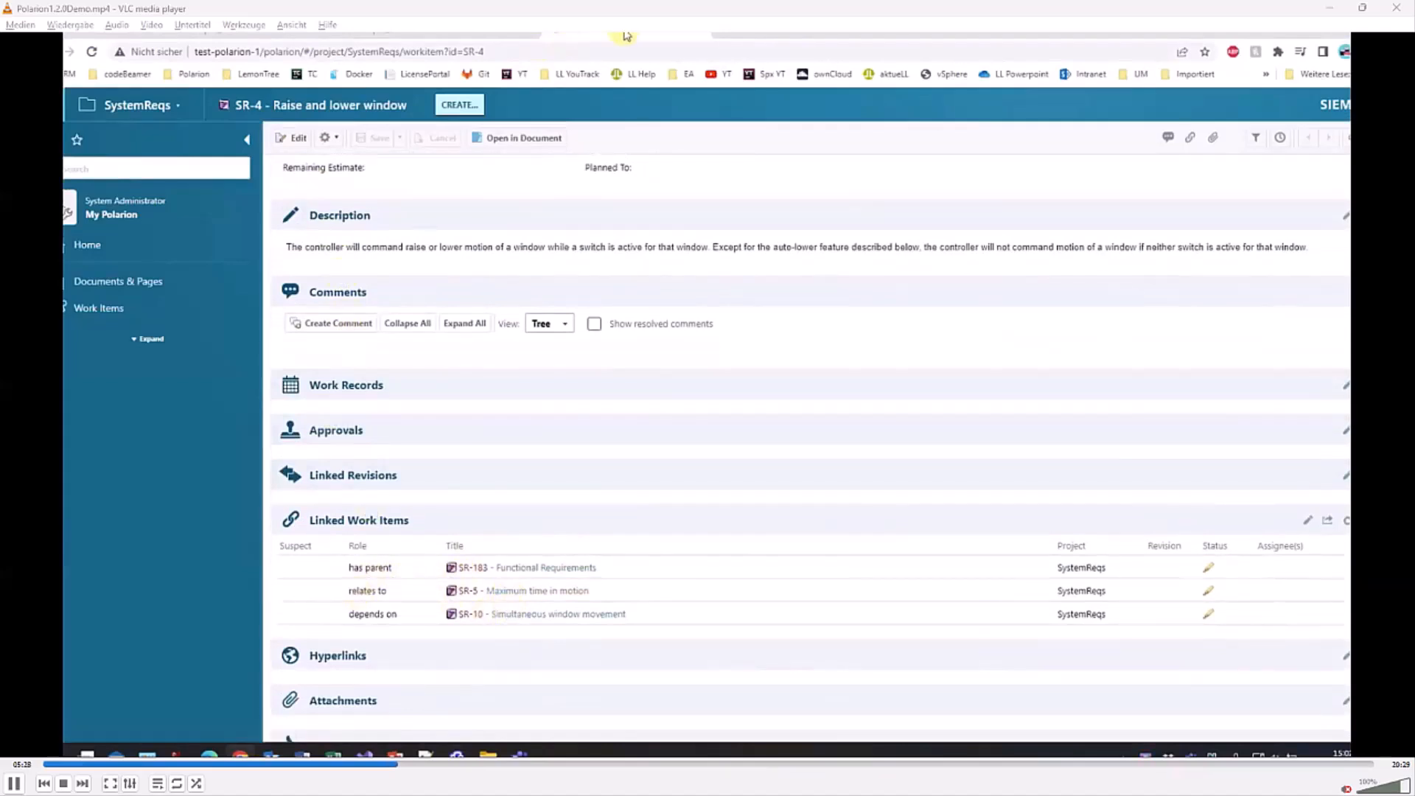
double_click(367, 589)
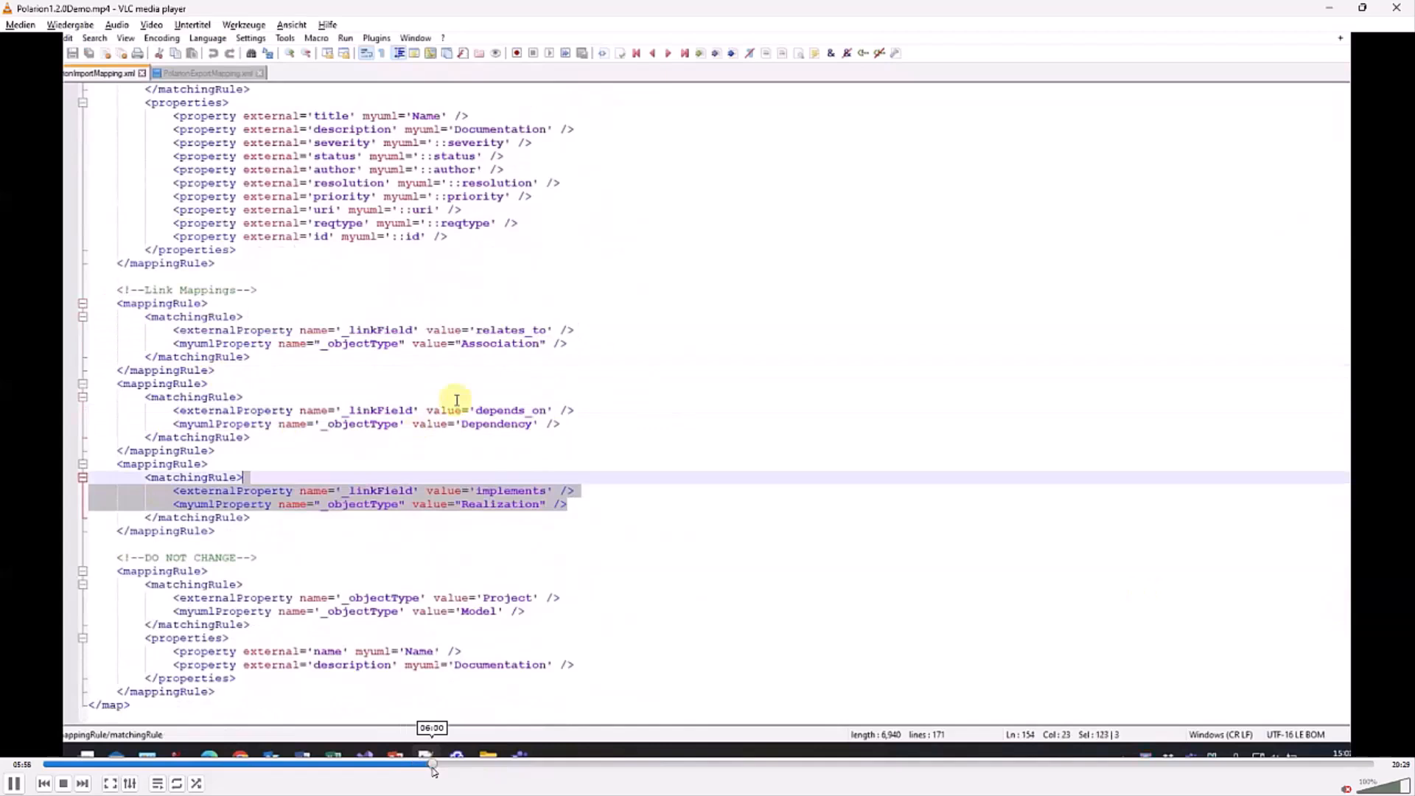
mouse_move(513, 425)
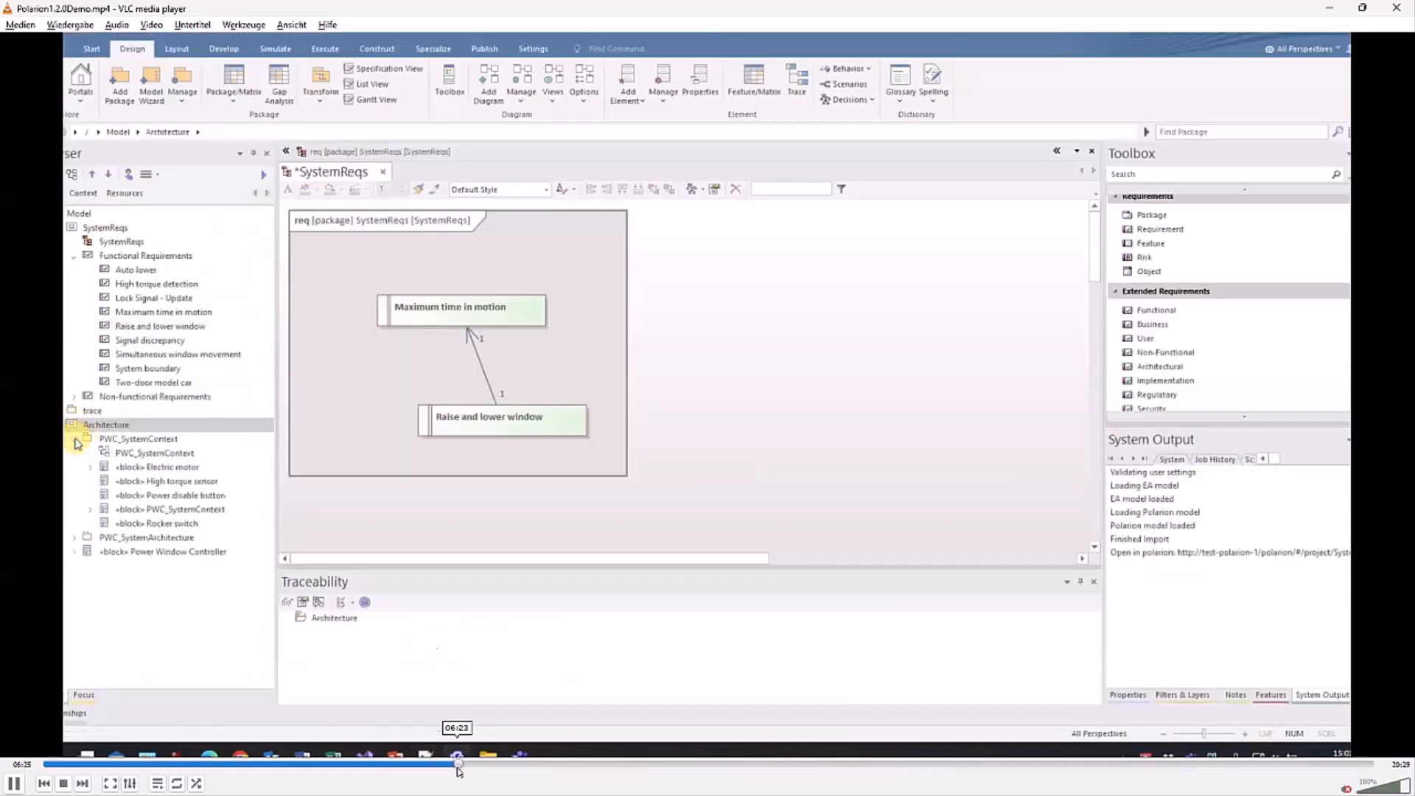
- Open the PWC_SystemContext diagram, expand PWC_SystemArchitecture and open the trace diagram
double_click(153, 453)
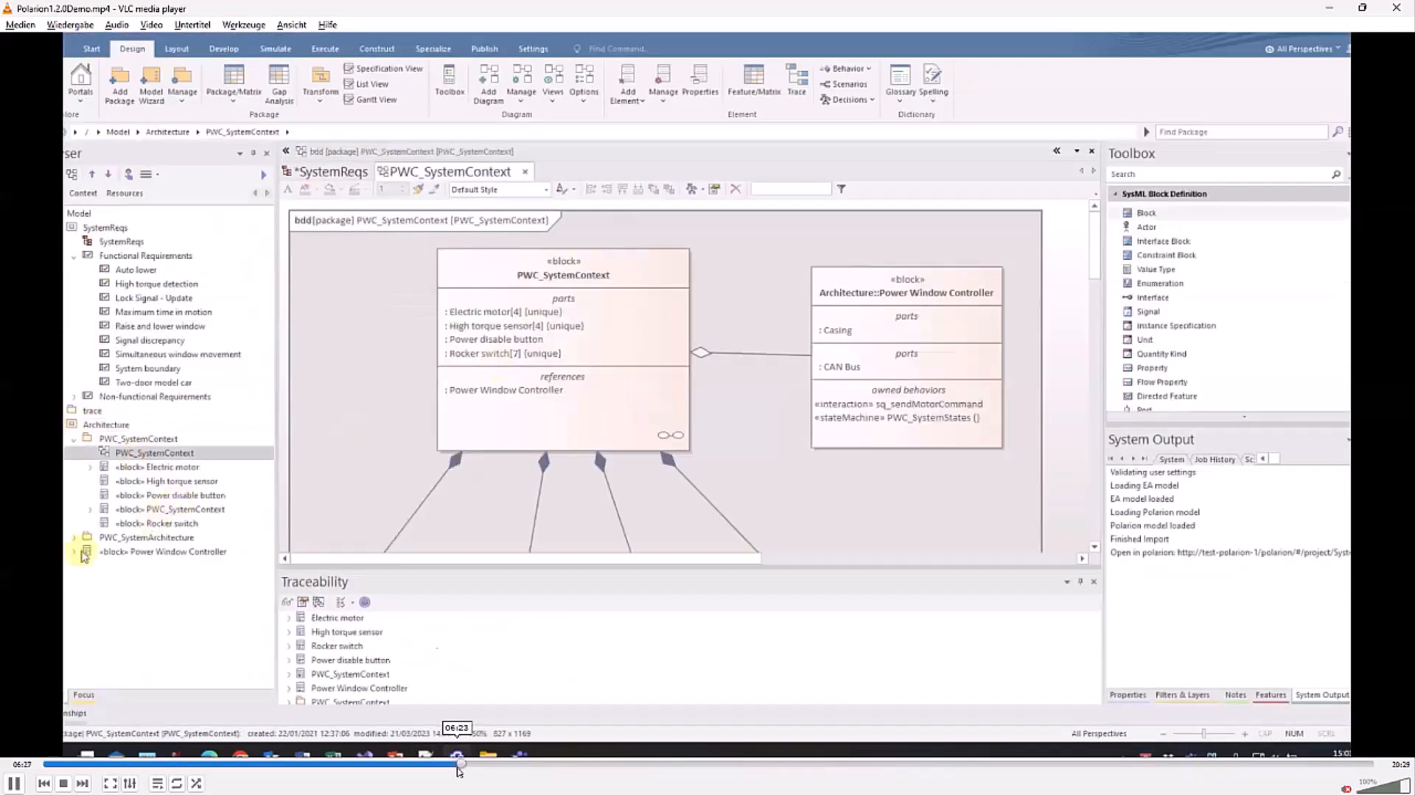
left_click(74, 537)
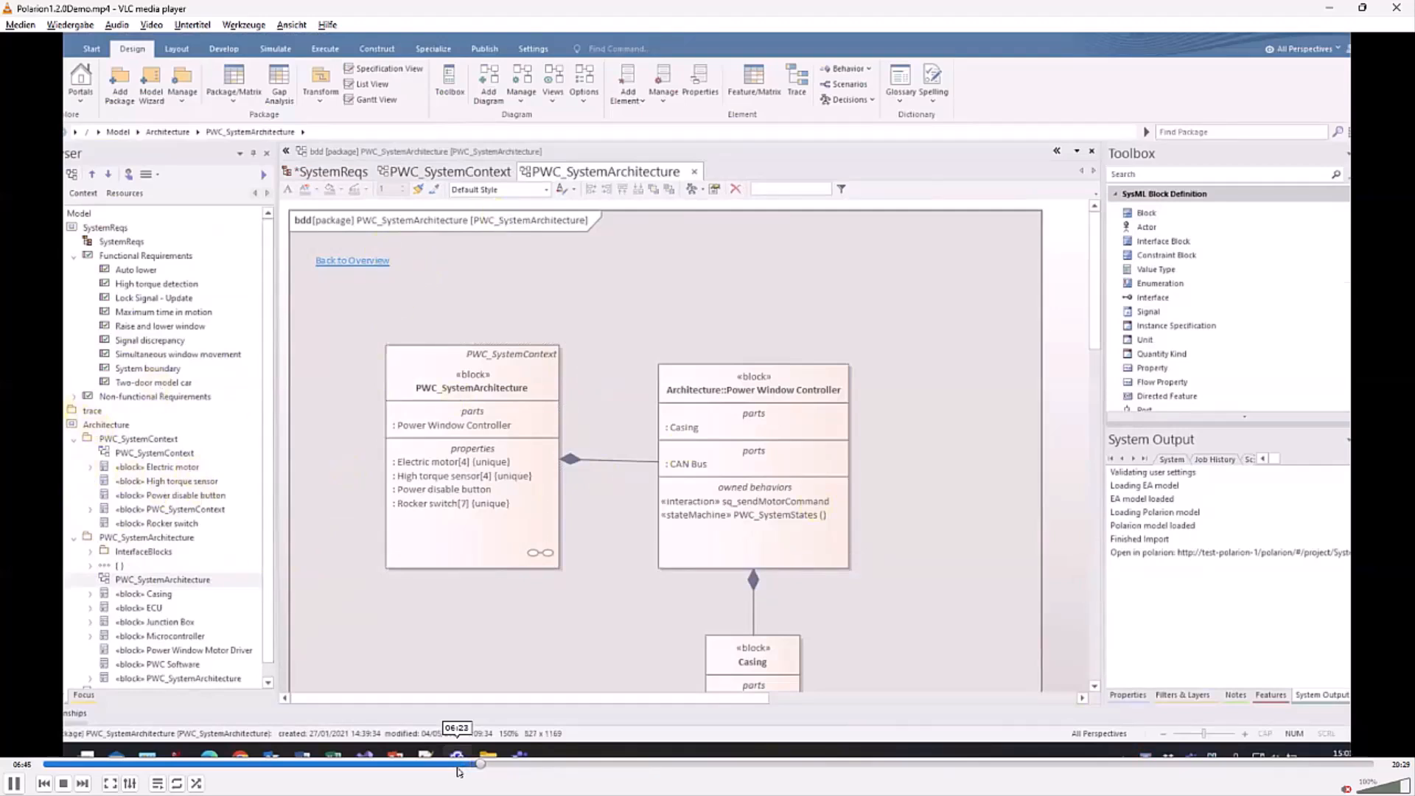
left_click(91, 411)
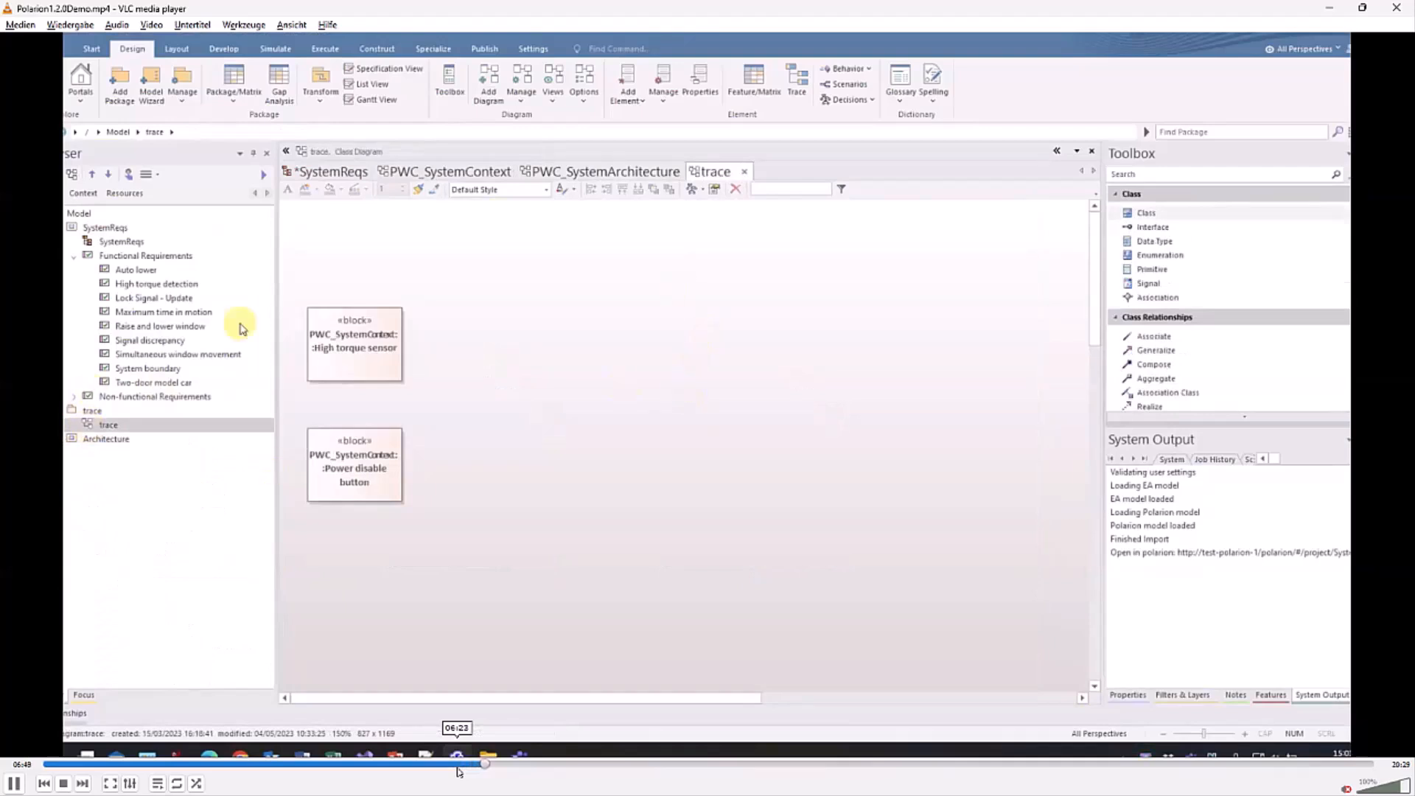
mouse_move(533, 384)
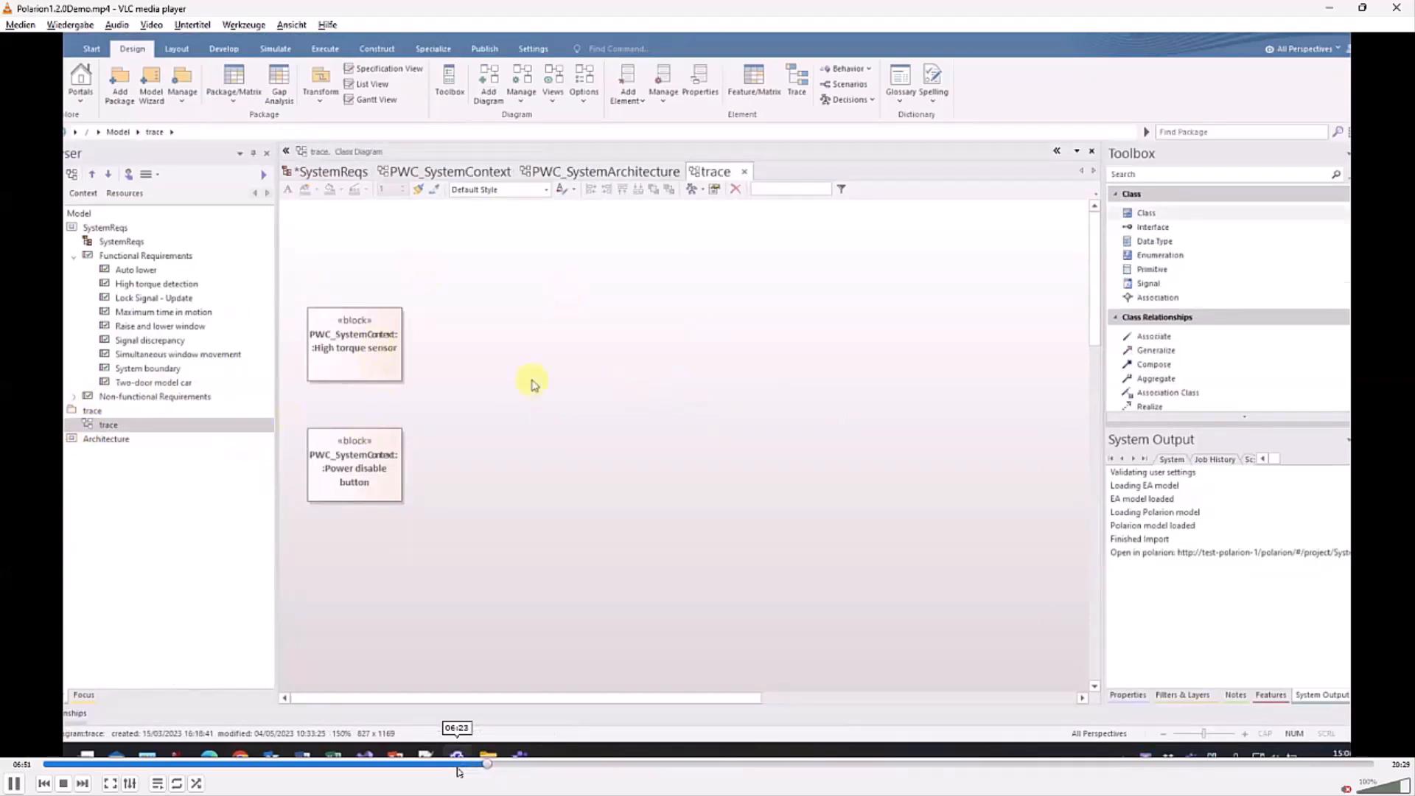
mouse_move(434, 280)
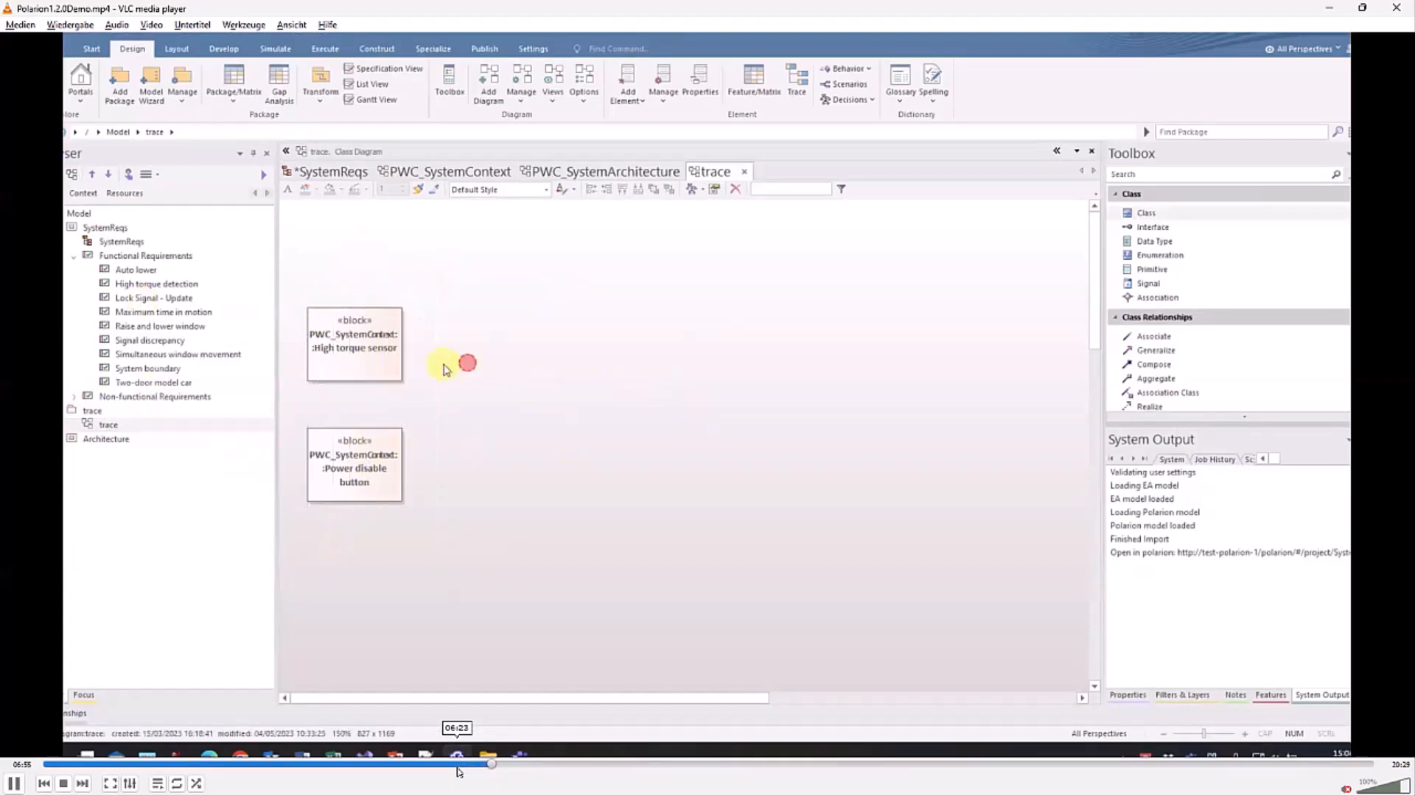
- Add Lock Signal - Update and High torque detection onto the trace diagram
left_click(354, 345)
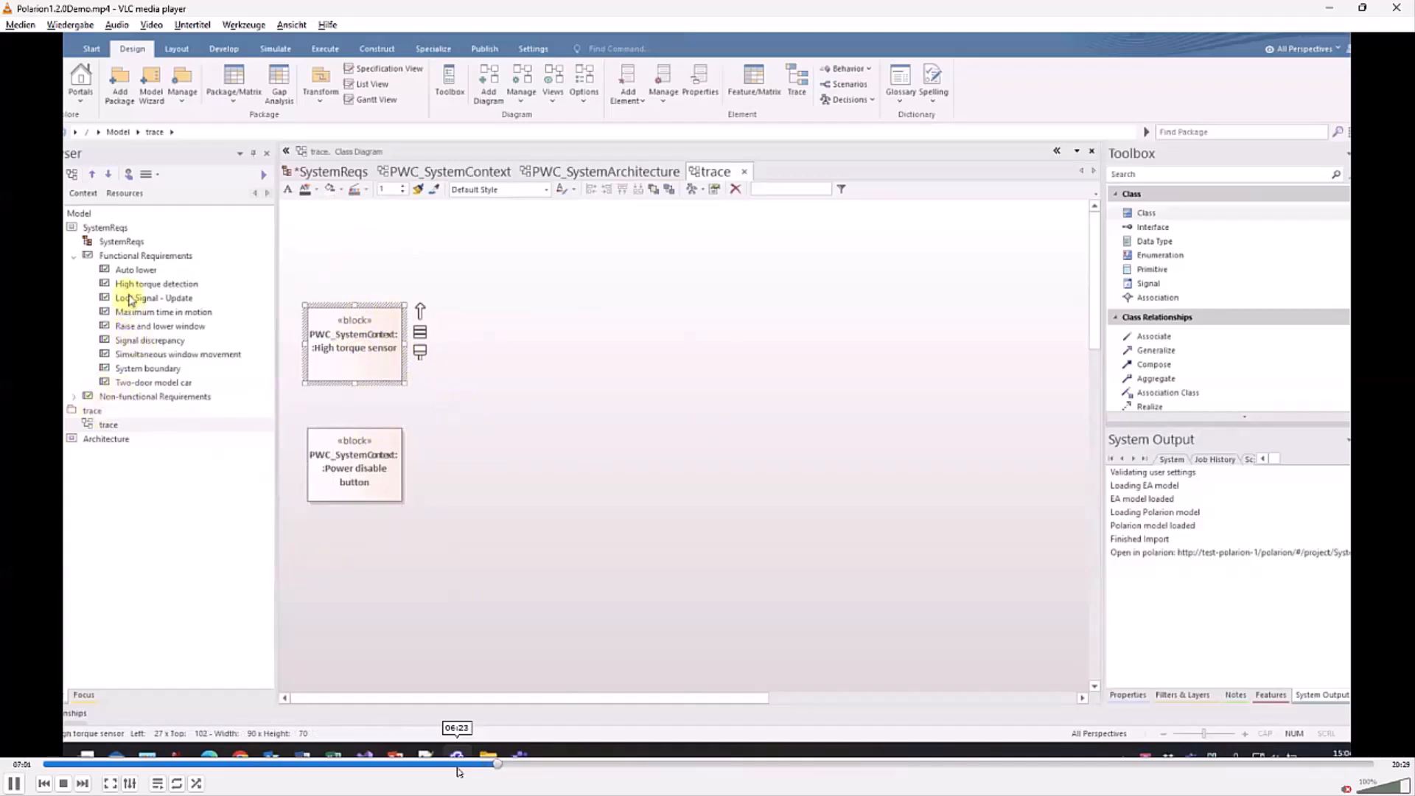
left_click(152, 296)
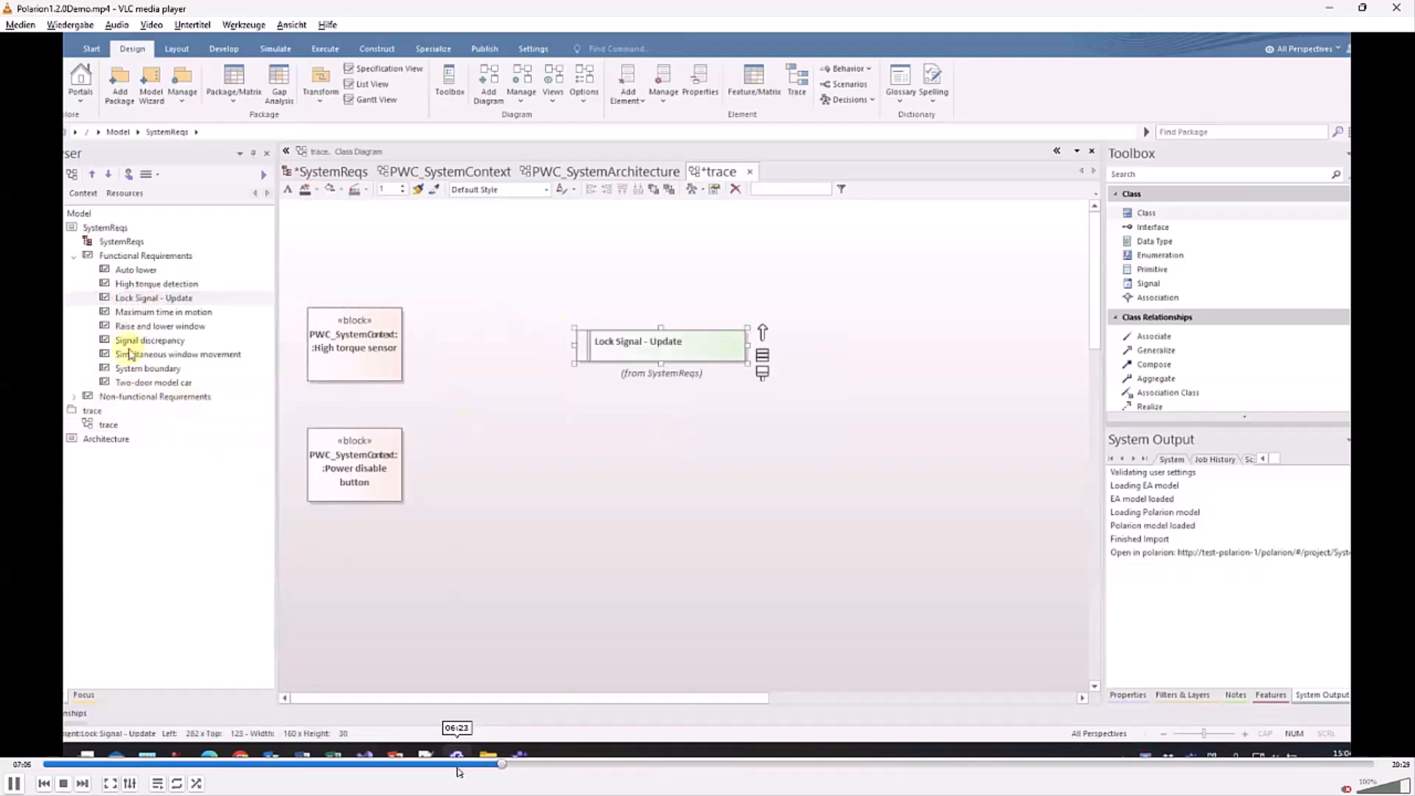
mouse_move(496, 400)
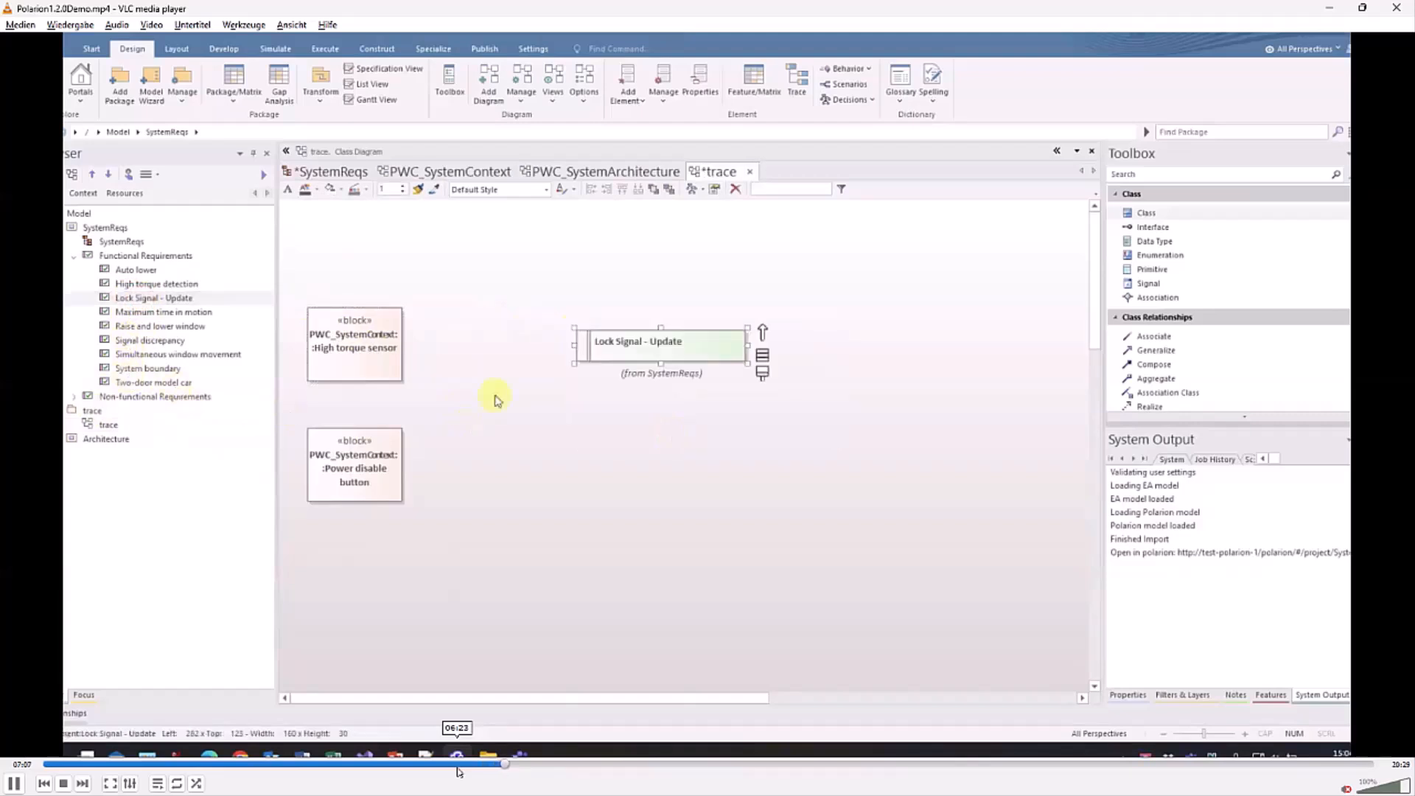
left_click(155, 283)
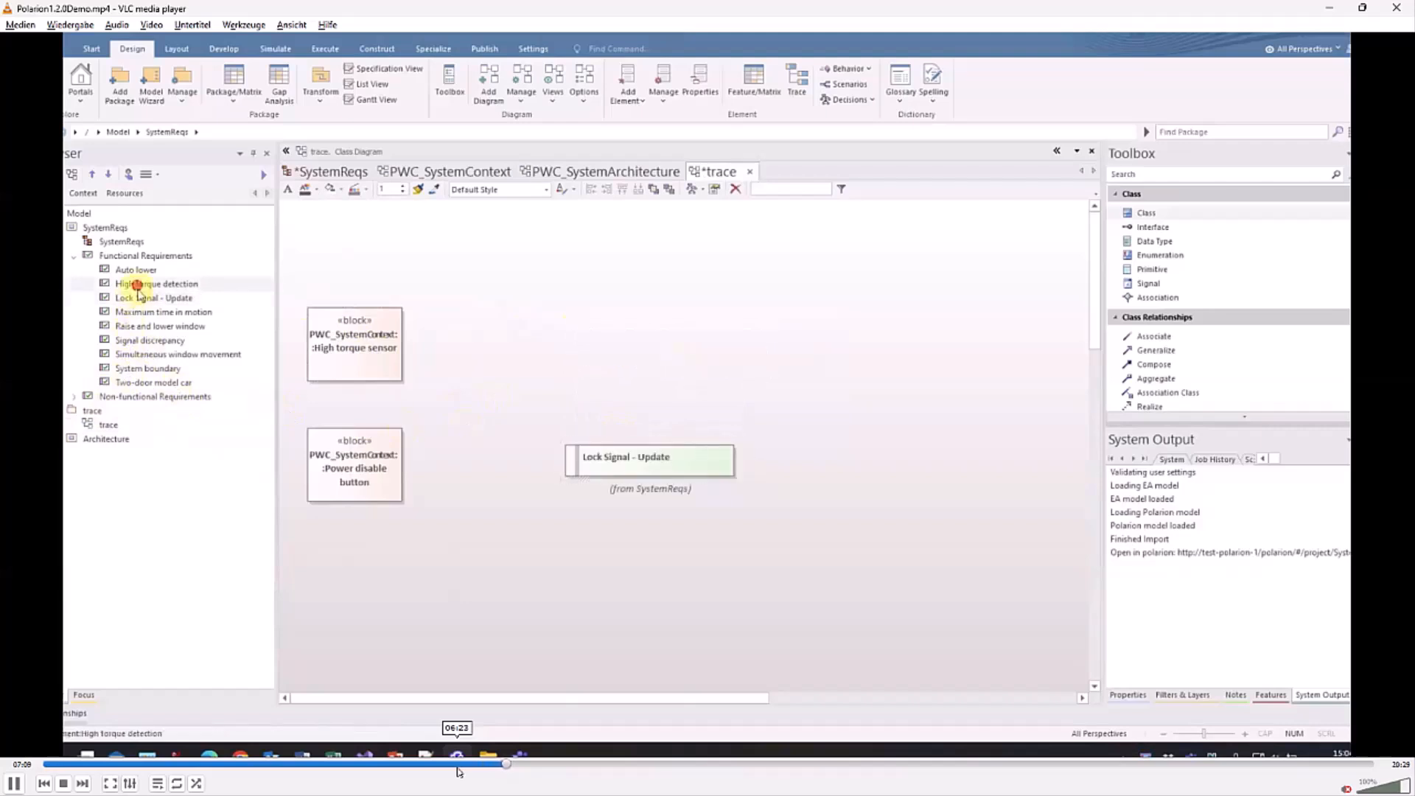
left_click(675, 429)
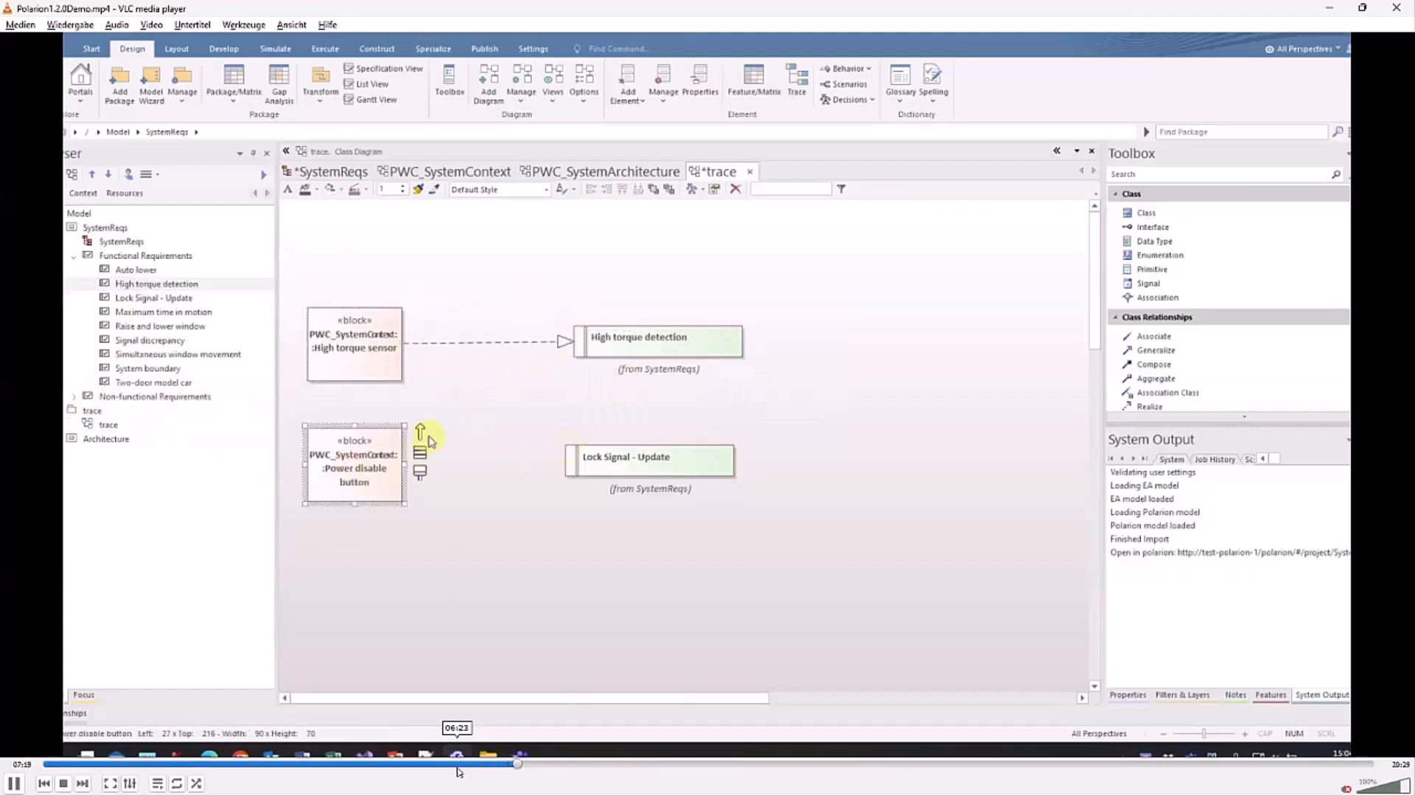
- Link Power disable button to Lock Signal - Update as a realization
left_click_drag(420, 456, 582, 462)
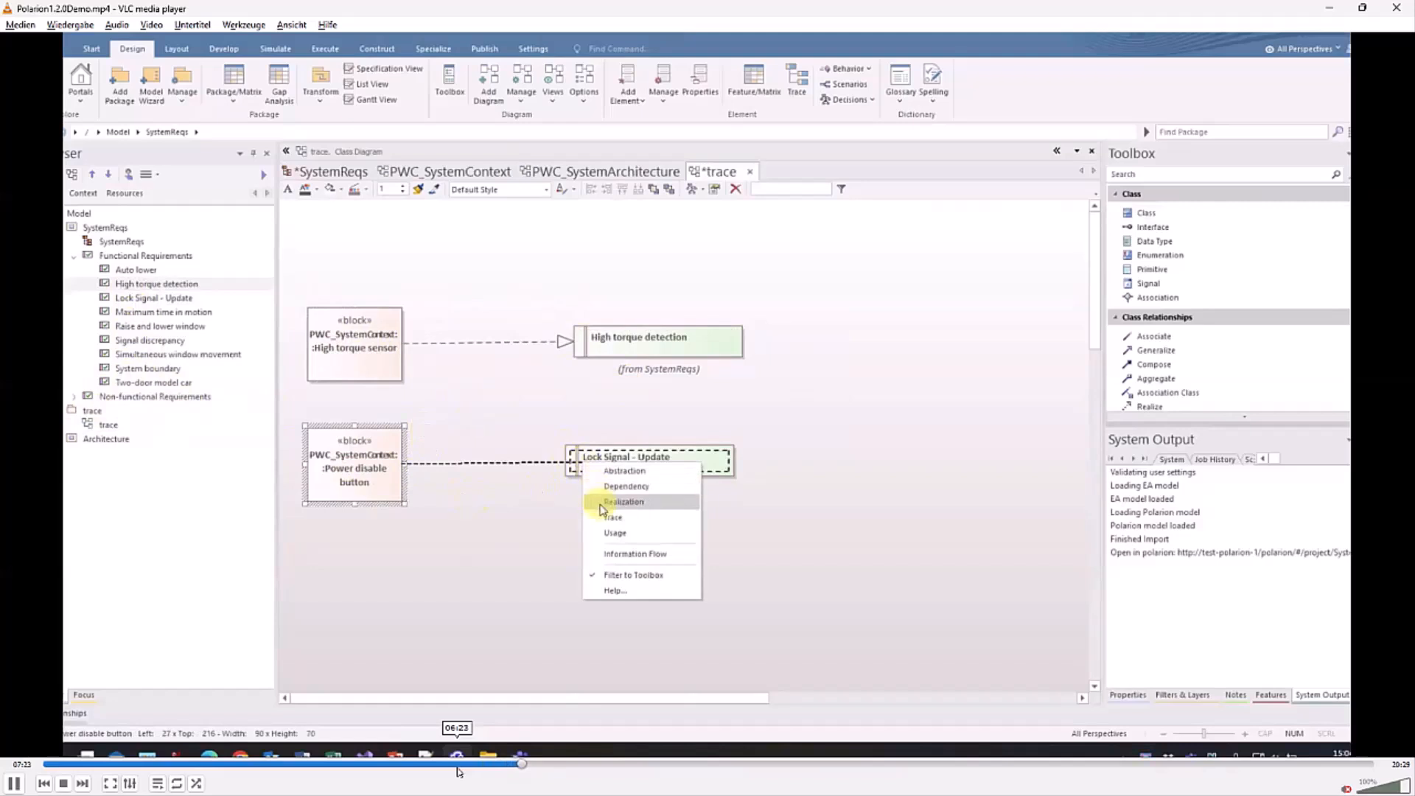
left_click(622, 501)
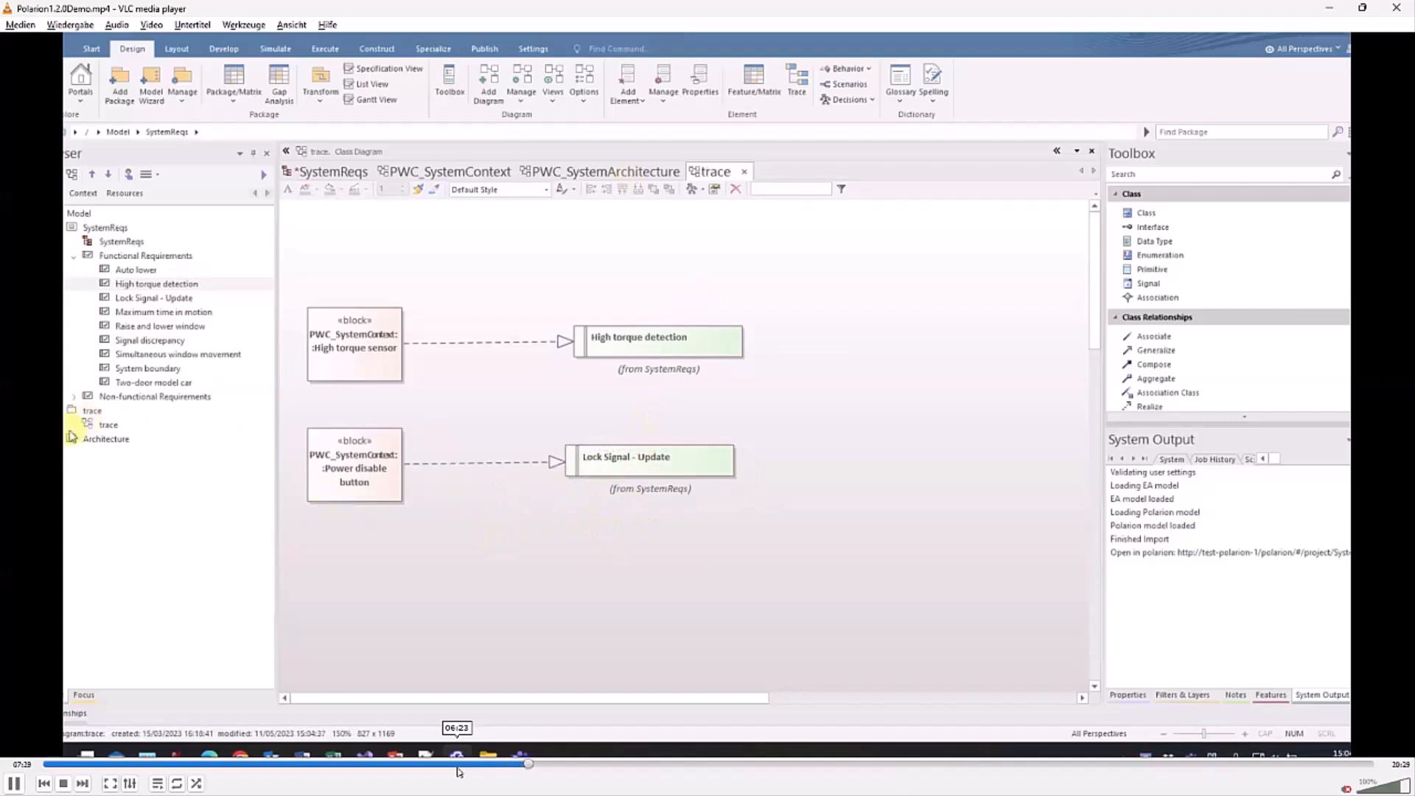
- Expand the Architecture package, view the PWC_SystemContext diagram and return to trace
left_click(104, 412)
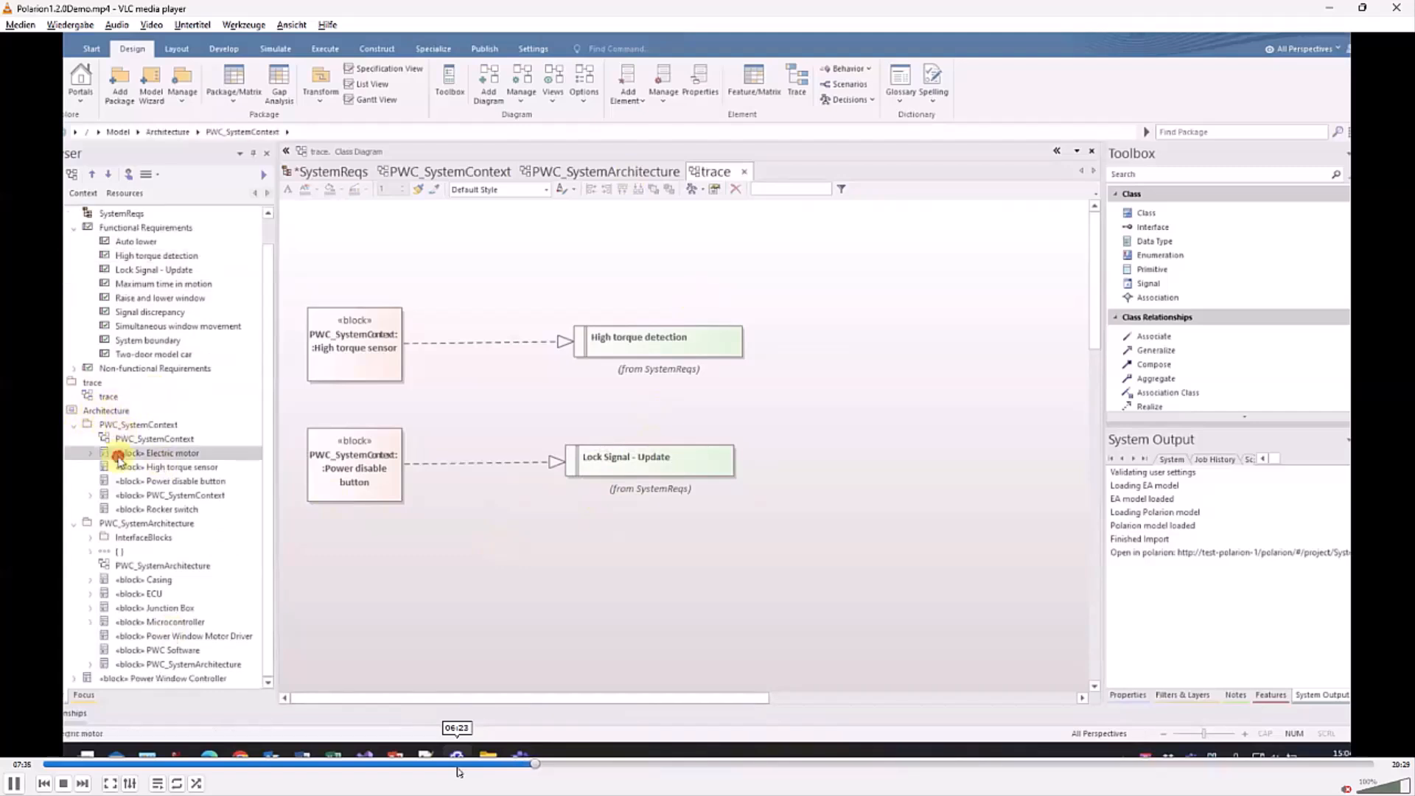
left_click(167, 468)
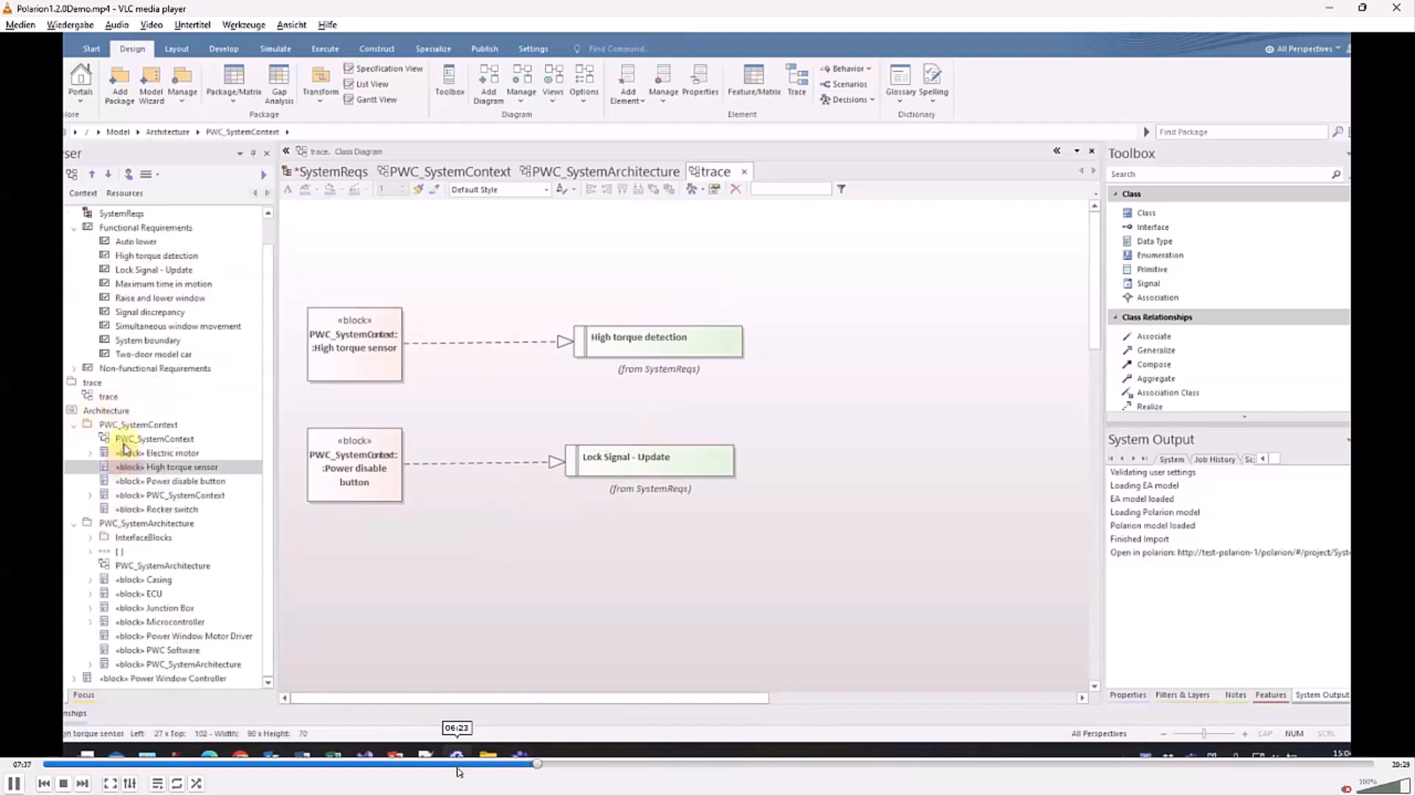
double_click(153, 439)
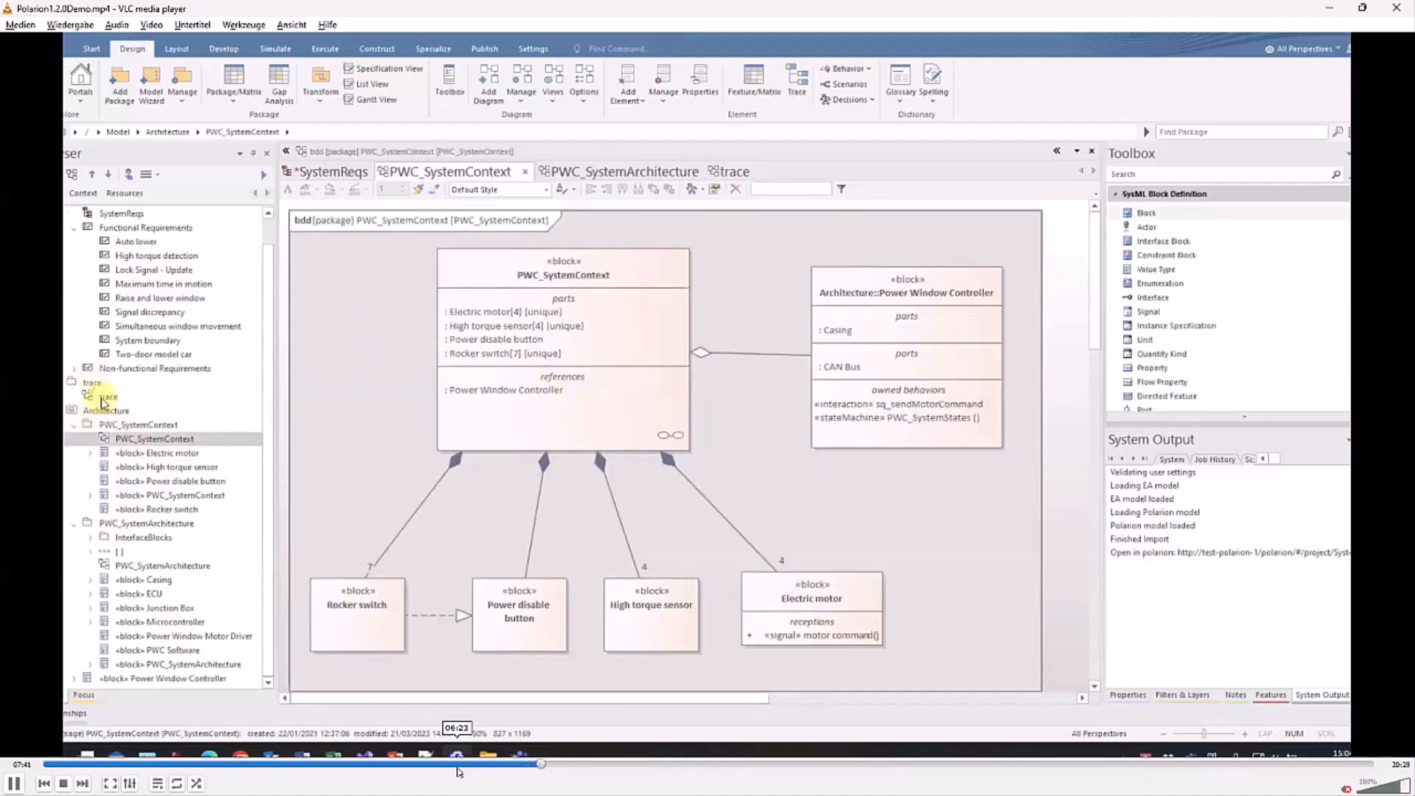
left_click(713, 171)
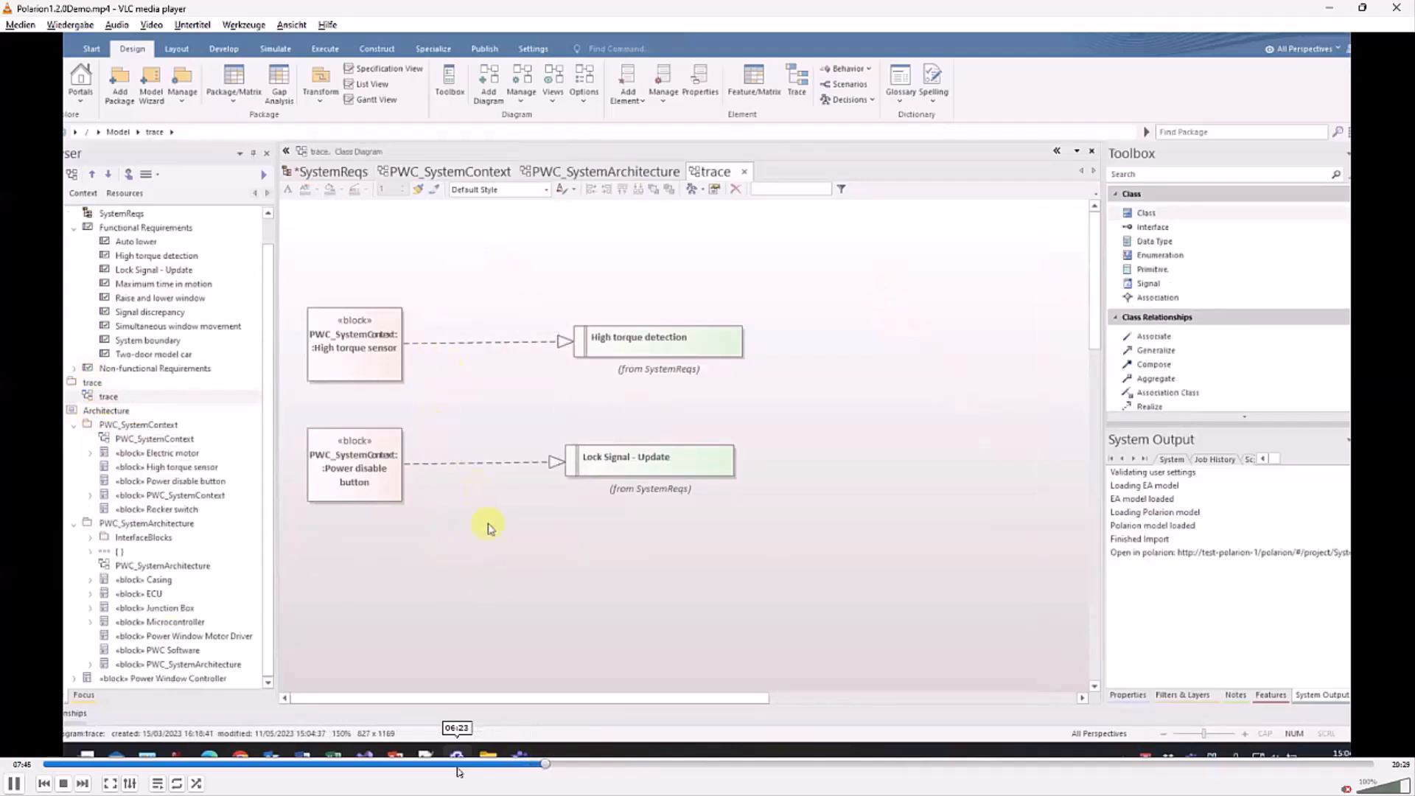
mouse_move(528, 611)
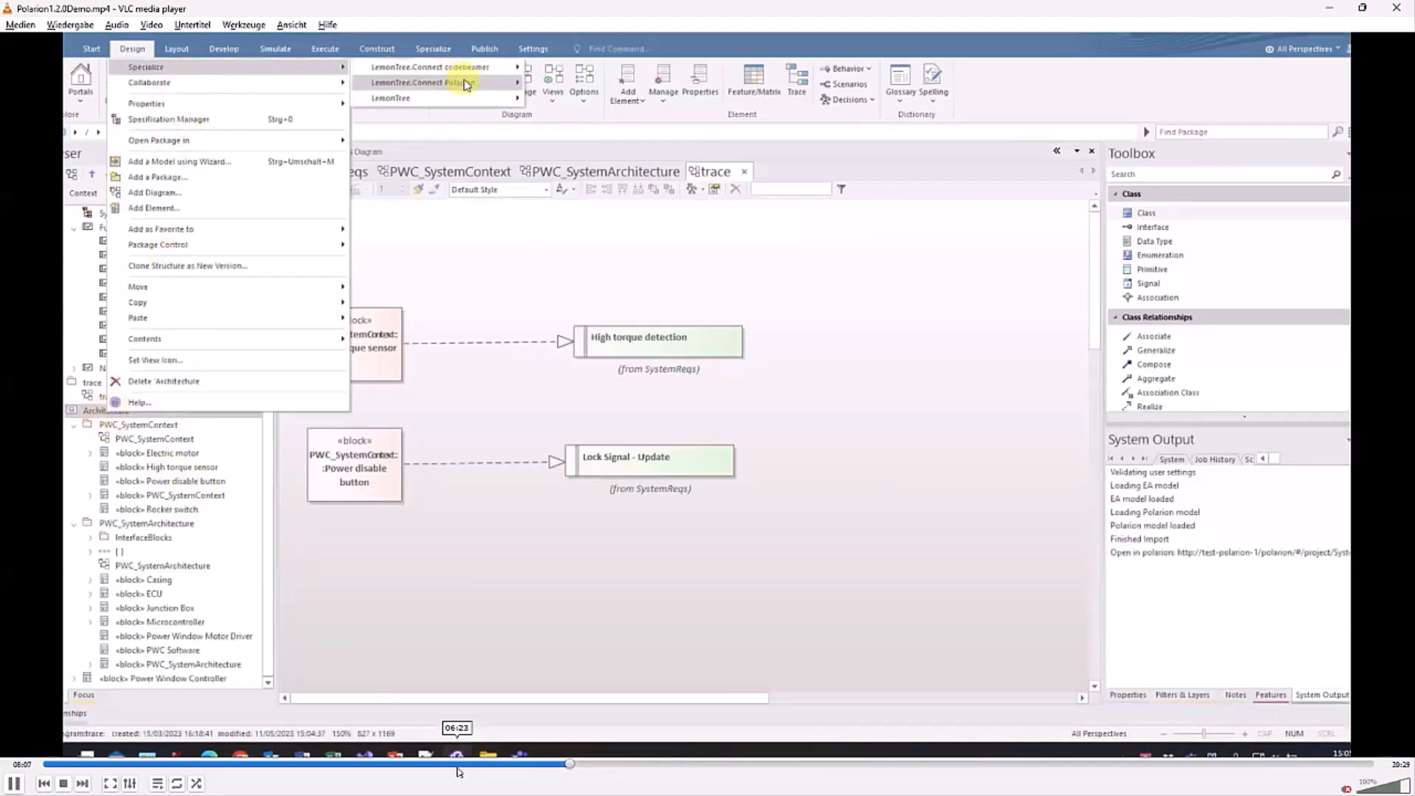
mouse_move(424, 82)
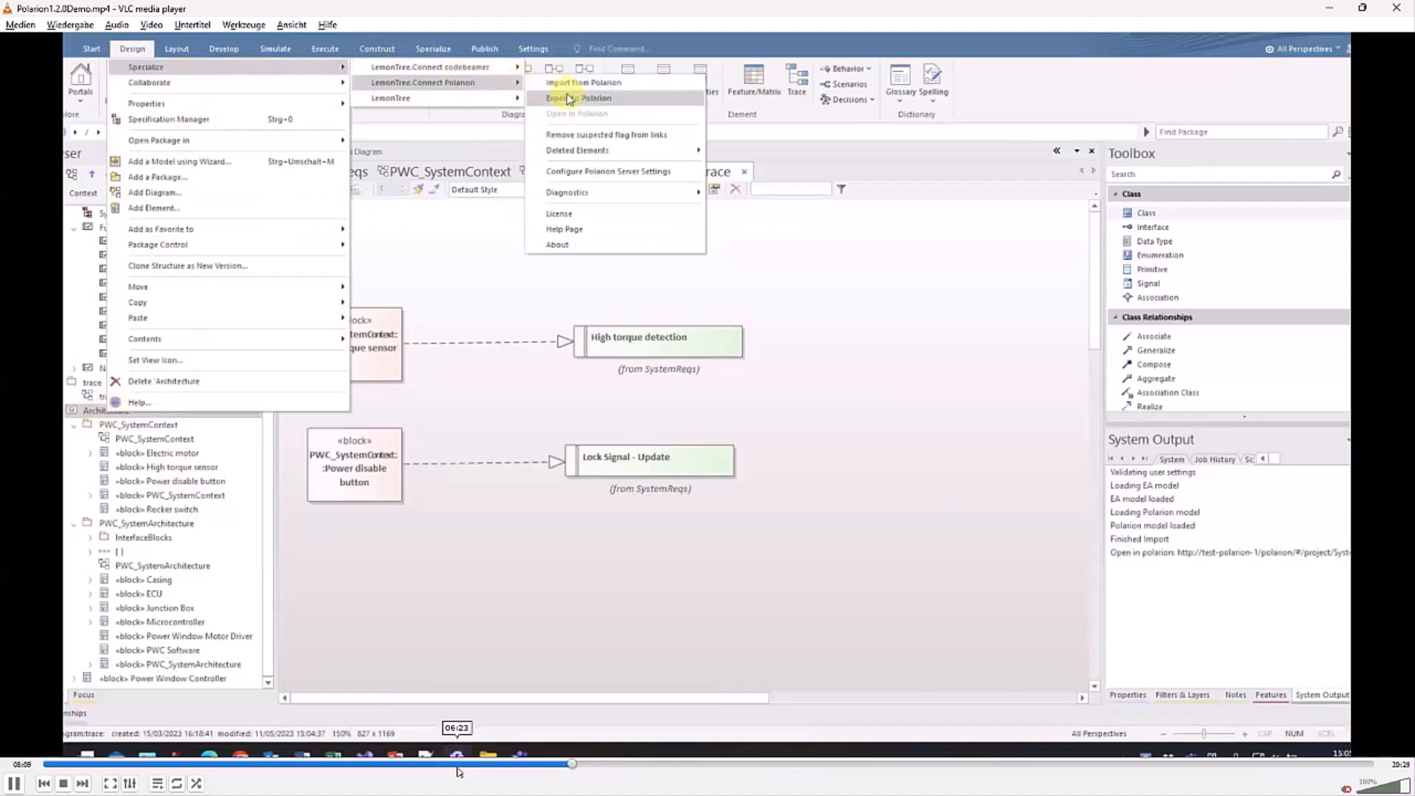
- Export the Architecture package to the Polarion project named Export
left_click(579, 97)
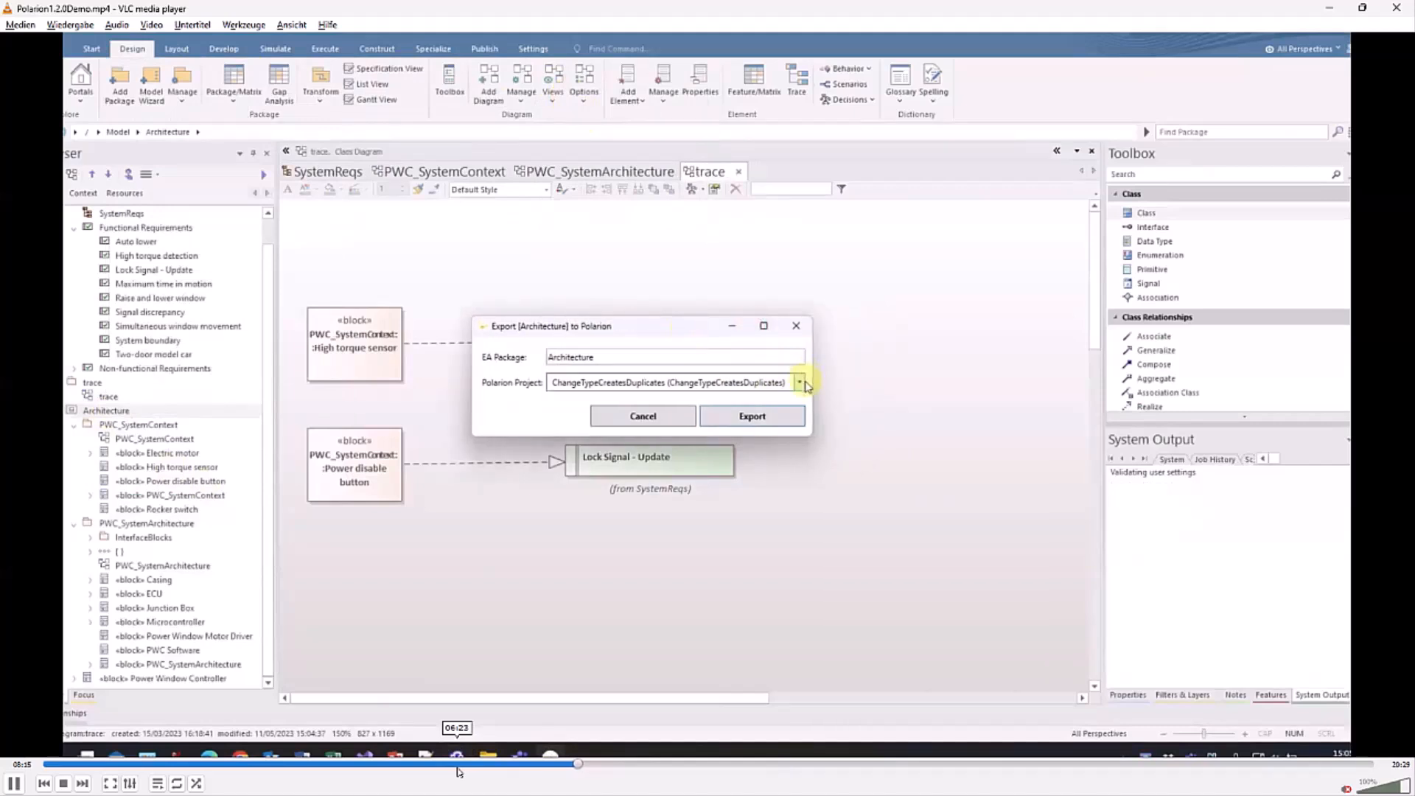
left_click(797, 382)
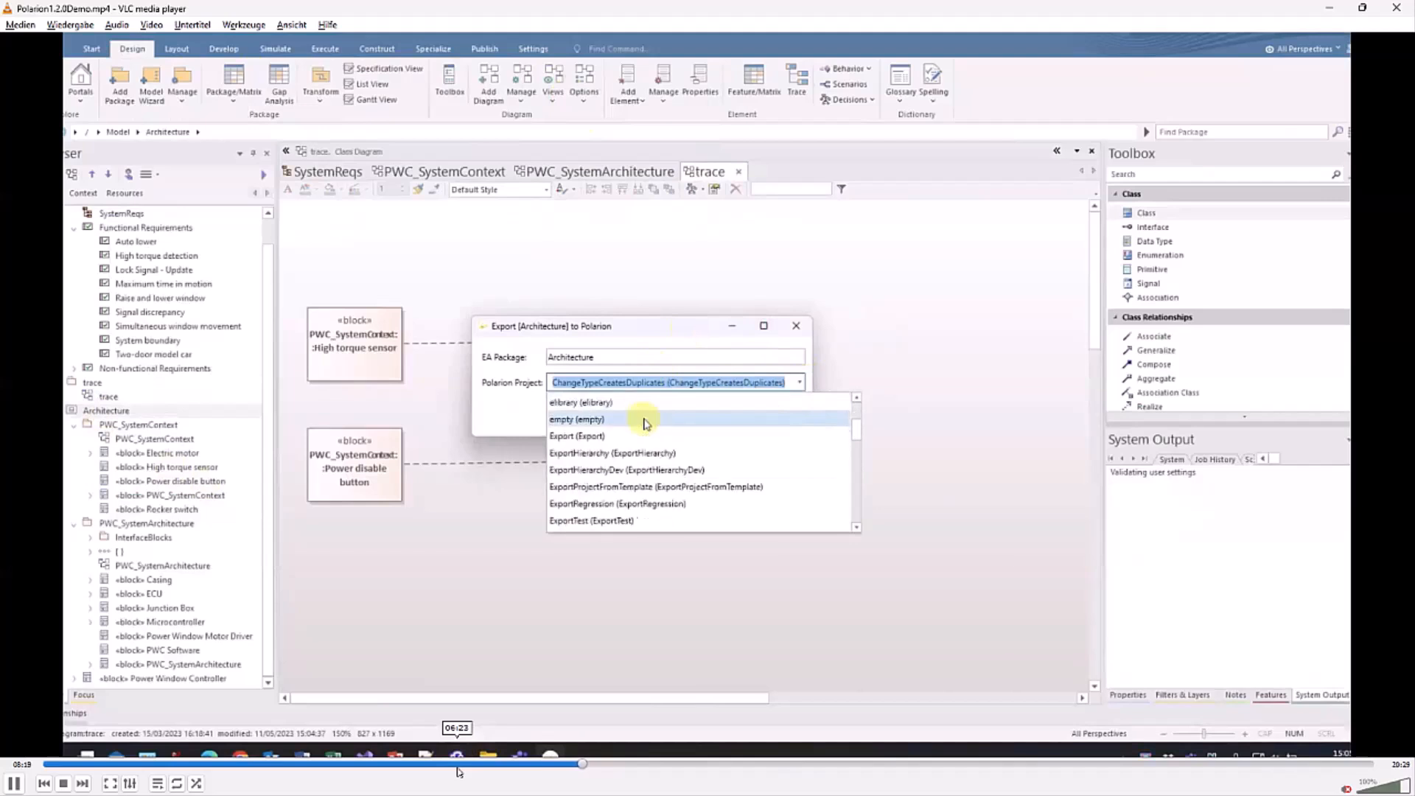
left_click(577, 436)
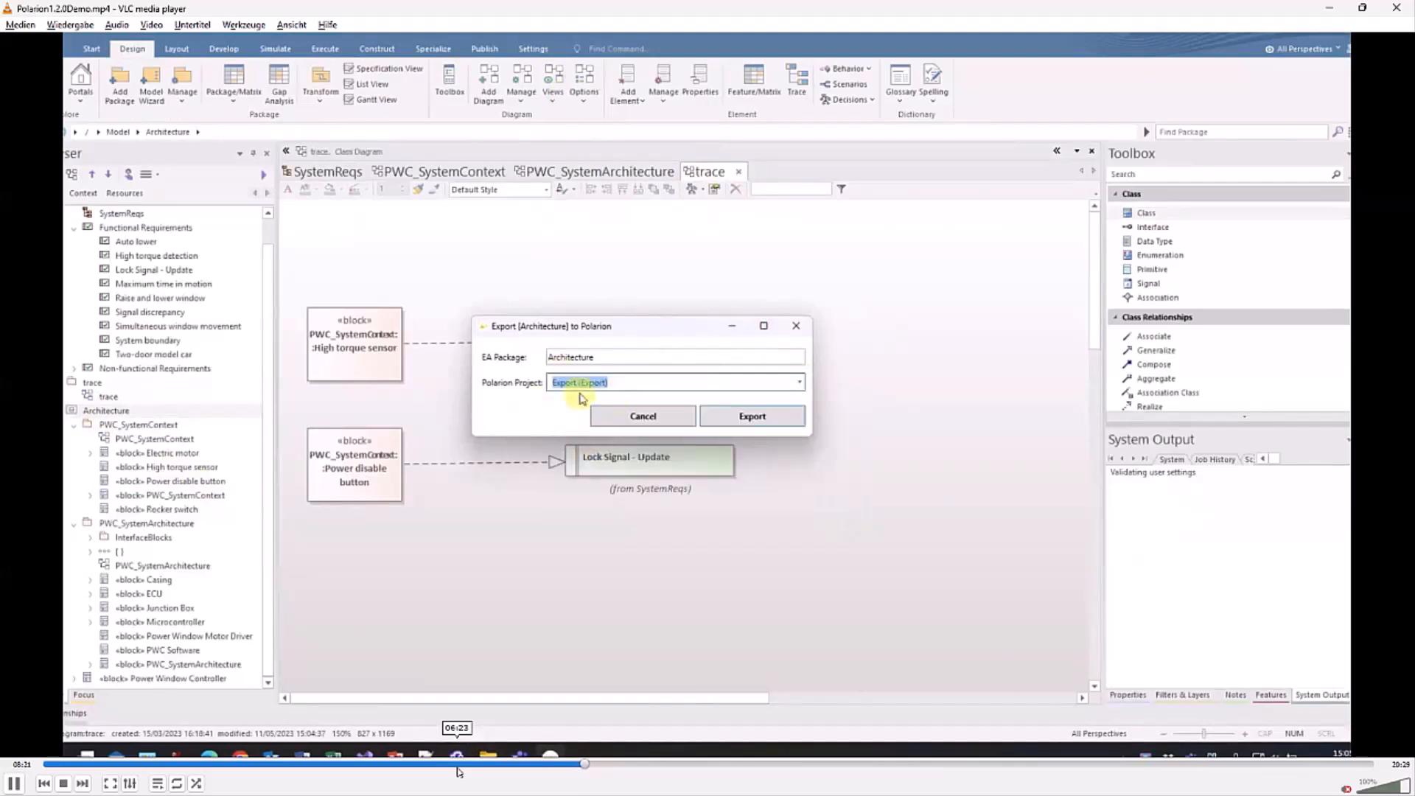
left_click(752, 416)
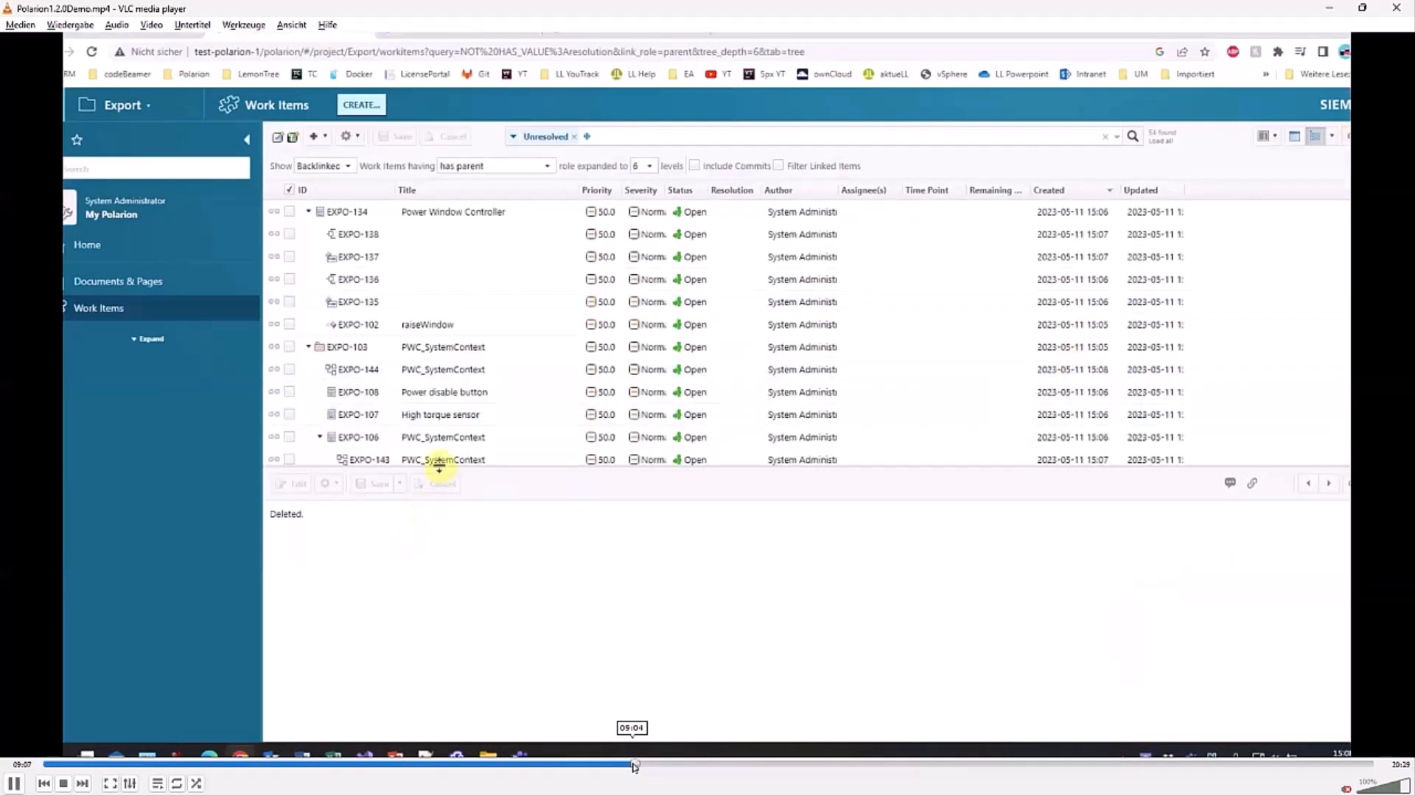
- Open the PWC_SystemContext package work item and browse its exported hierarchy
left_click(308, 346)
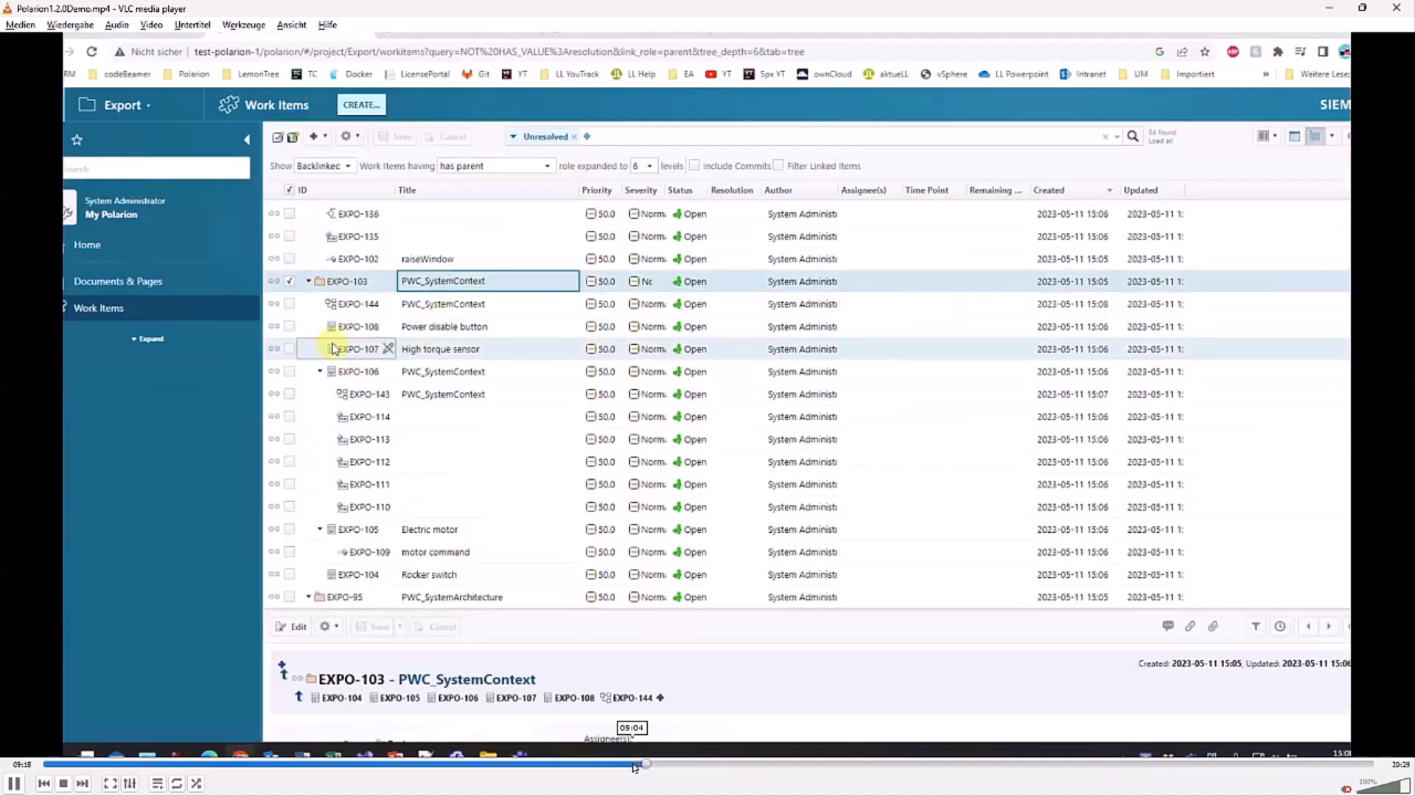
mouse_move(360, 395)
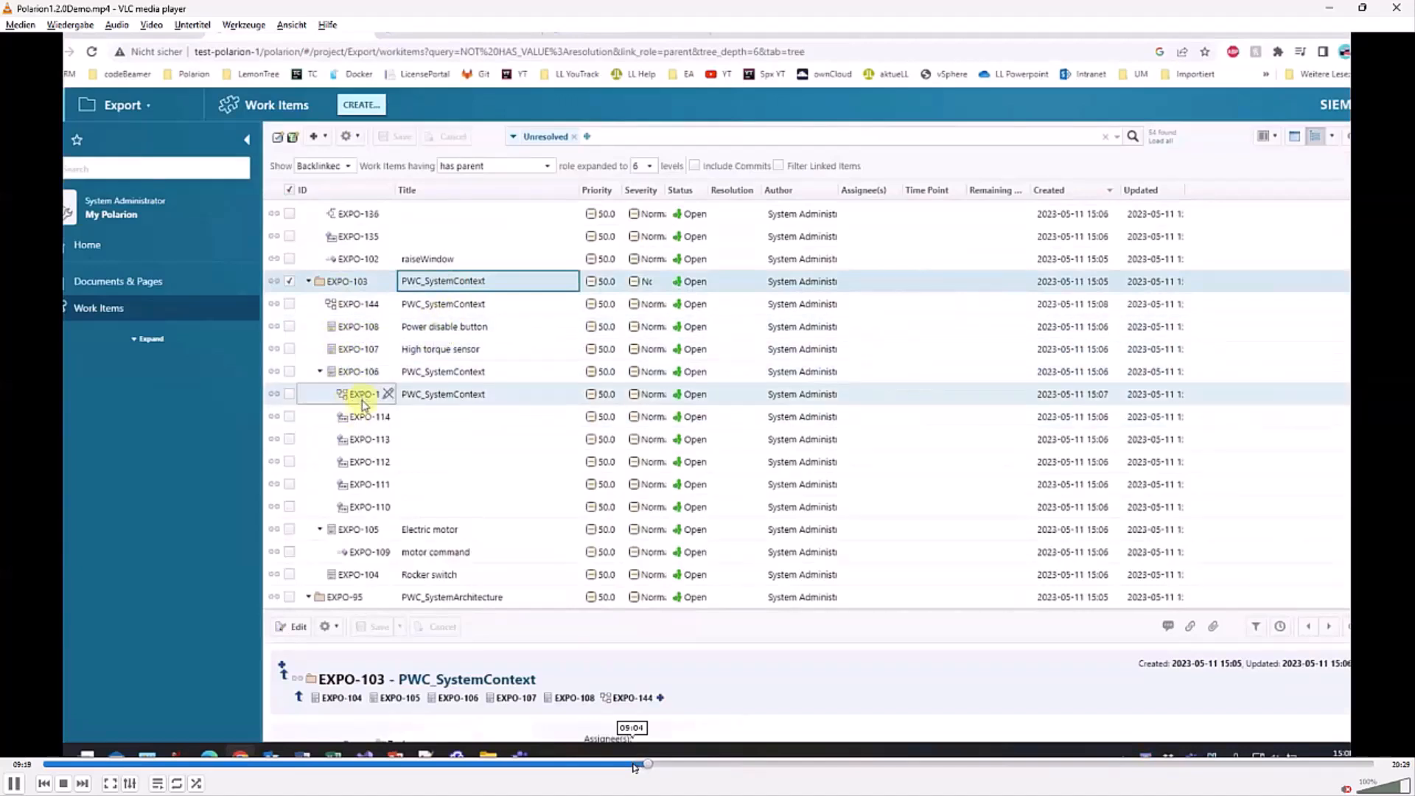
scroll("down", 3)
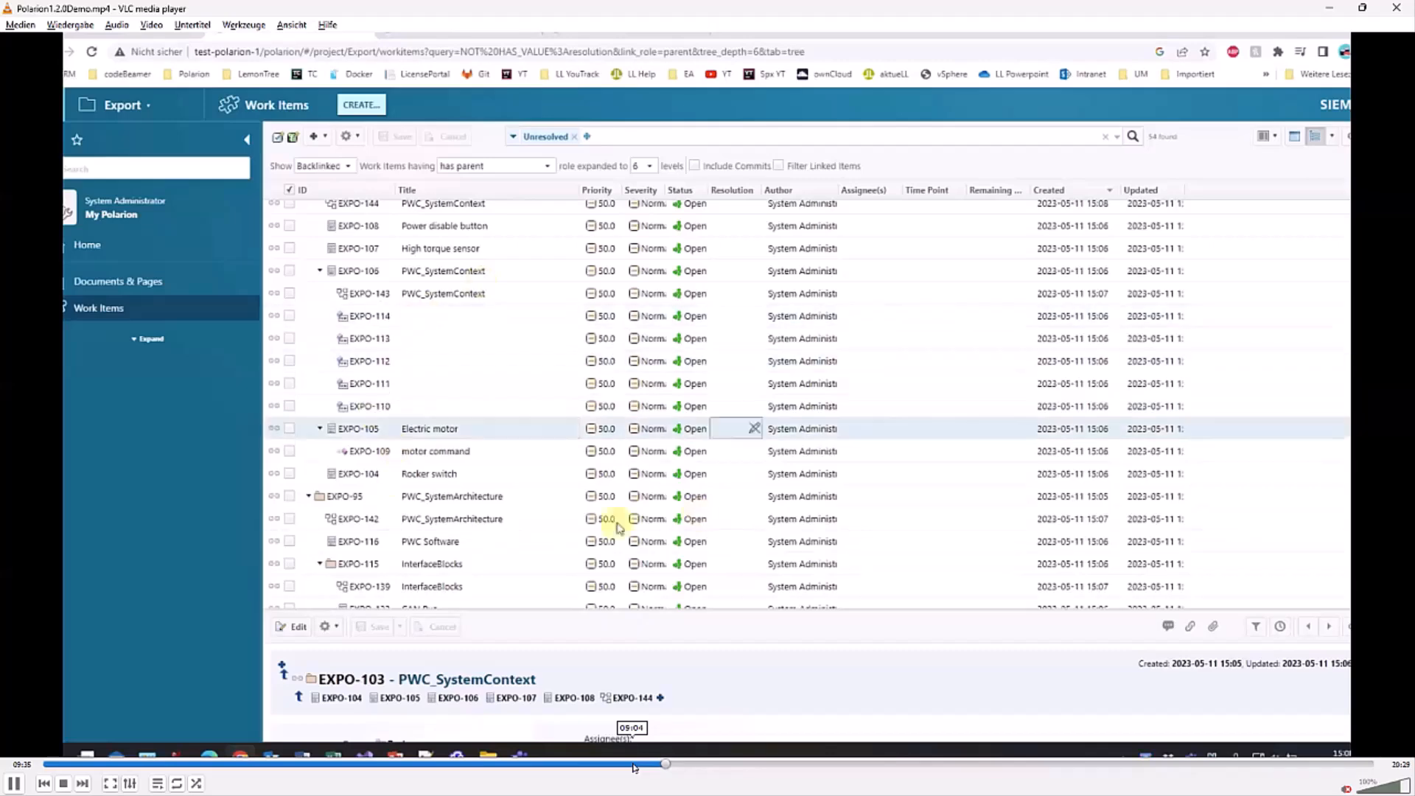
left_click(488, 360)
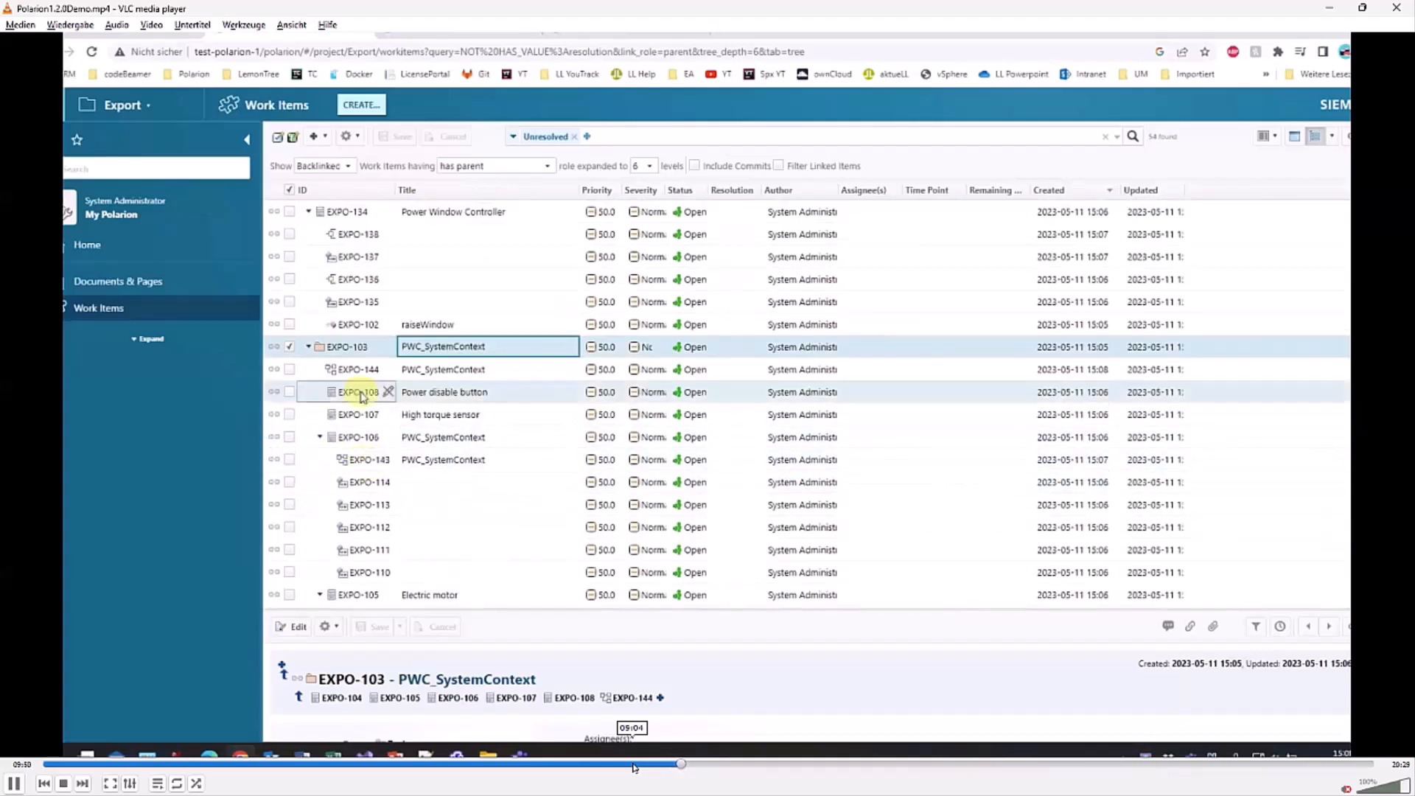
left_click(365, 368)
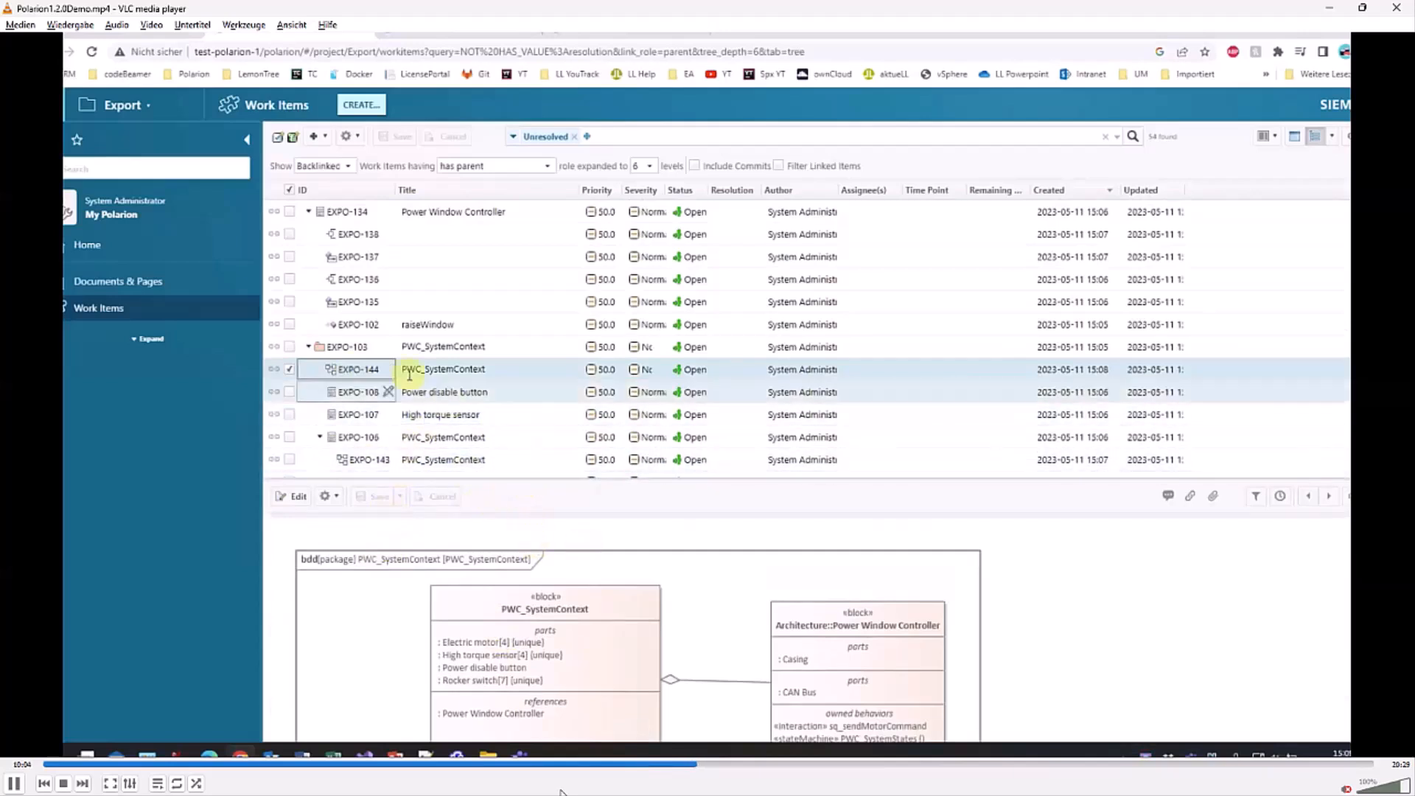
- View the exported PWC_SystemContext (EXPO-143) and PWC_SystemArchitecture (EXPO-142) diagram items
left_click(442, 415)
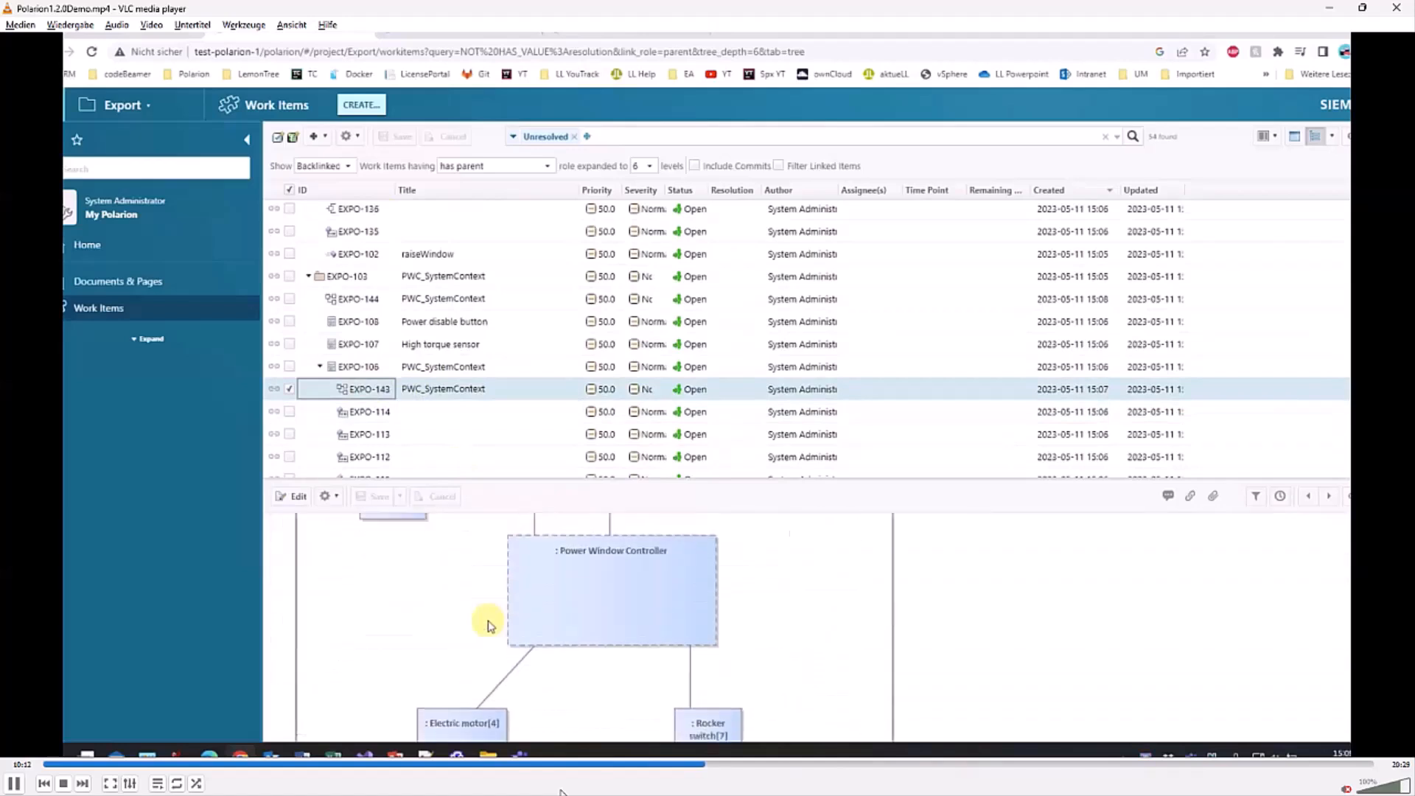
scroll("down", 3)
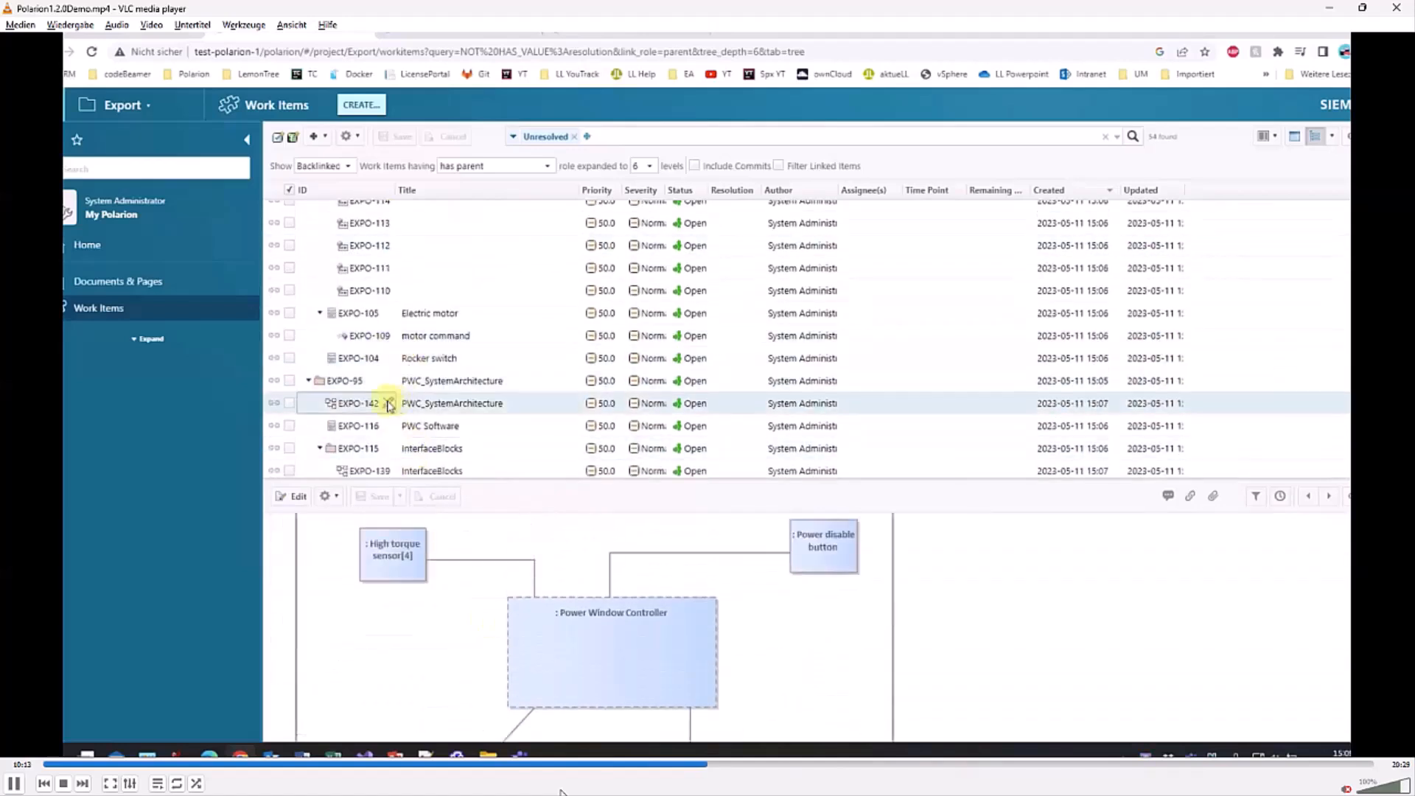
left_click(357, 402)
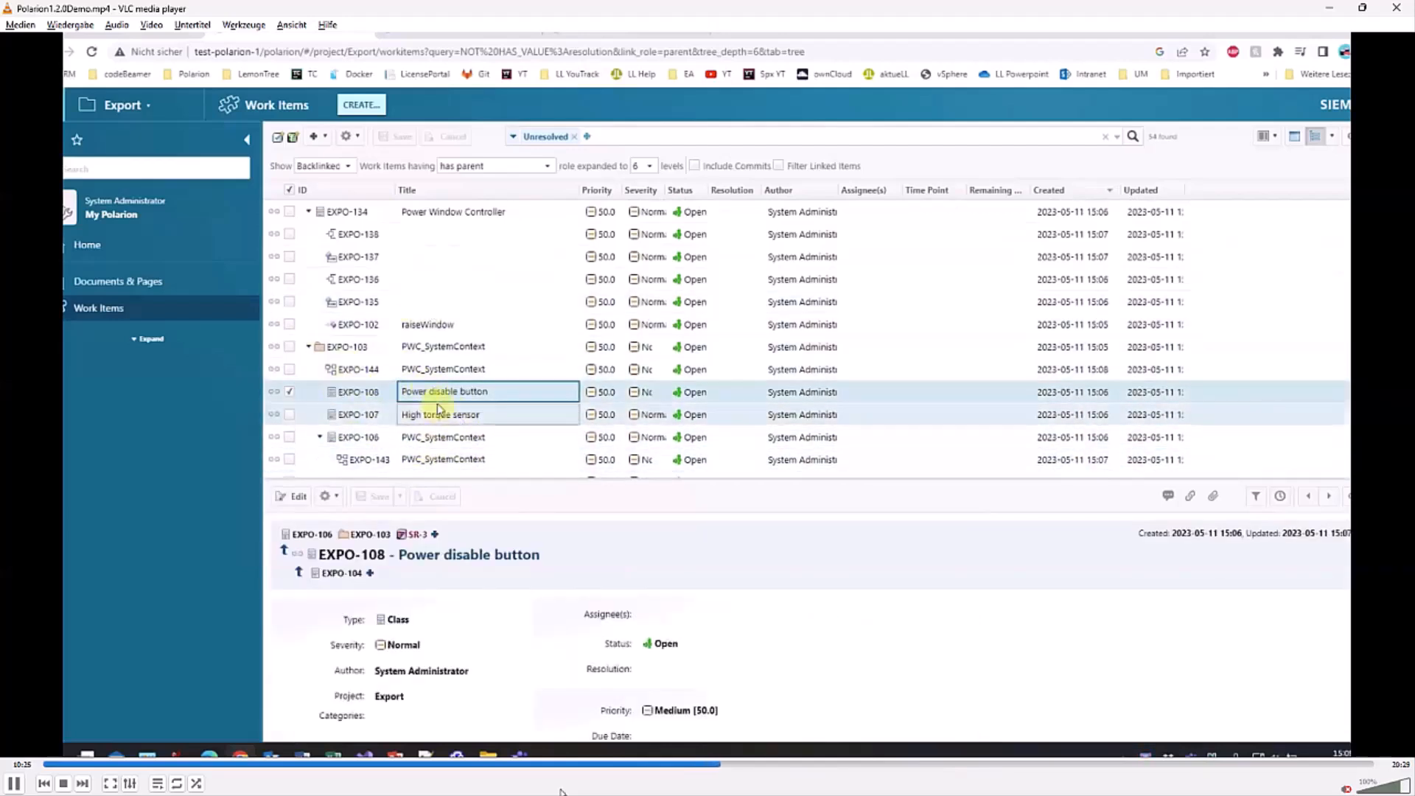
scroll("down", 3)
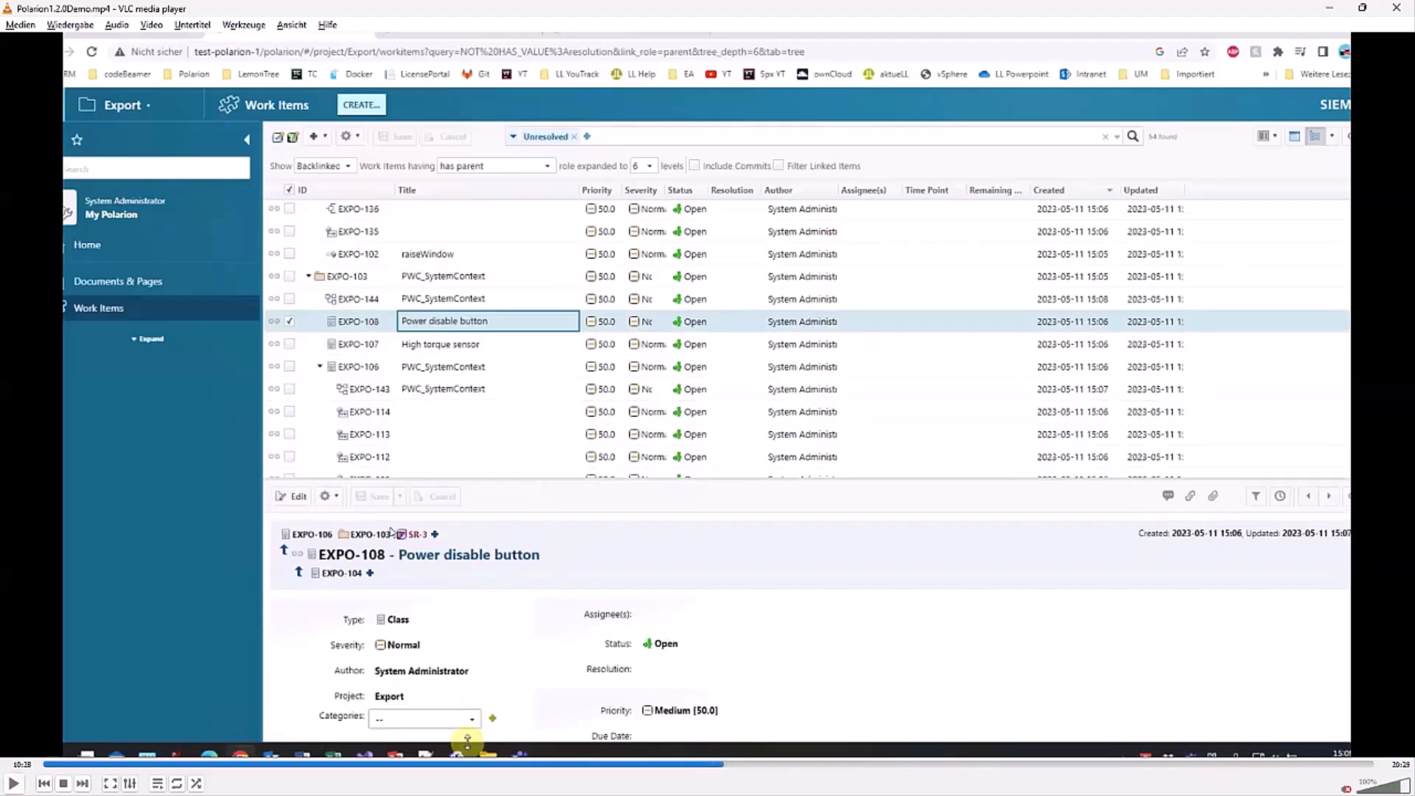
mouse_move(449, 537)
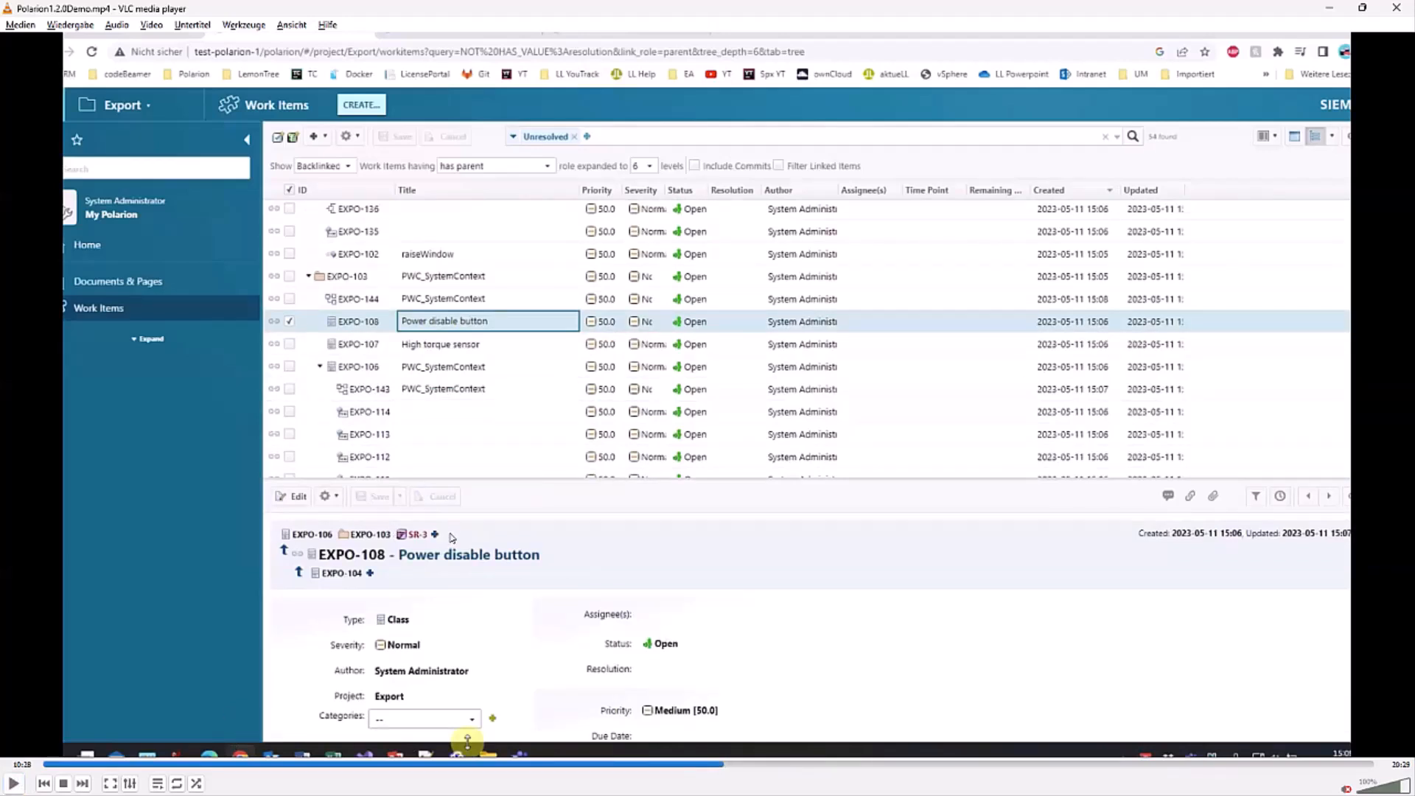
mouse_move(469, 527)
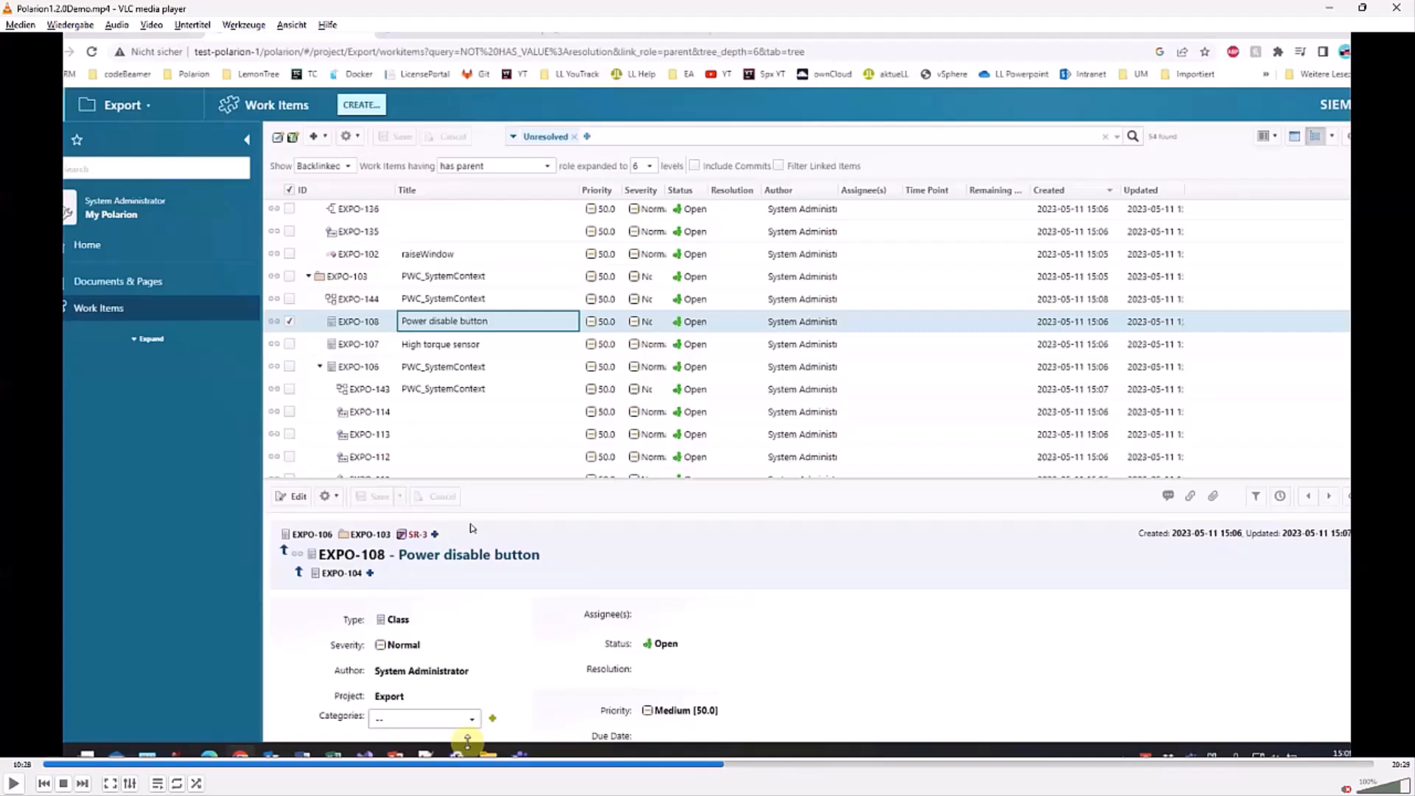